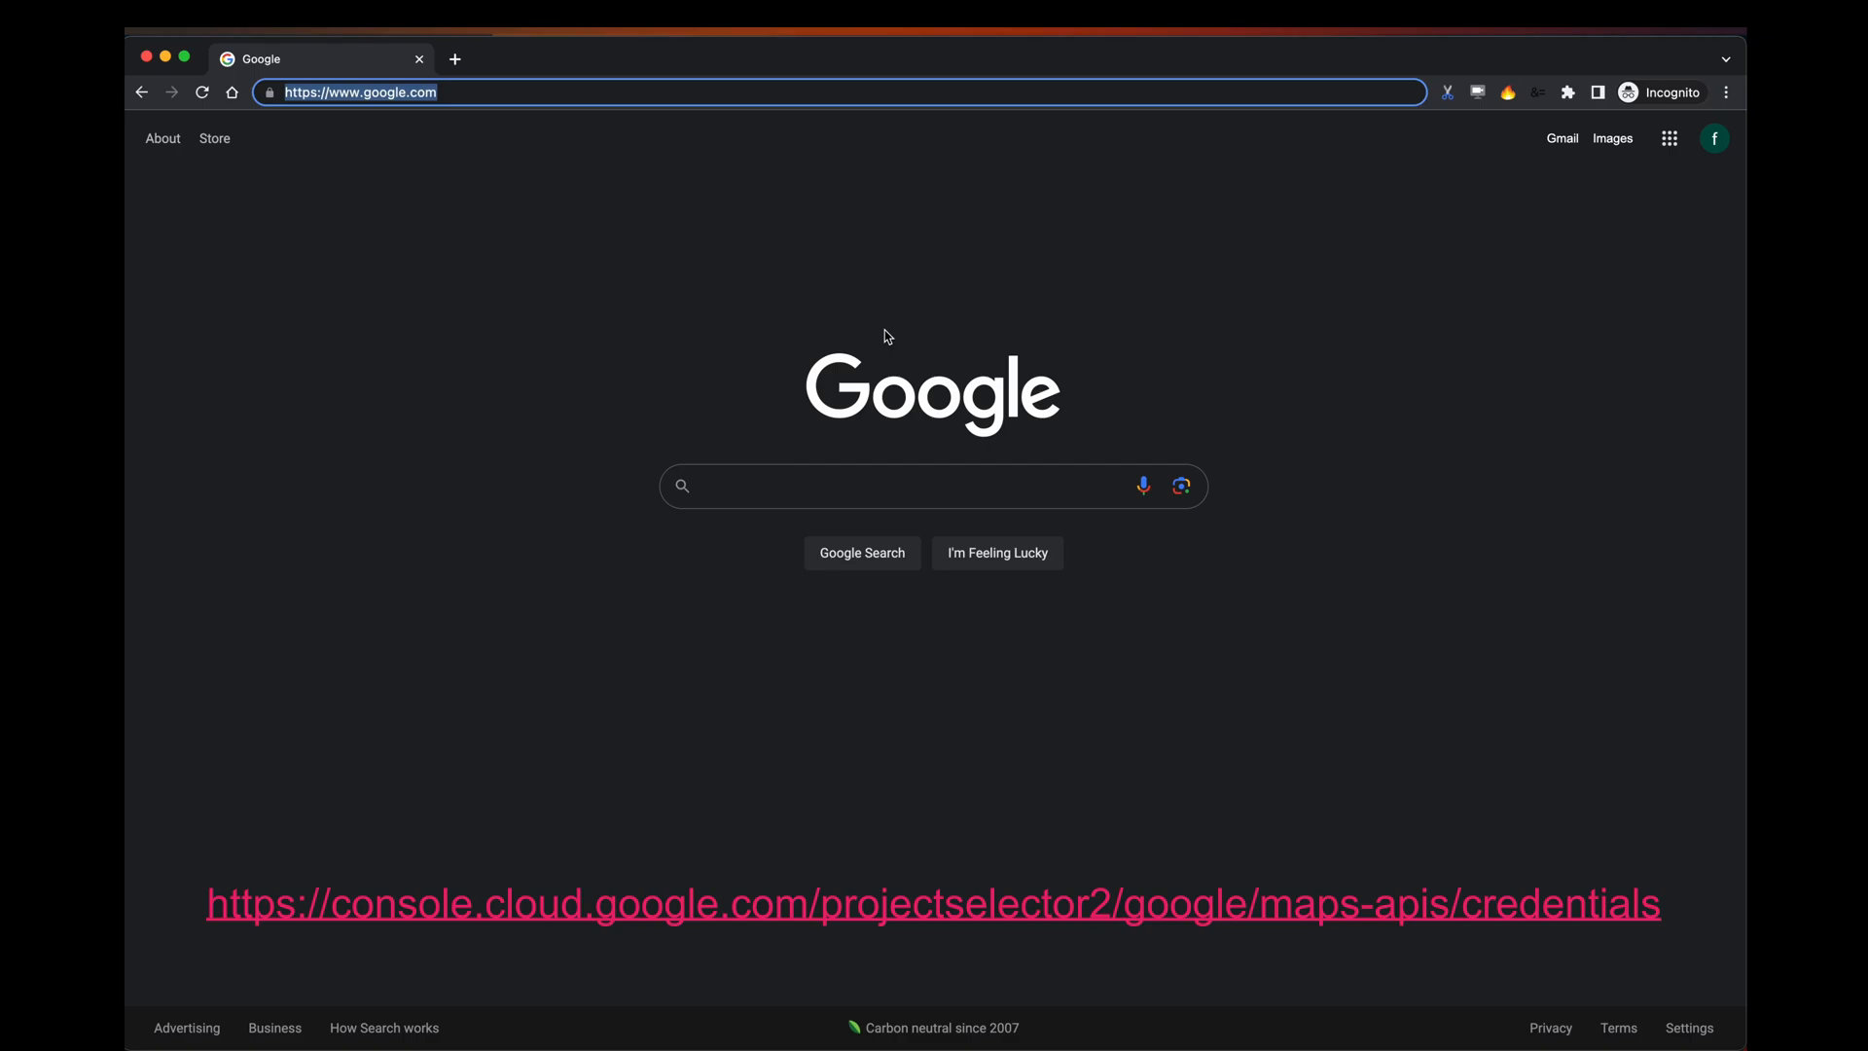
Step: Navigate to the Google Cloud Console Maps APIs credentials page via its projectselector2 URL
type("https://console.cloud.google.com/projectselector2/google/maps-apis/credentials")
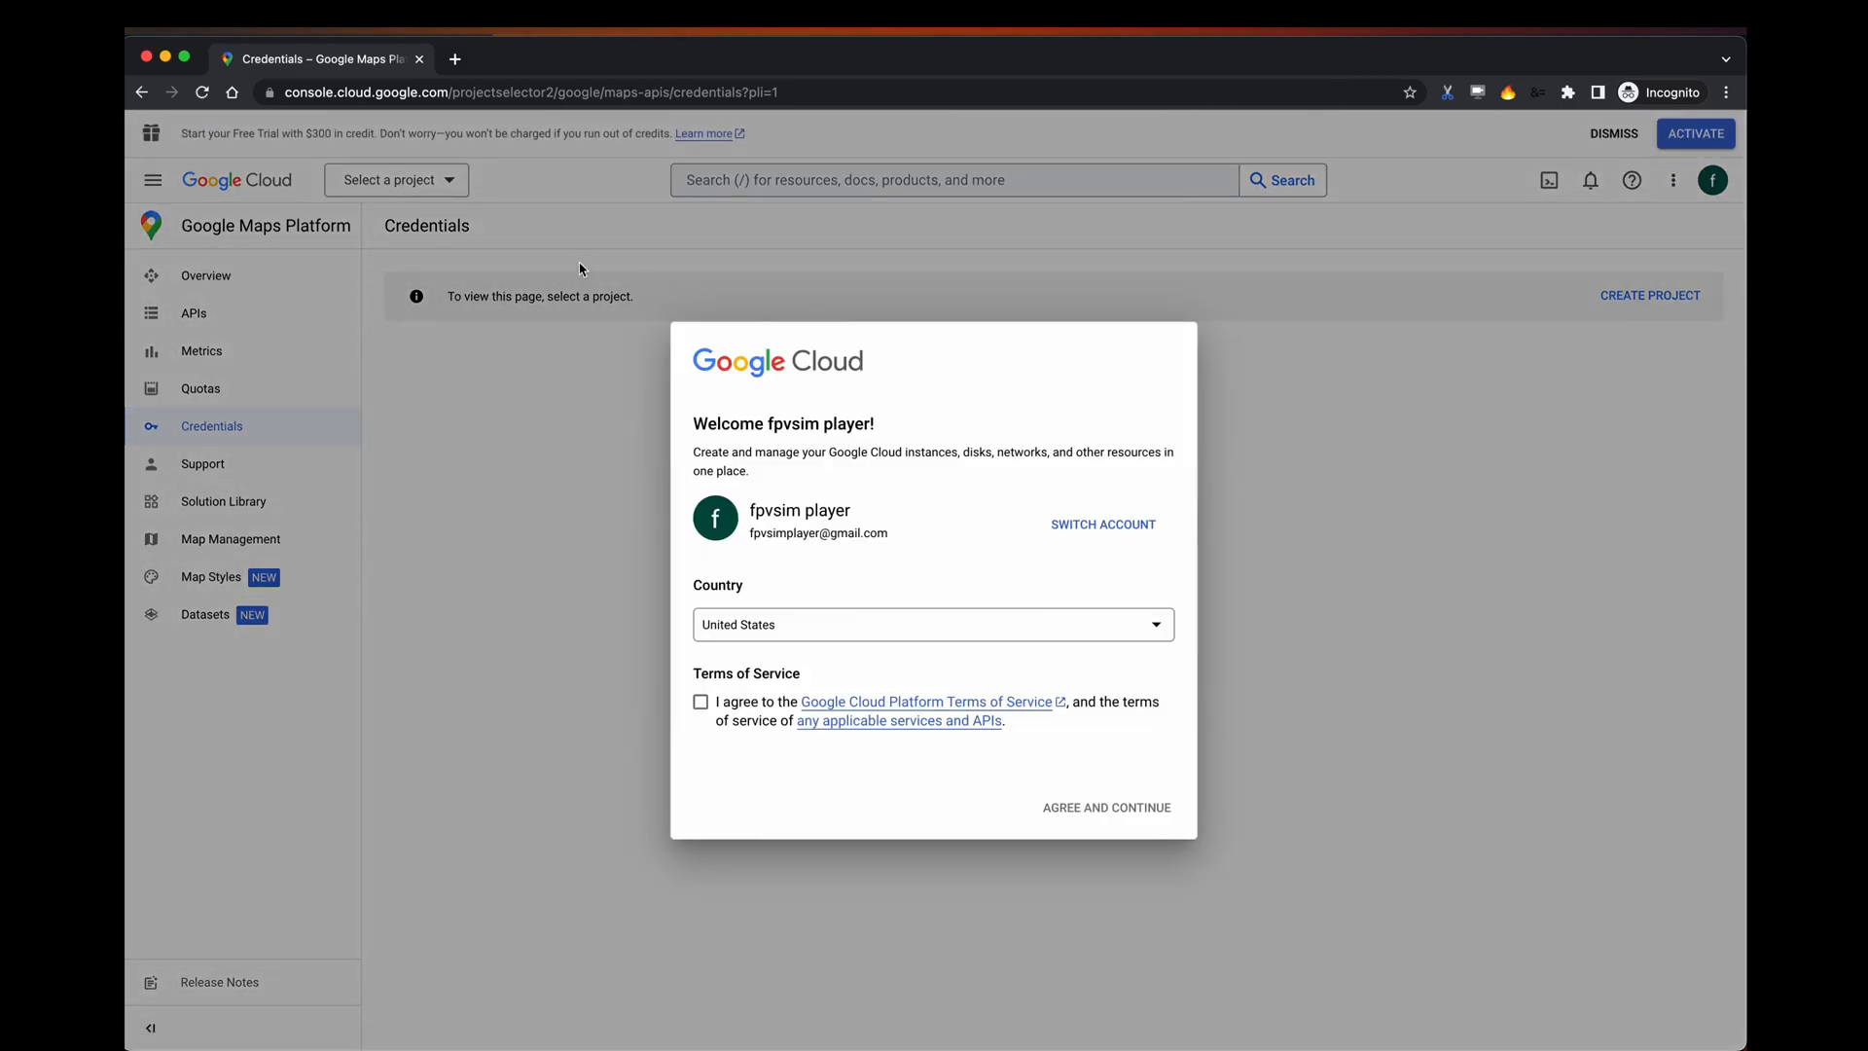
mouse_move(998, 613)
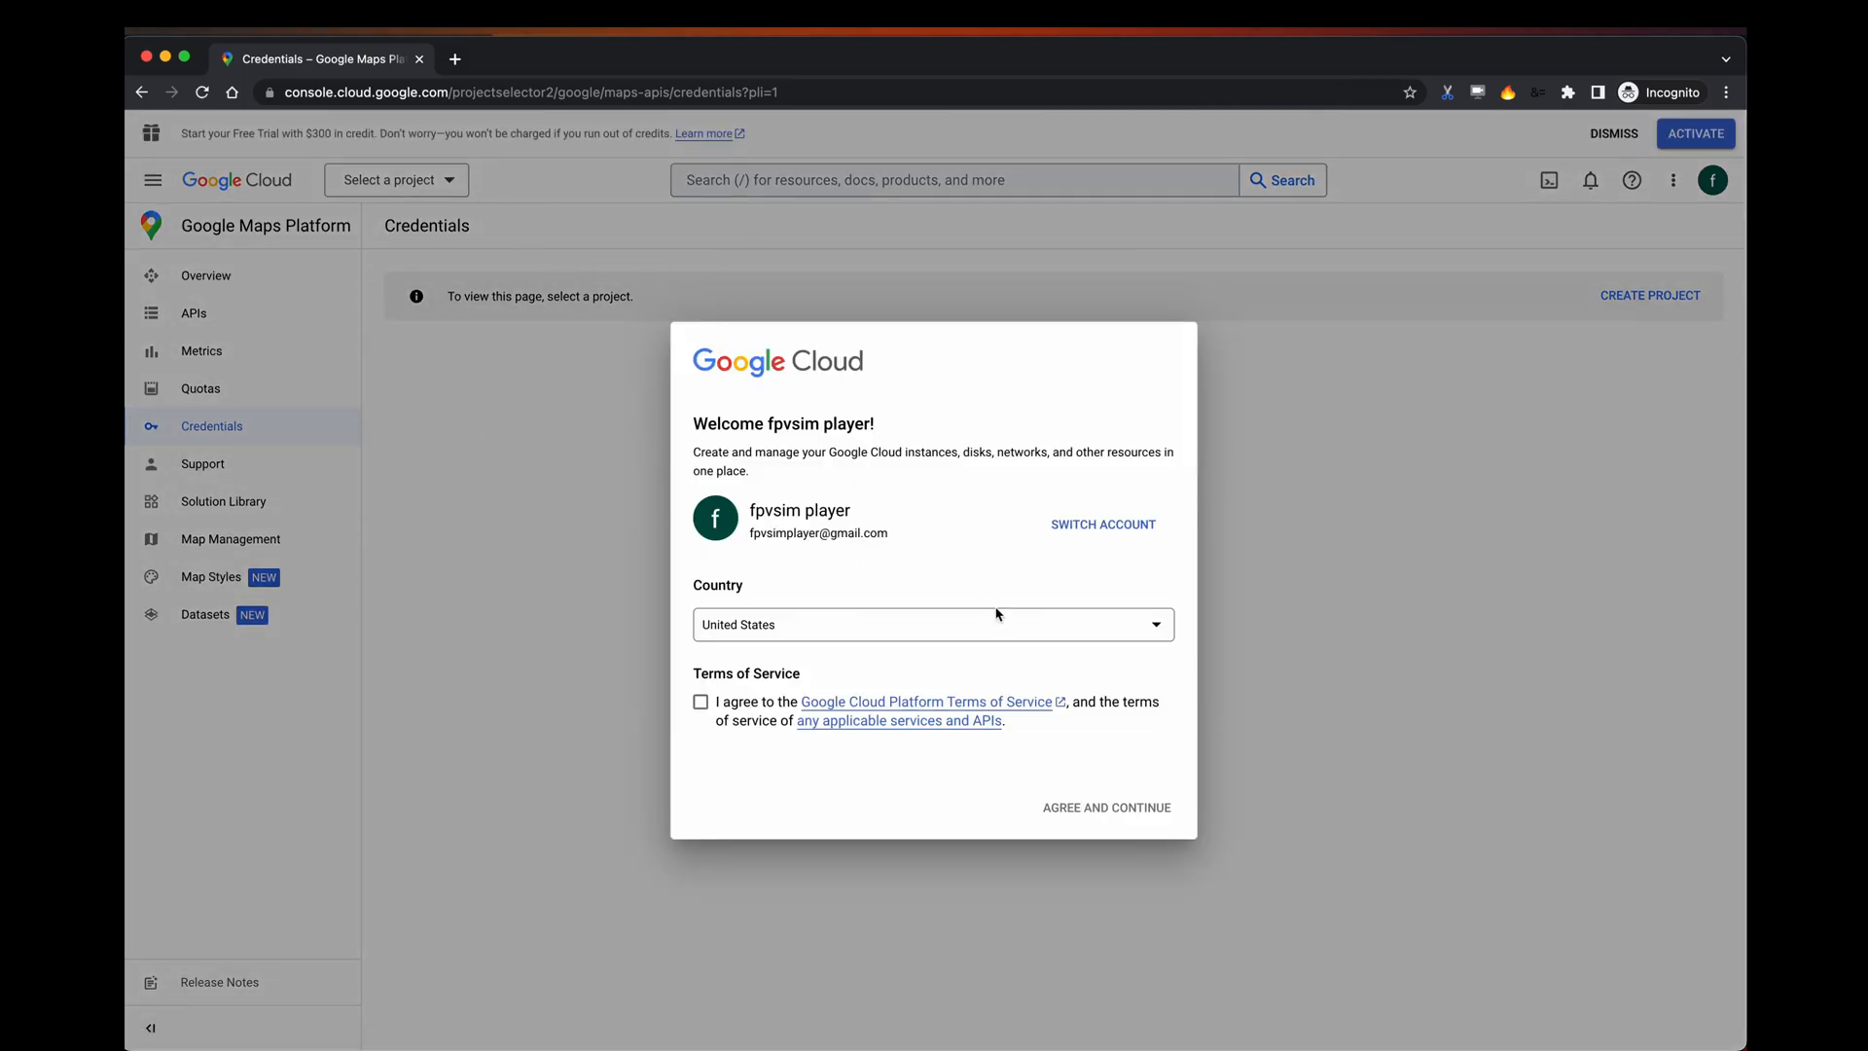
Step: Agree to the Google Cloud Terms of Service and continue past the welcome dialog
left_click(701, 701)
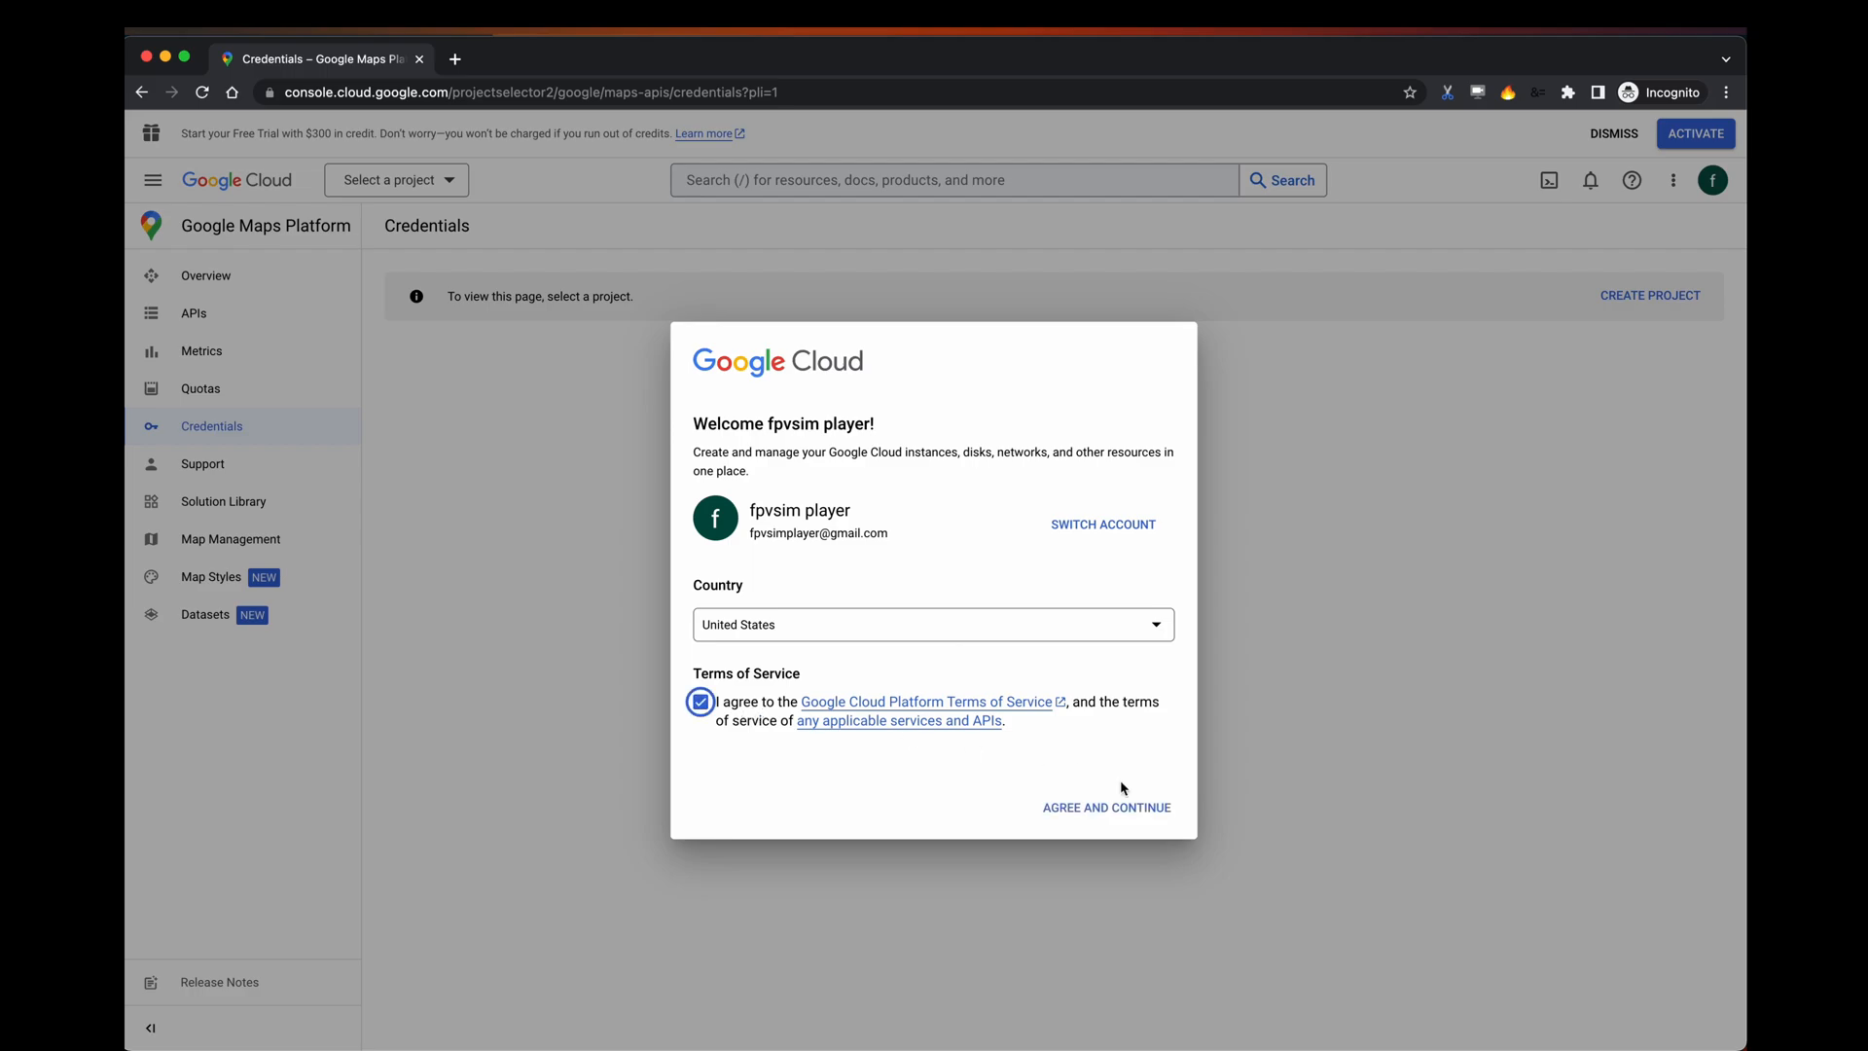
left_click(1105, 807)
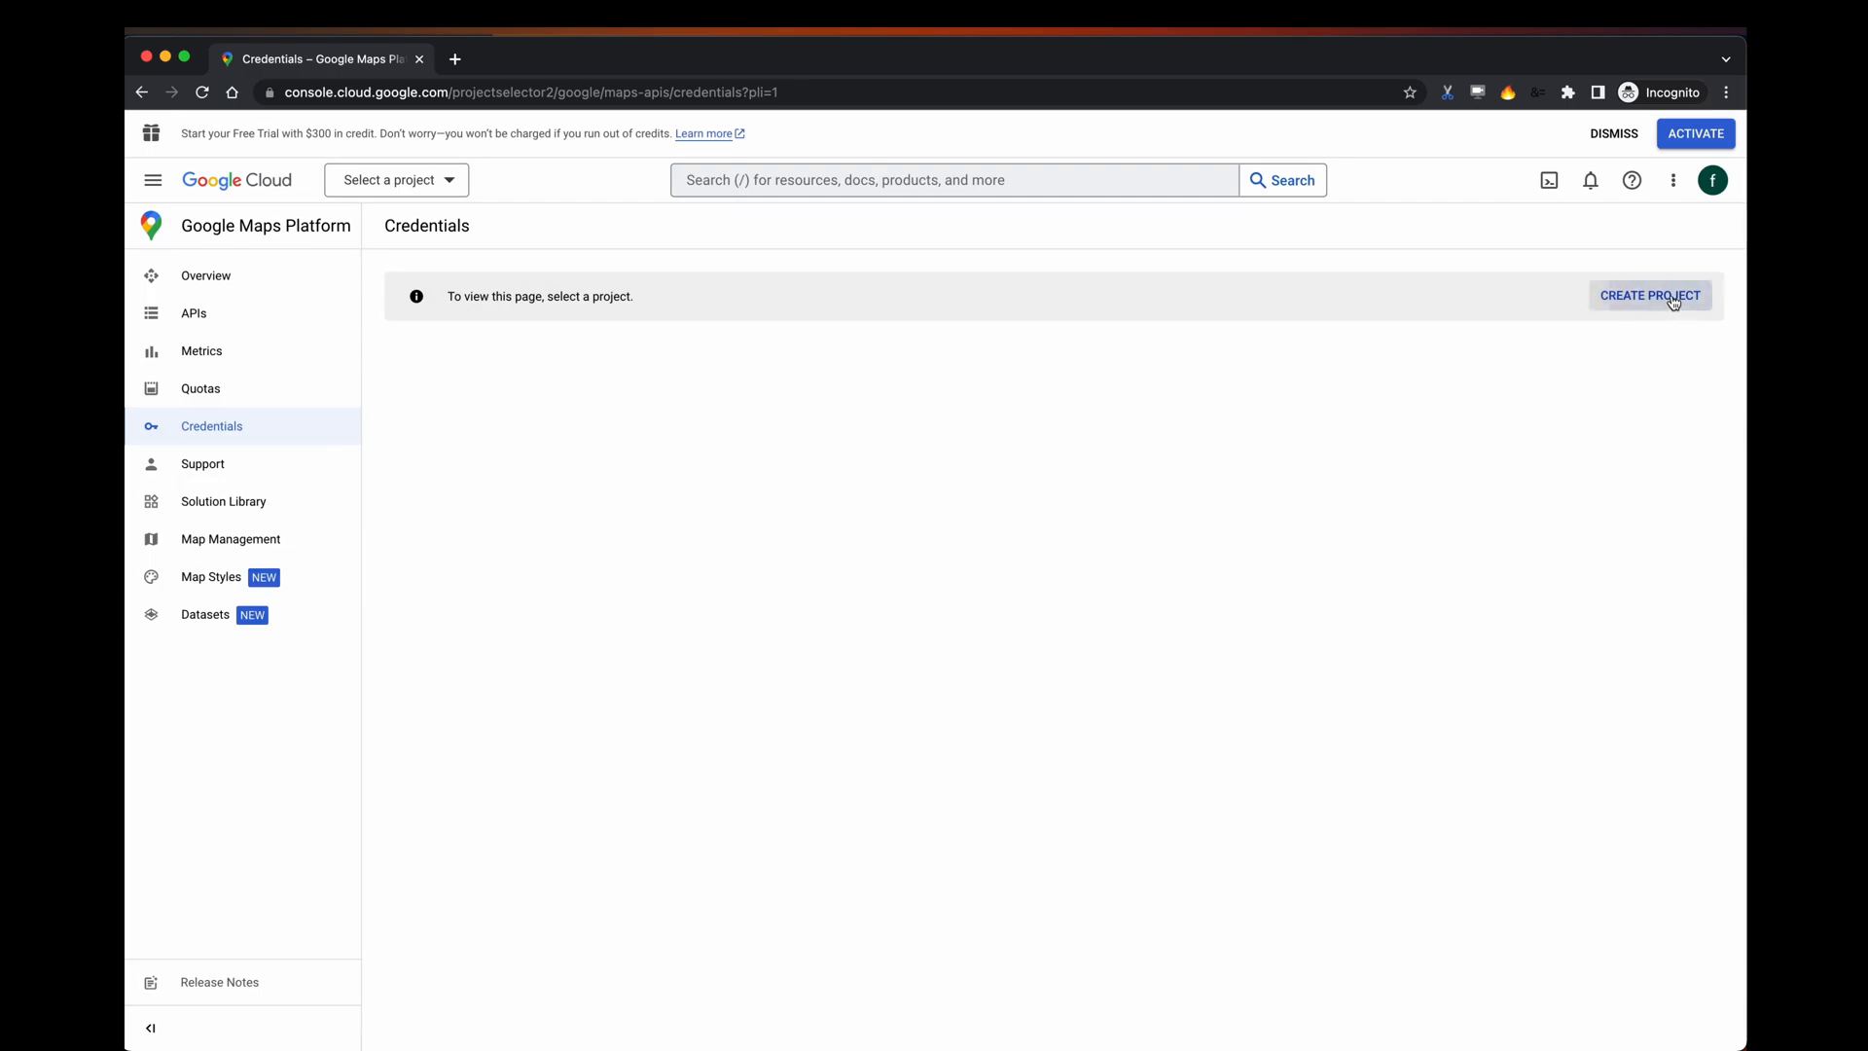
Step: Create a new project with its default name, My Project 79605
left_click(1650, 296)
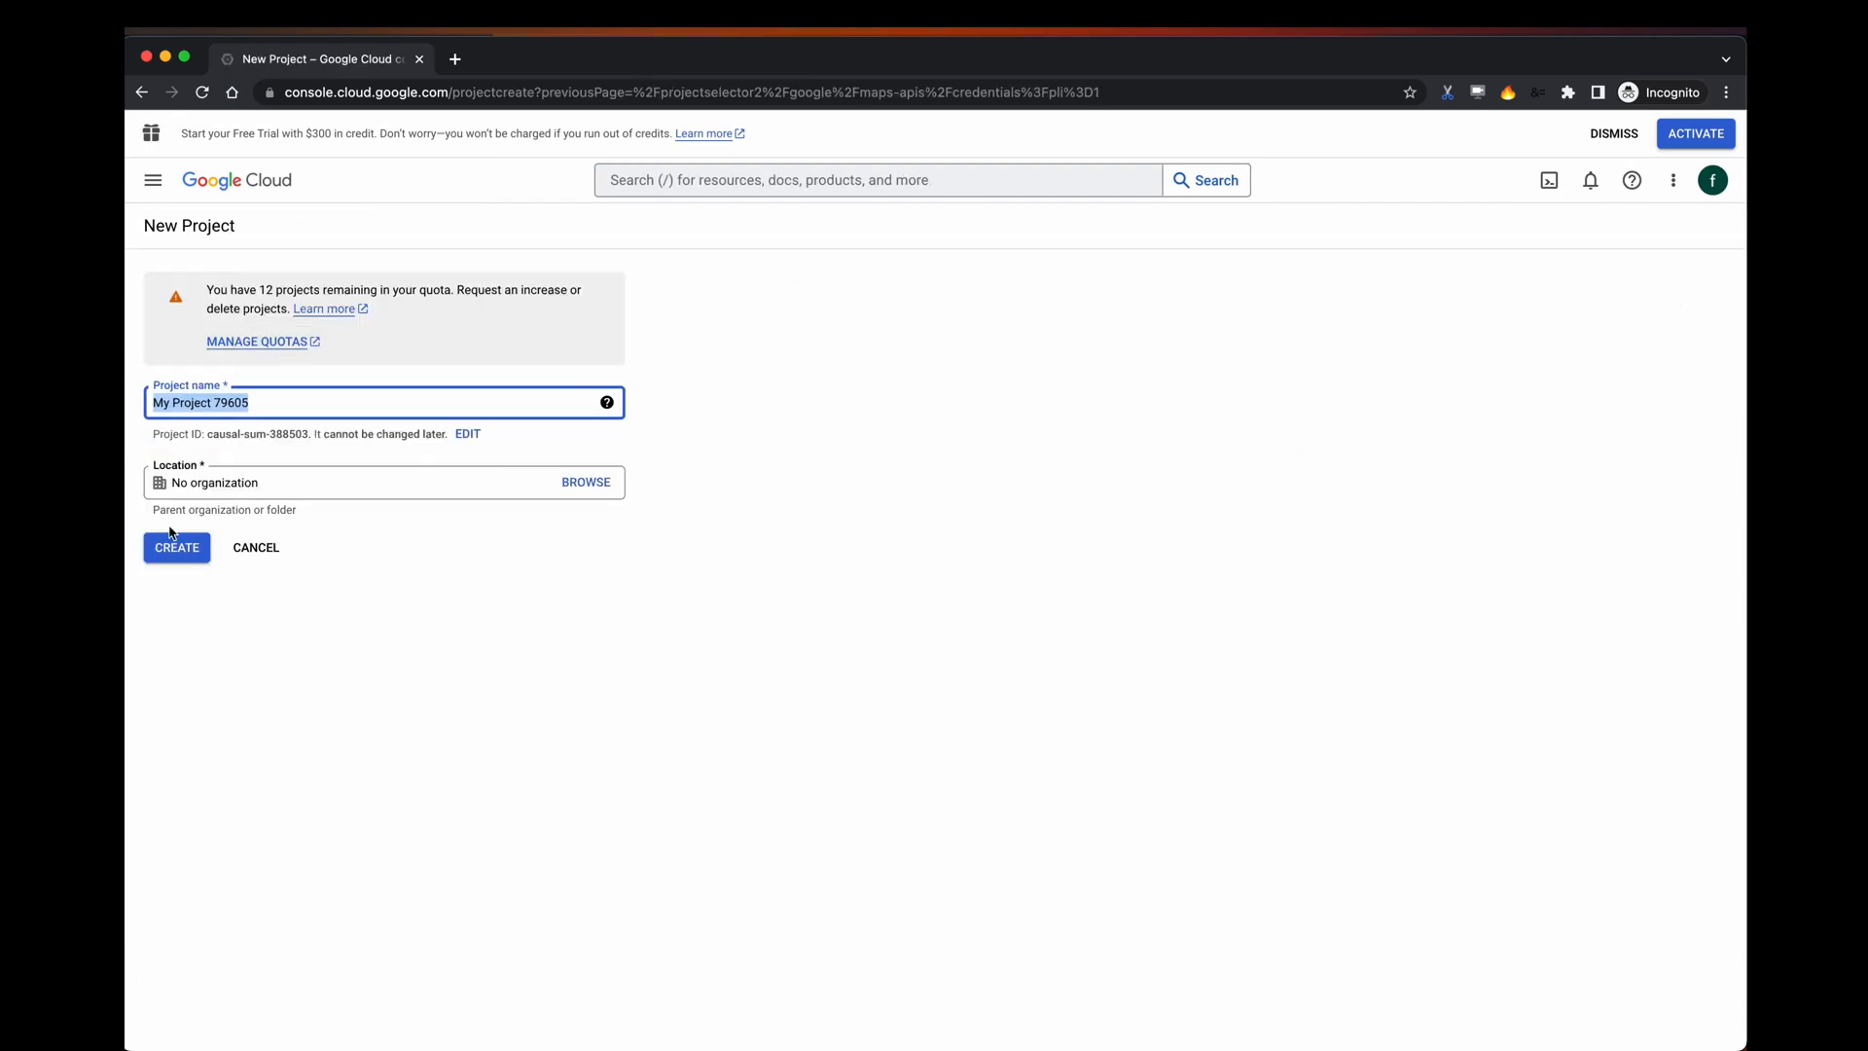
left_click(175, 549)
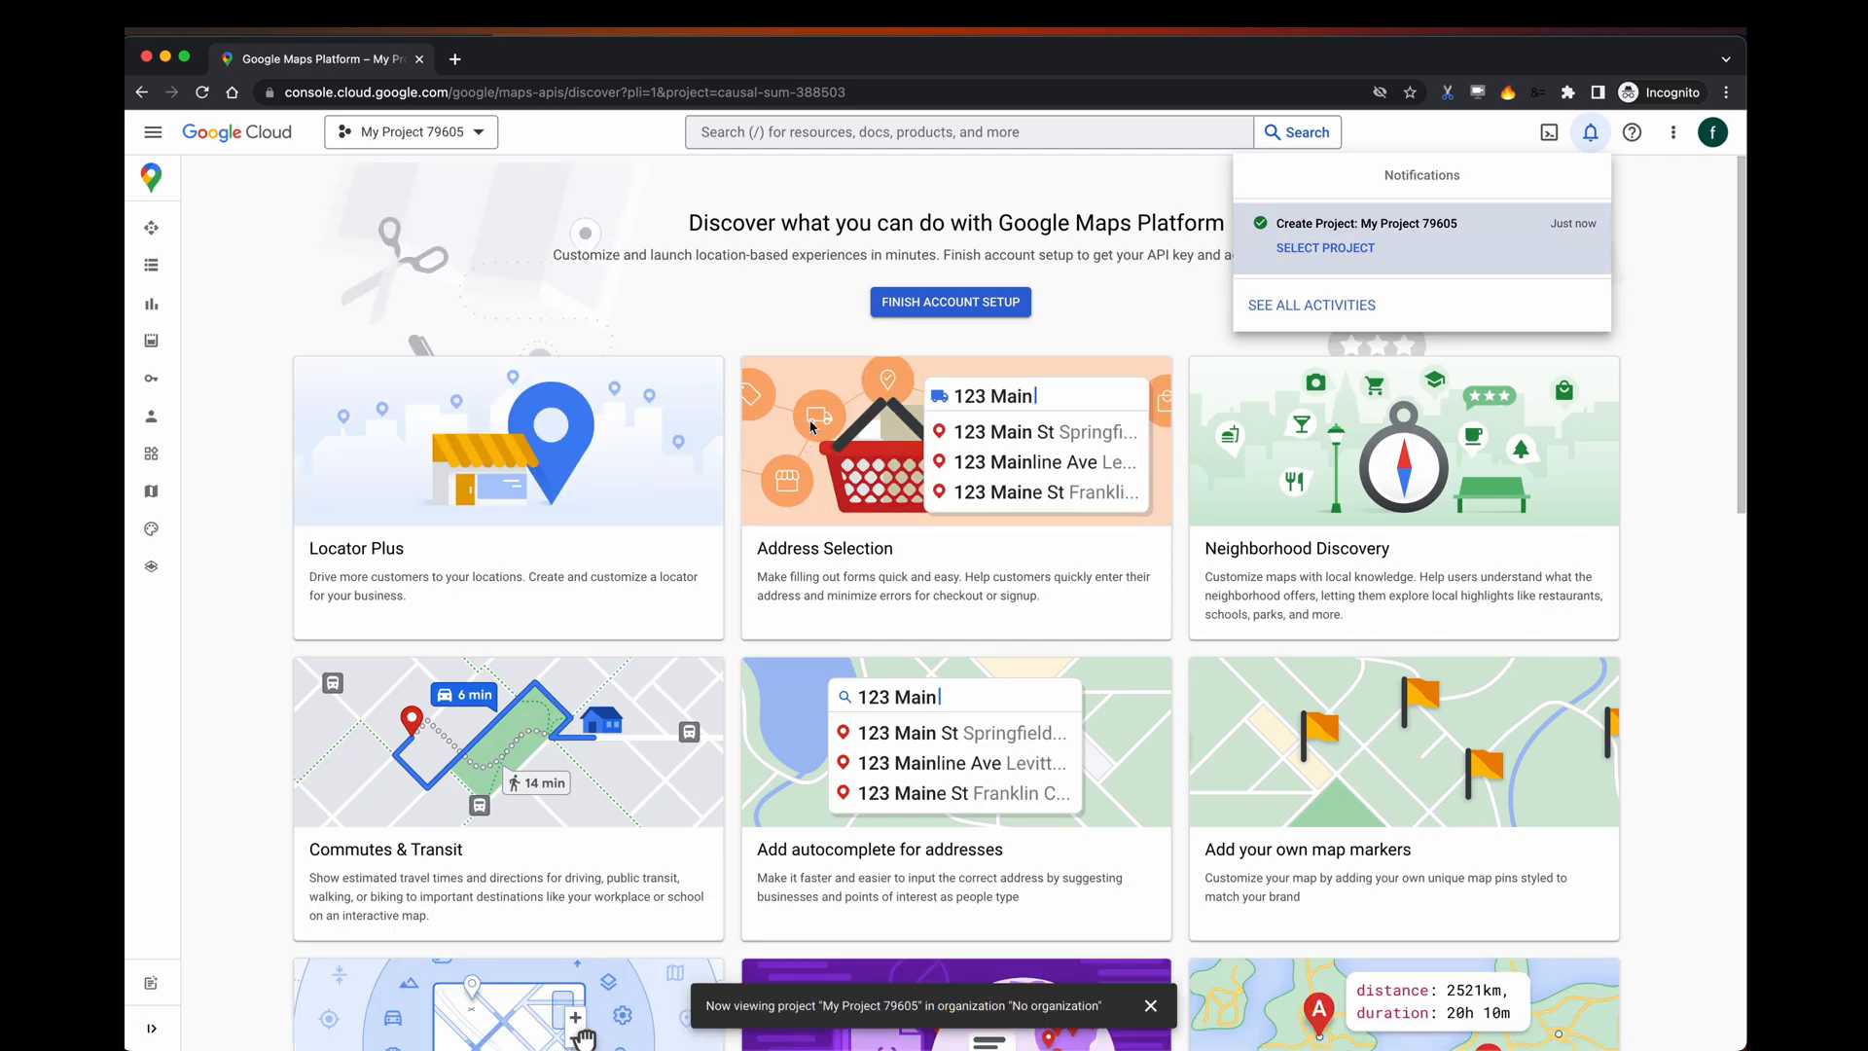
mouse_move(923, 308)
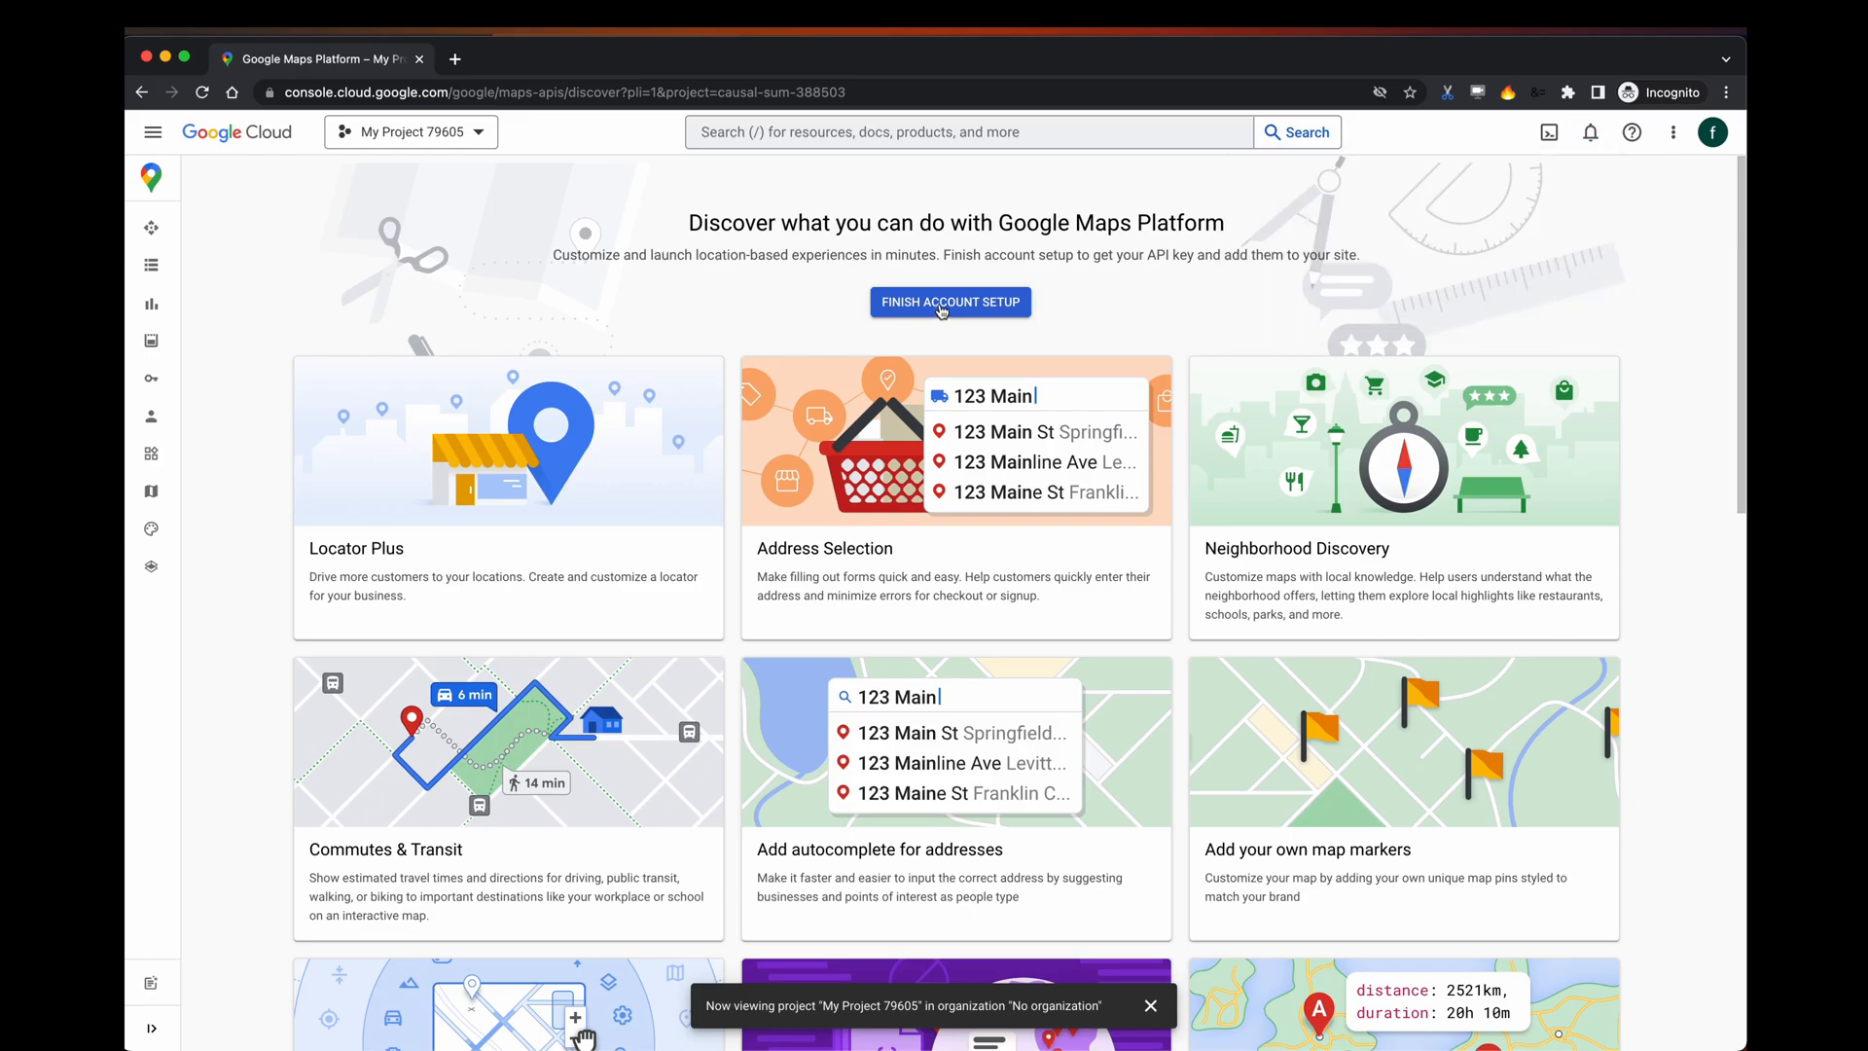
Step: Finish account setup, agree to the free-trial terms and continue to payment verification
left_click(950, 301)
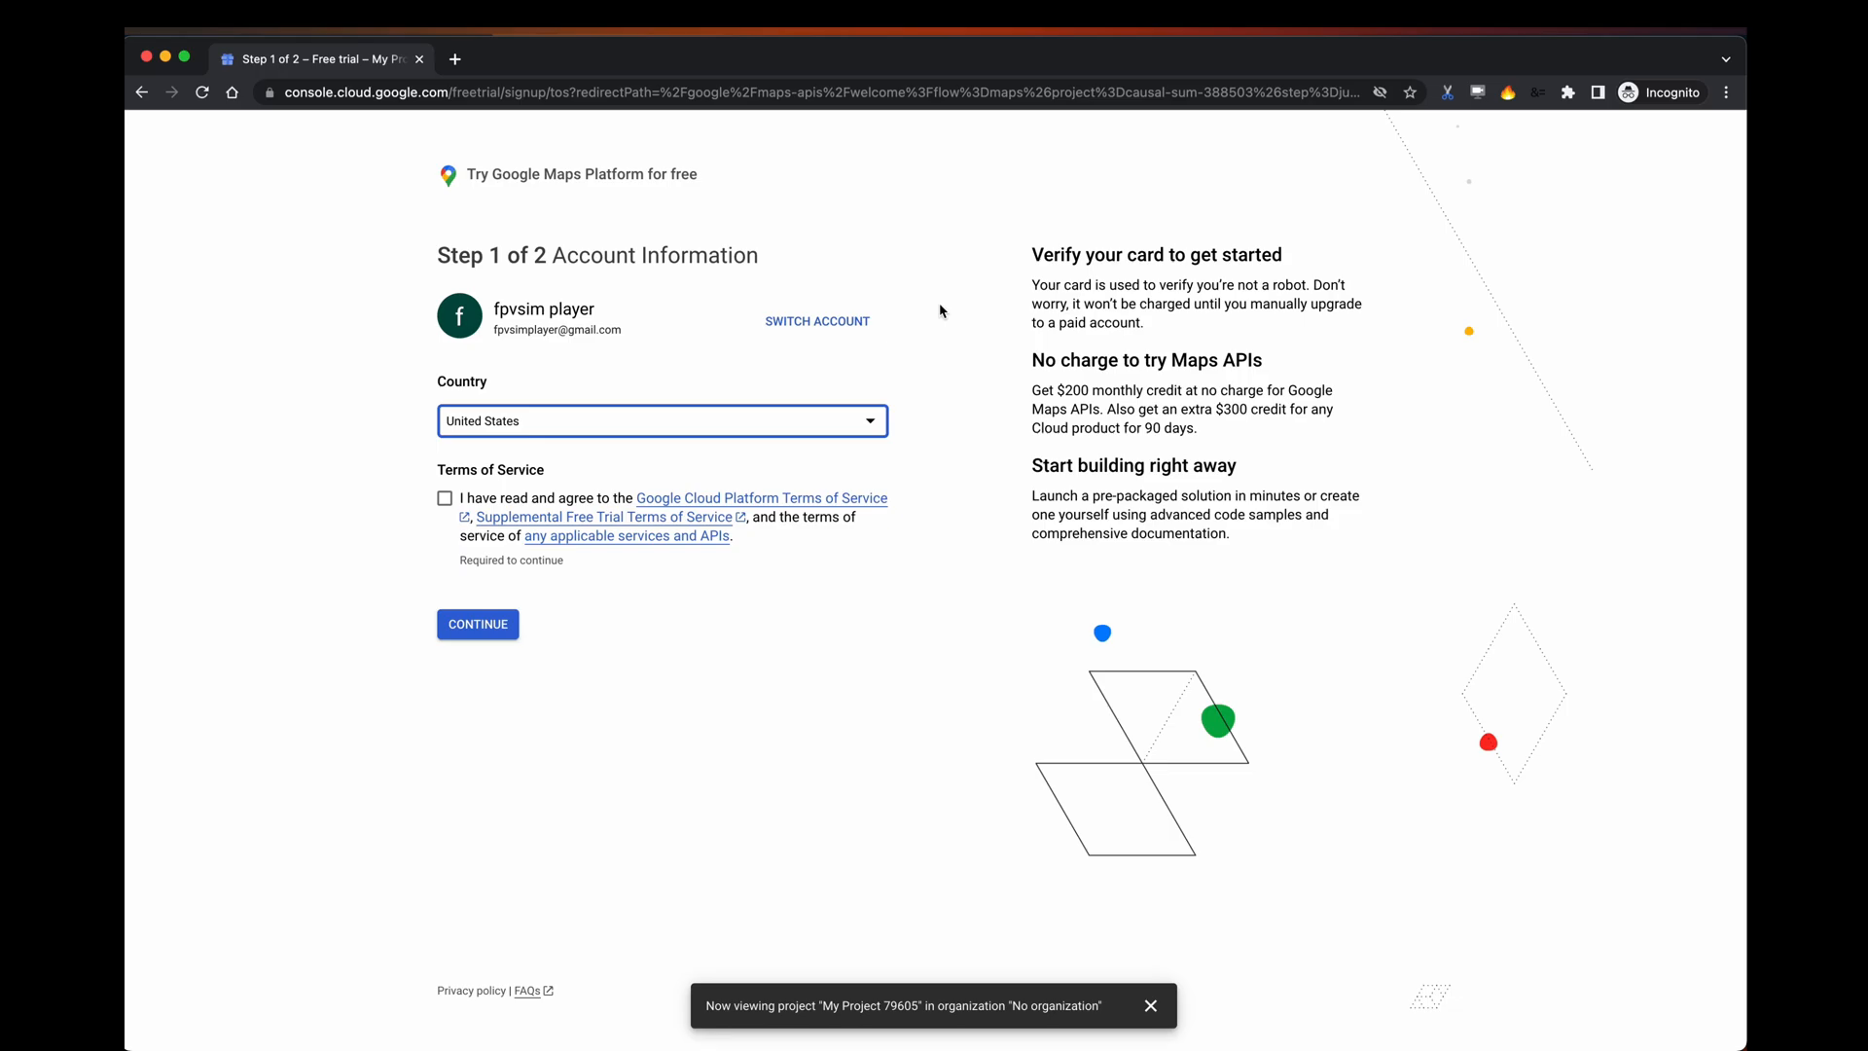
left_click(444, 499)
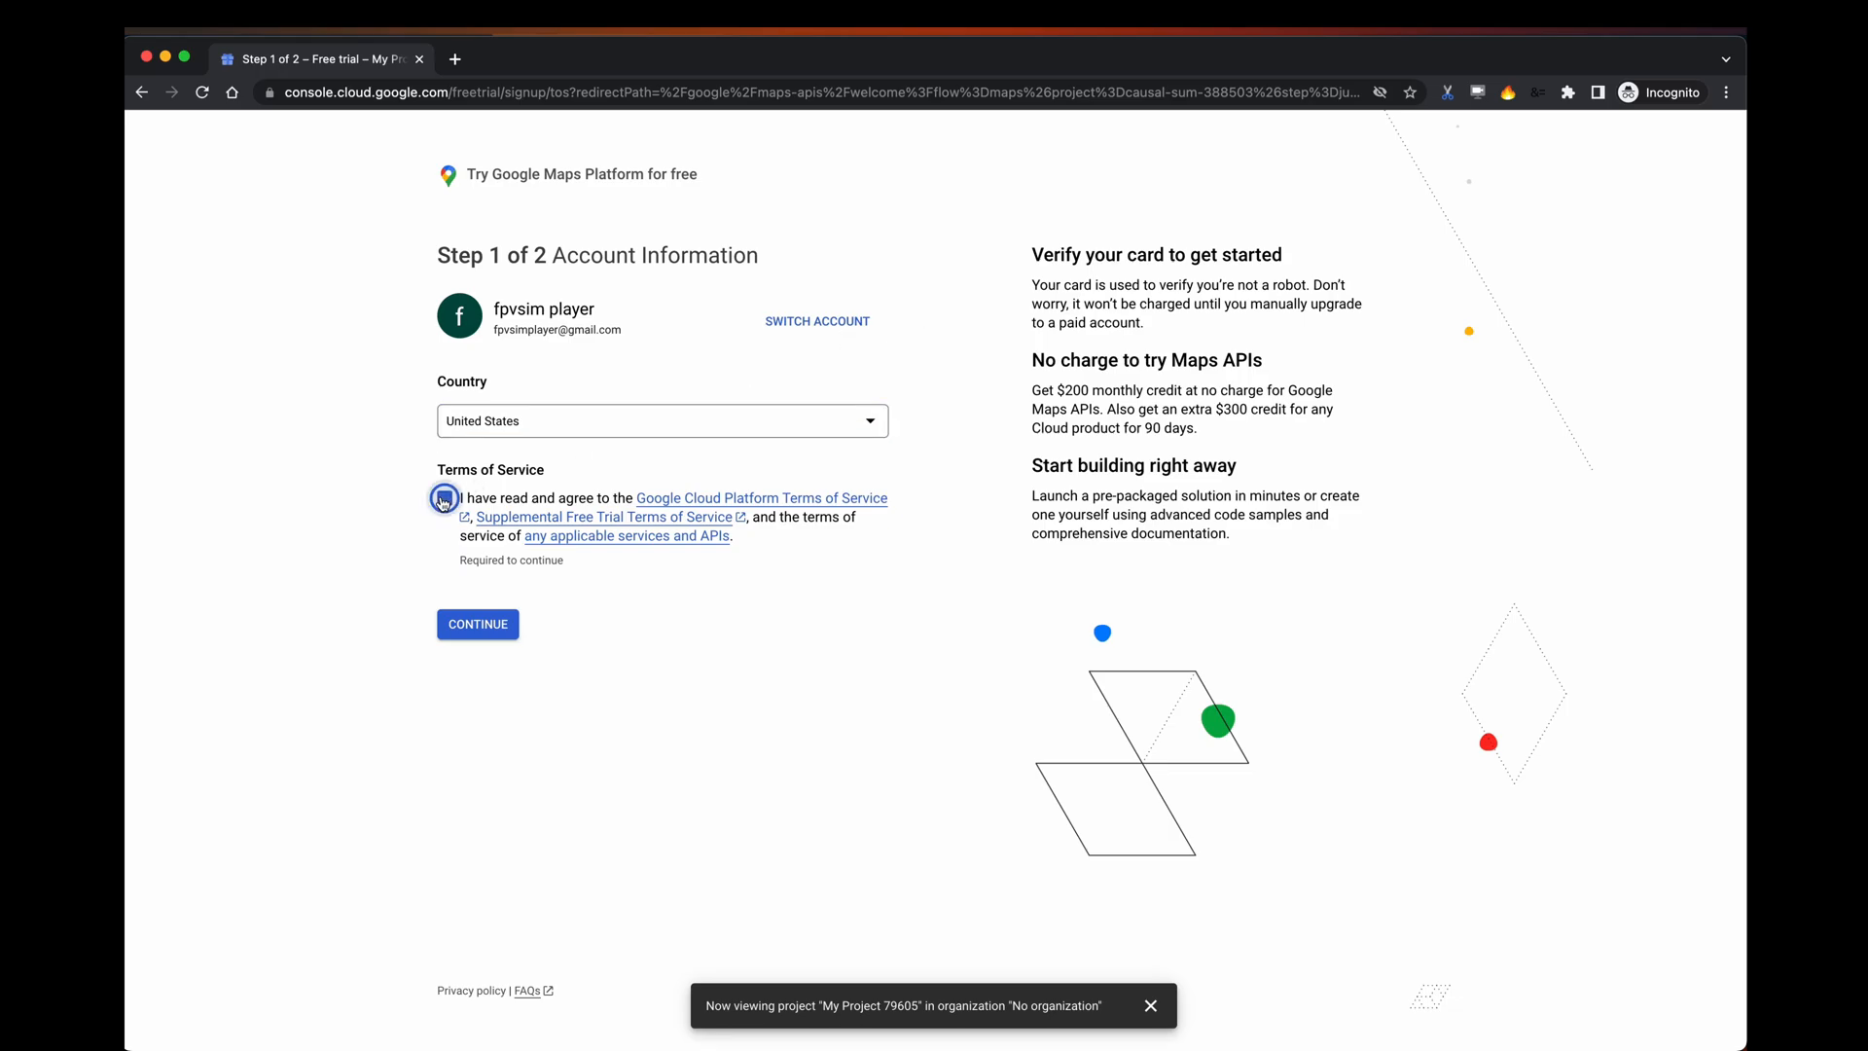
left_click(479, 623)
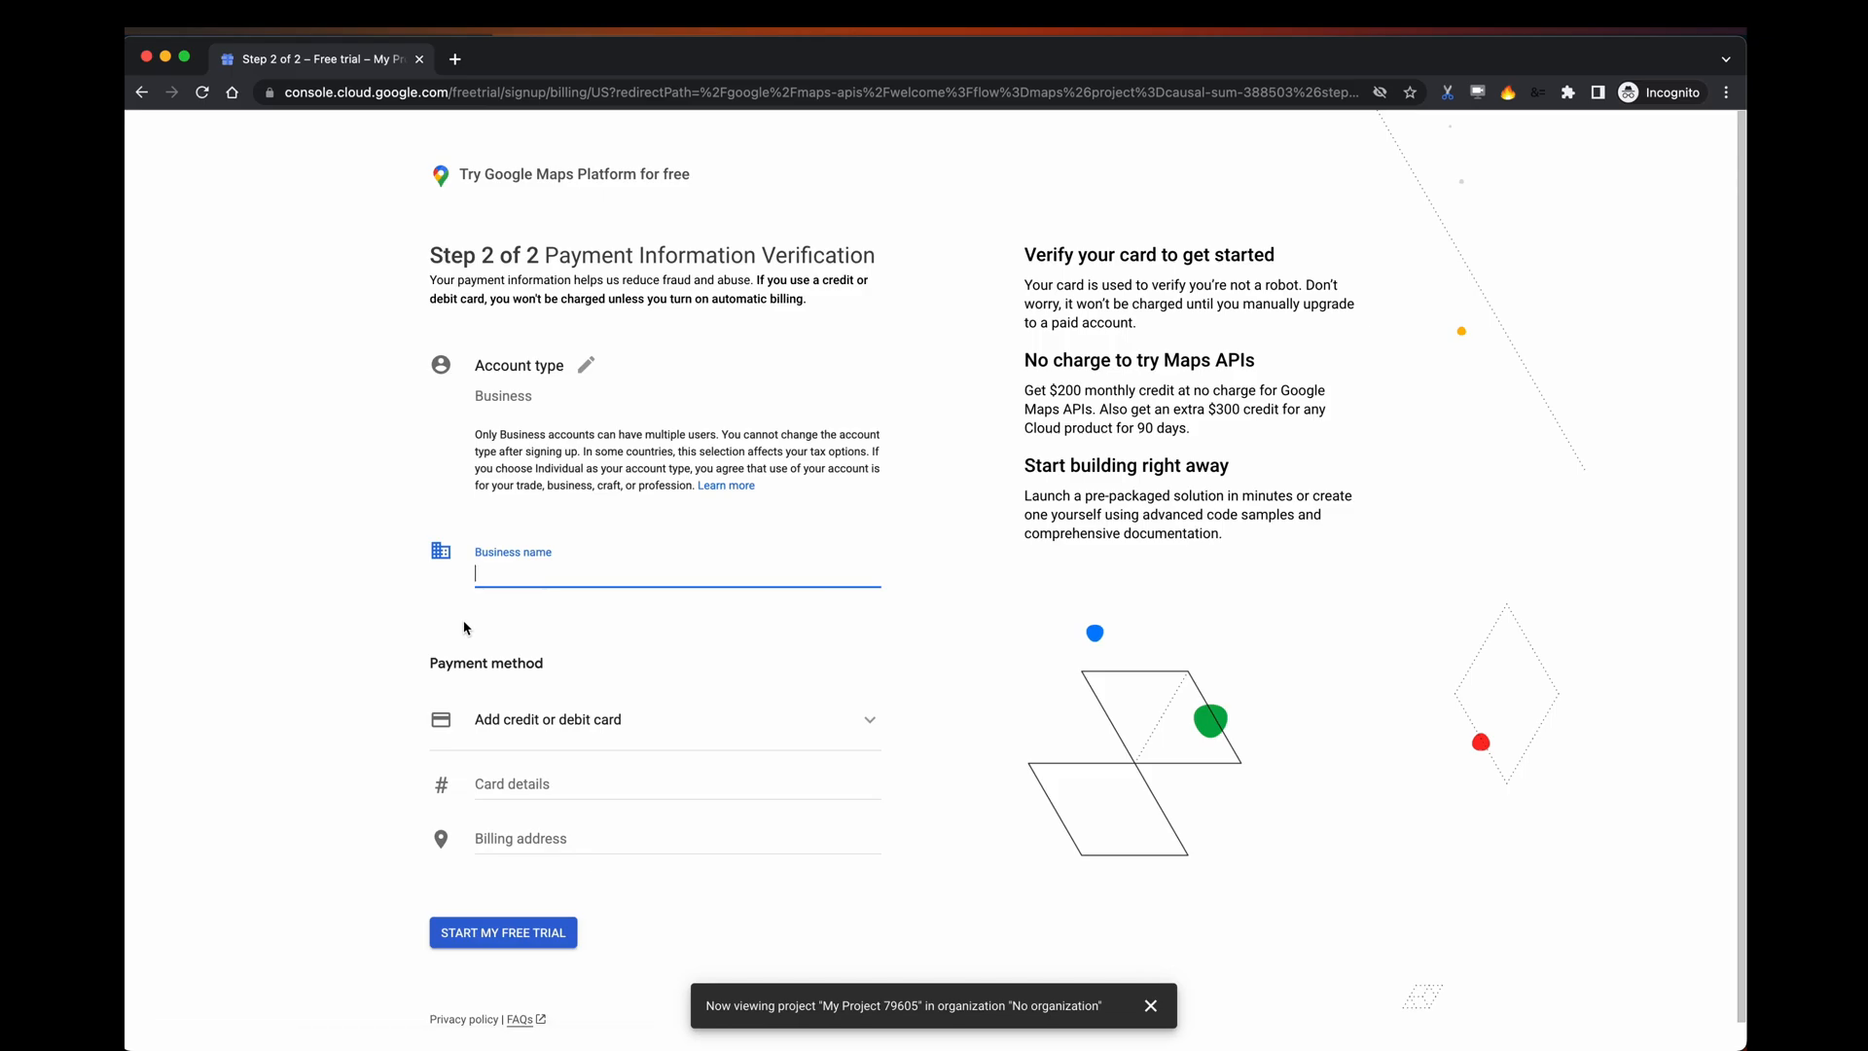
mouse_move(583, 372)
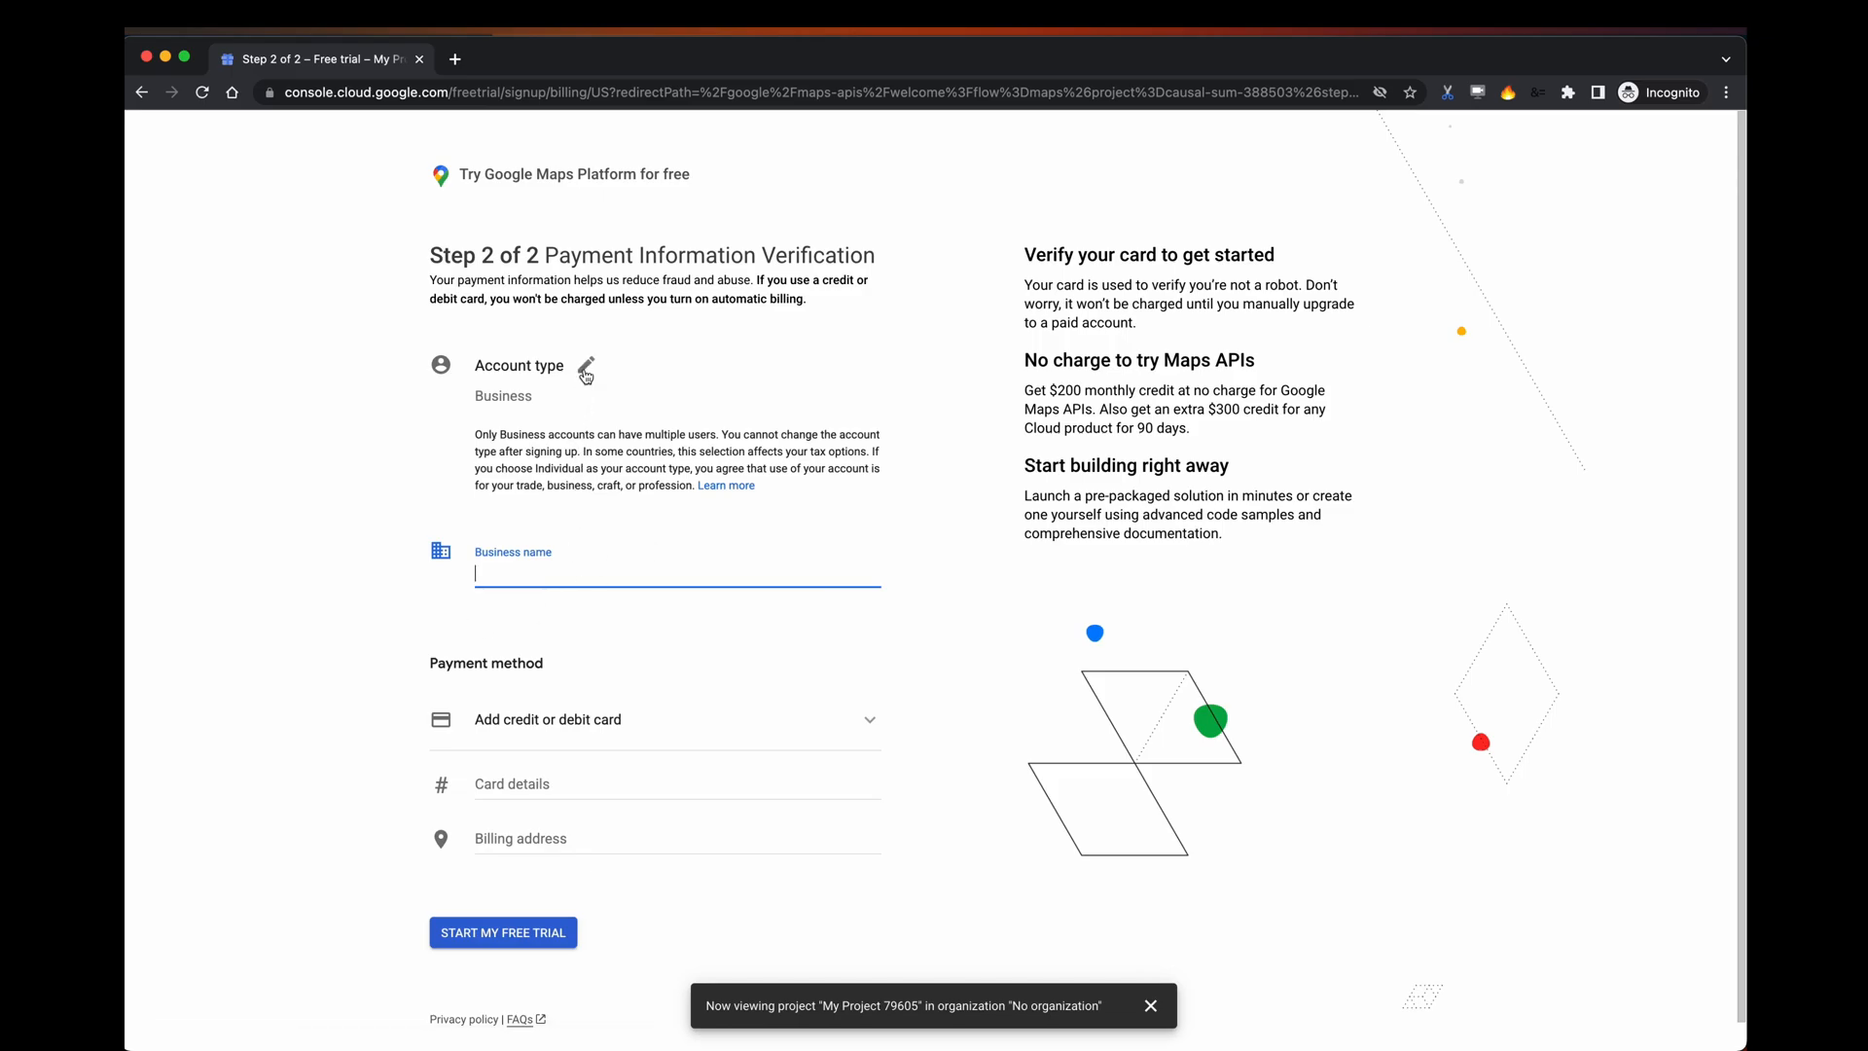
Step: Set the account type to Individual and start the free trial
left_click(584, 371)
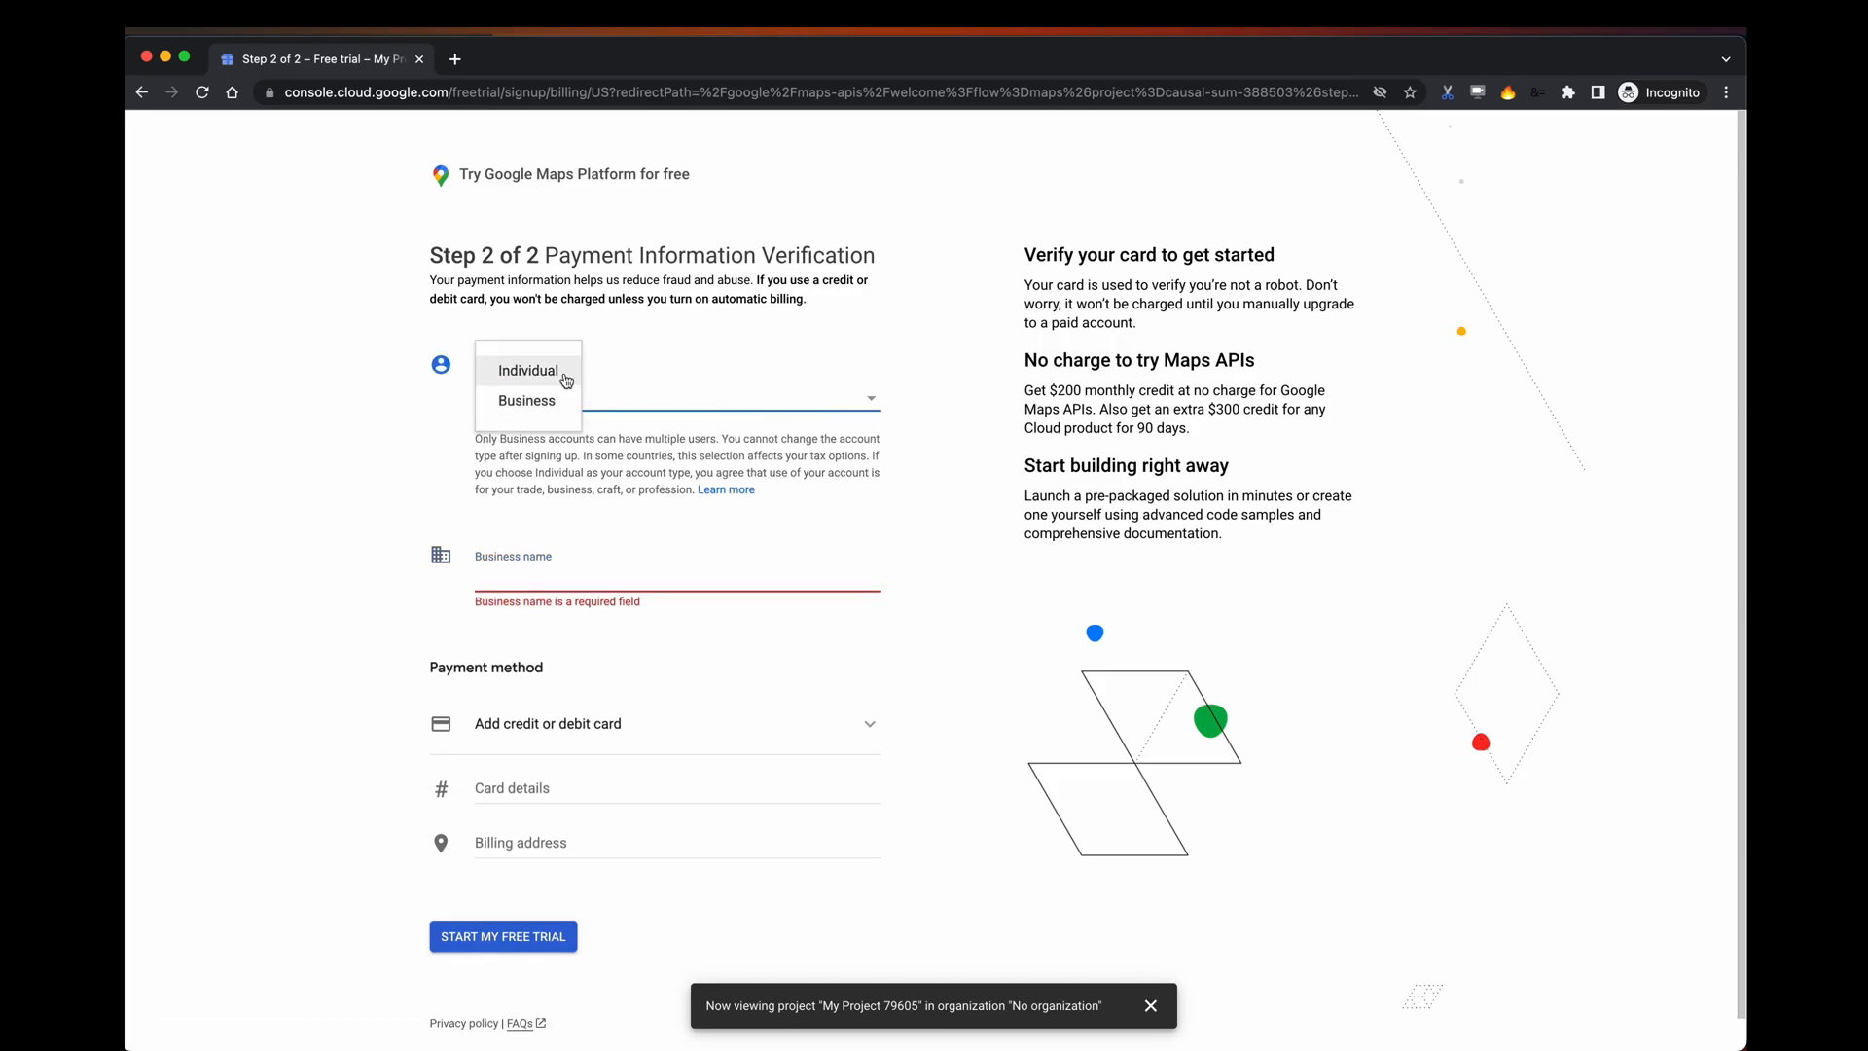
left_click(527, 369)
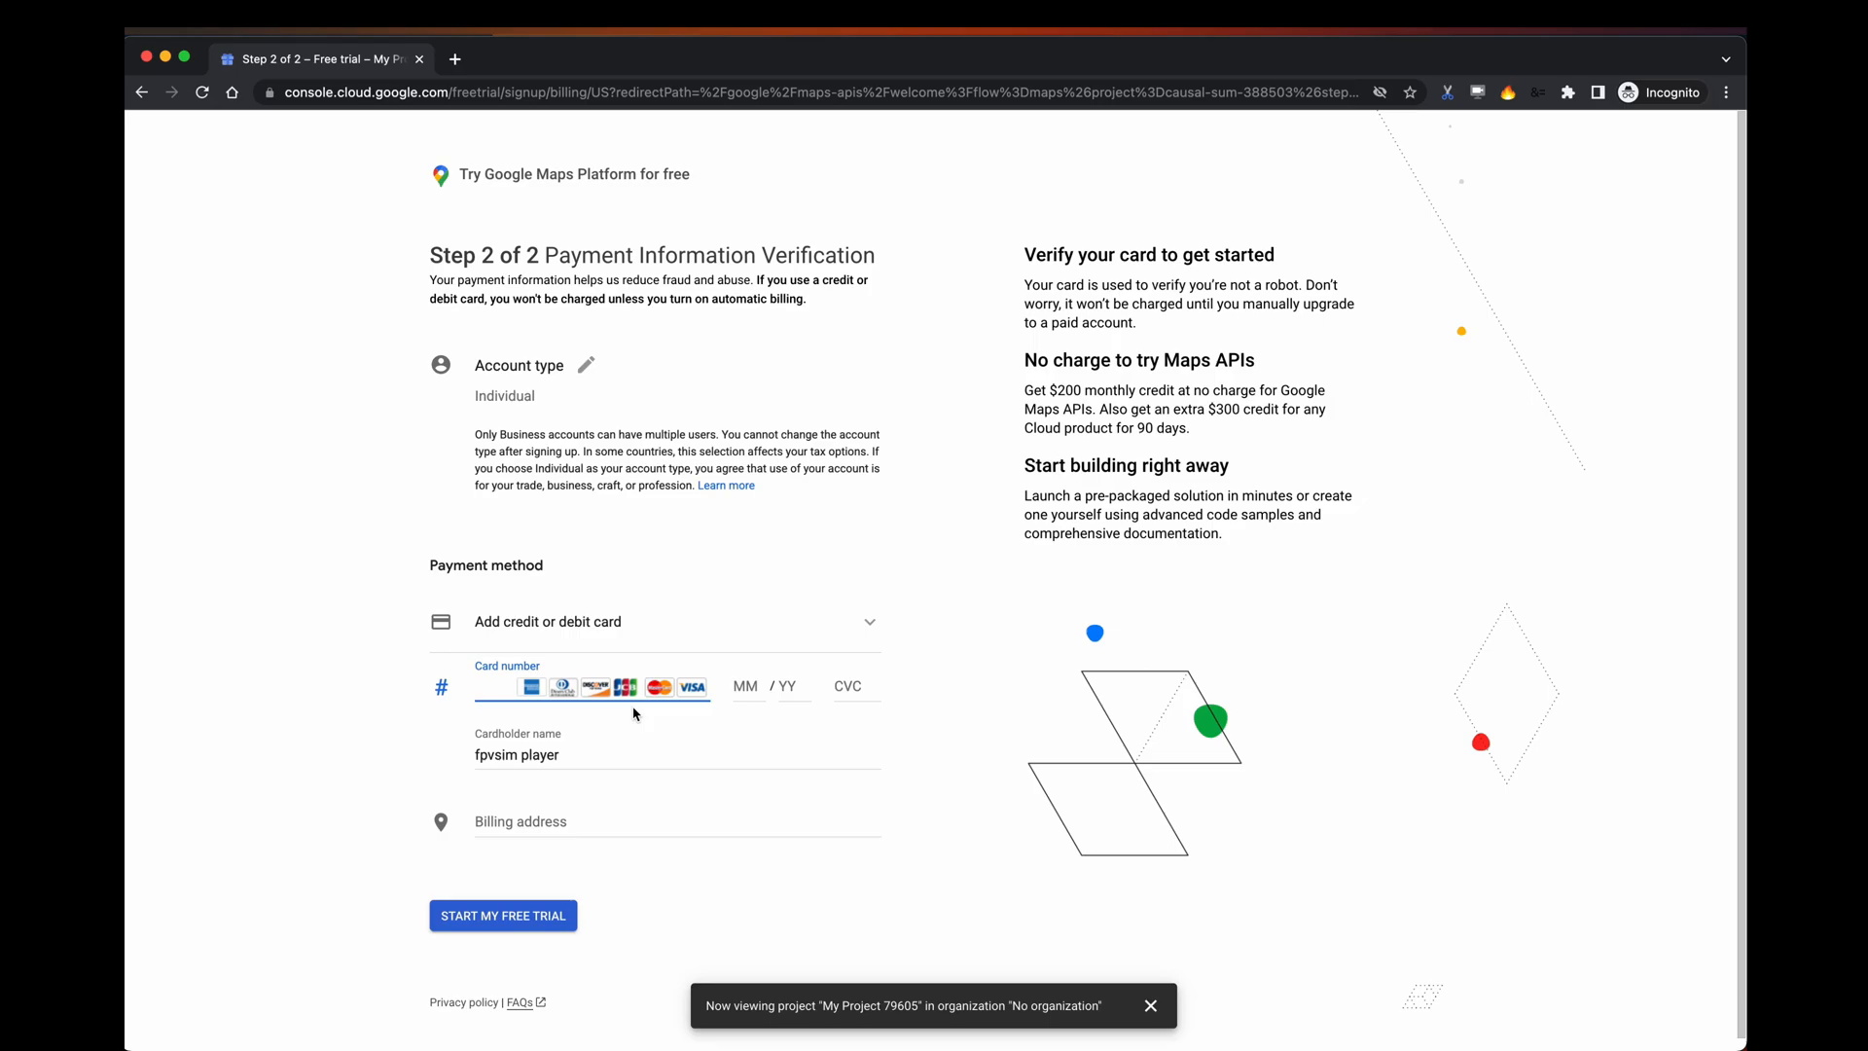
left_click(502, 915)
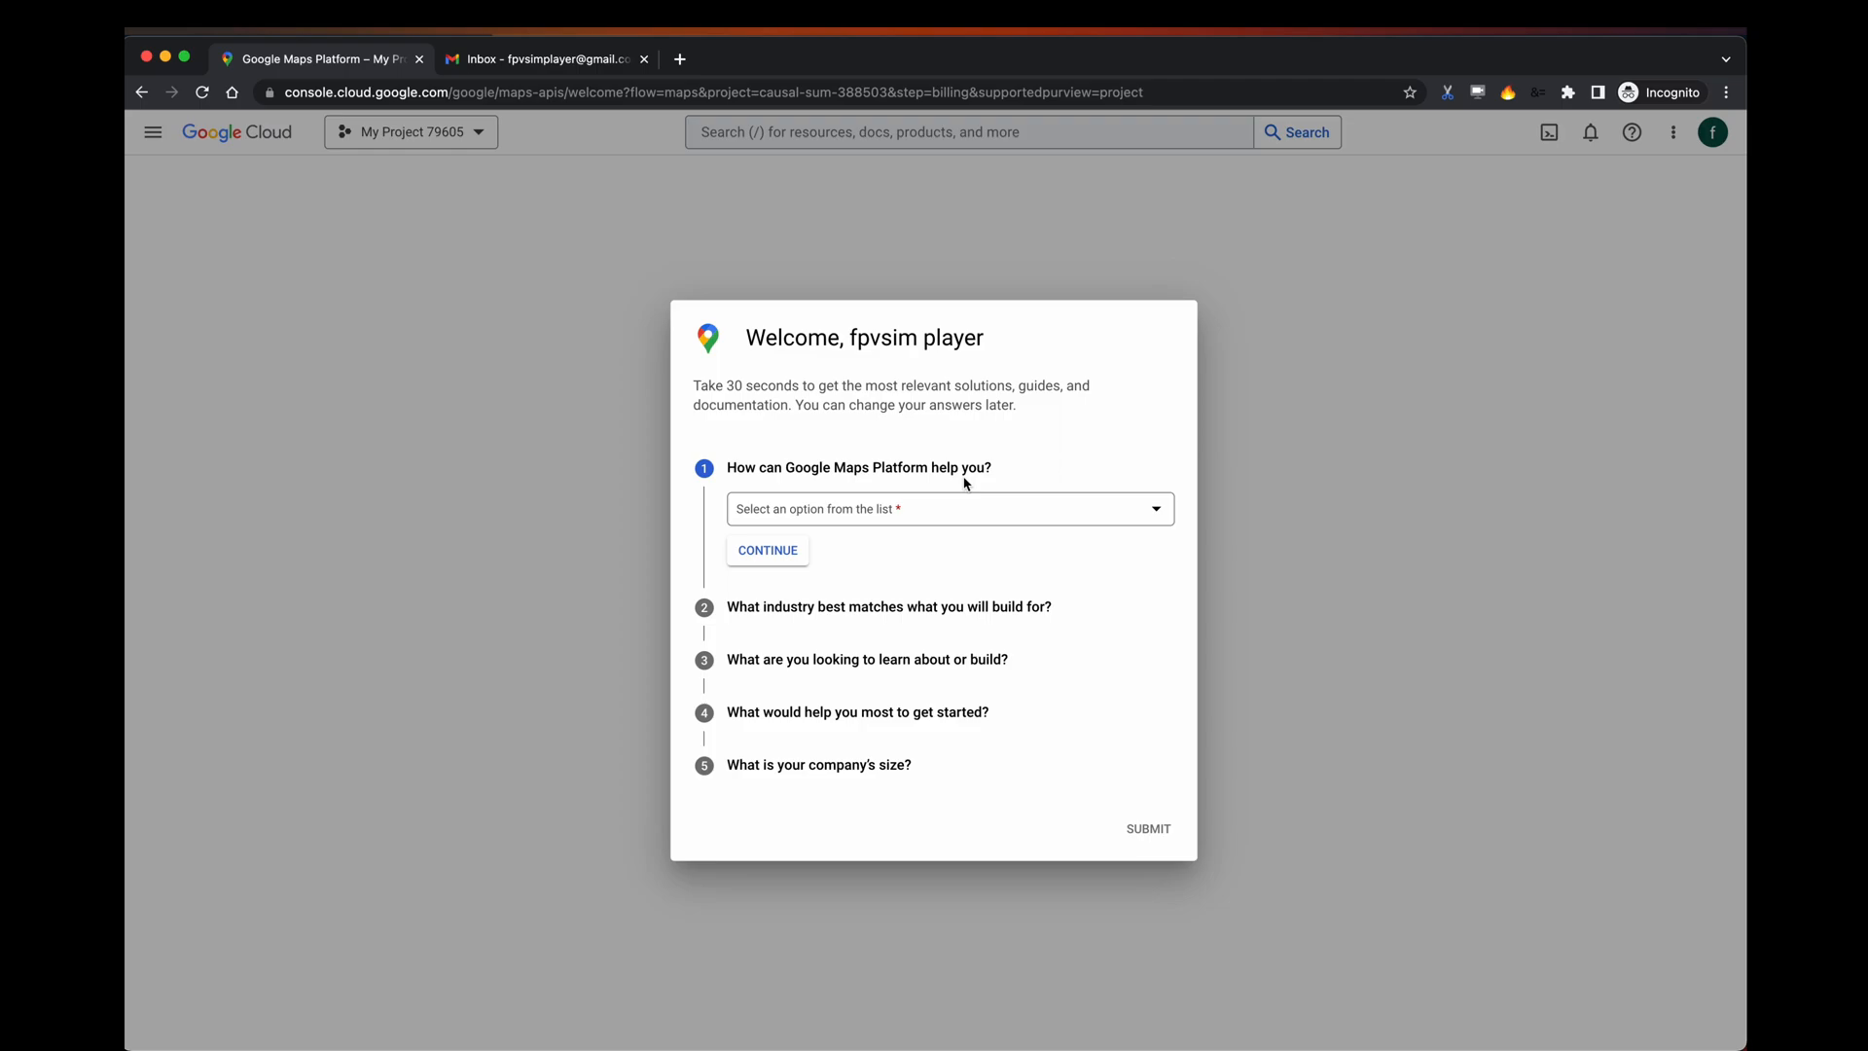
Step: Answer the Maps Platform help, industry and use-case welcome questions
left_click(950, 510)
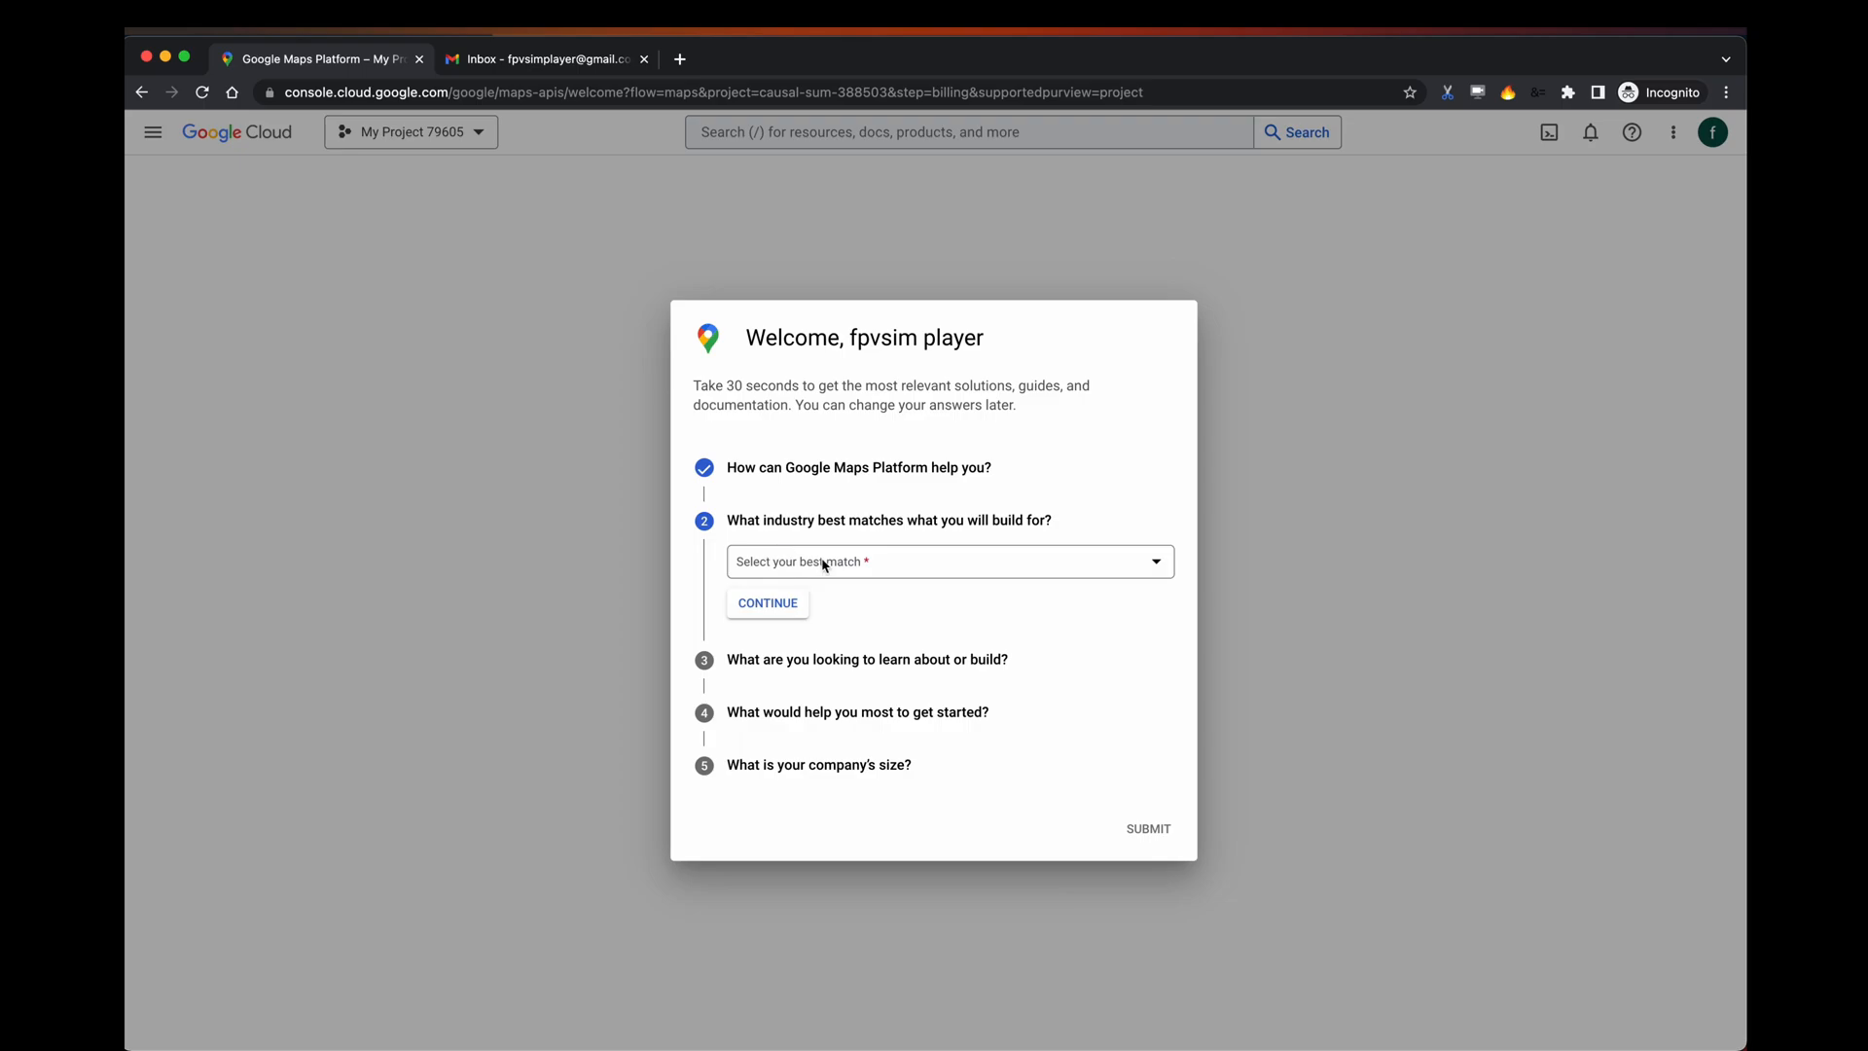
left_click(766, 603)
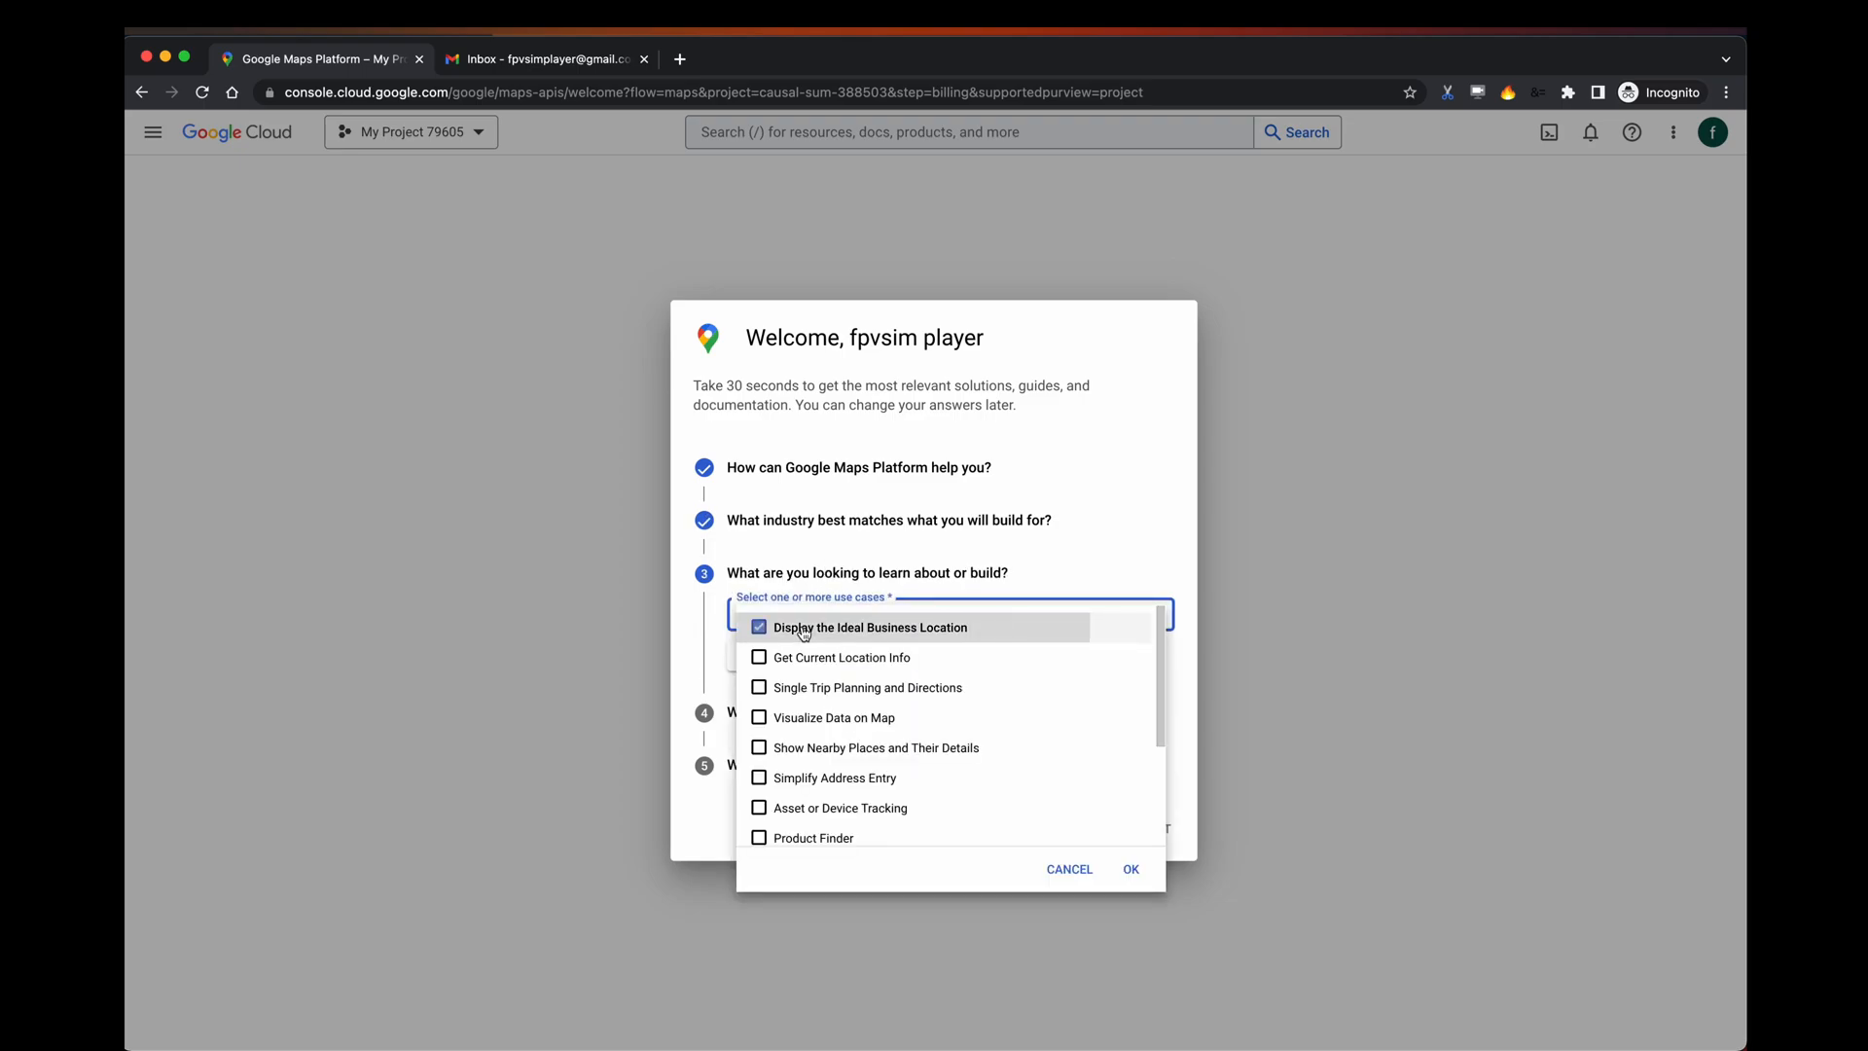
left_click(759, 627)
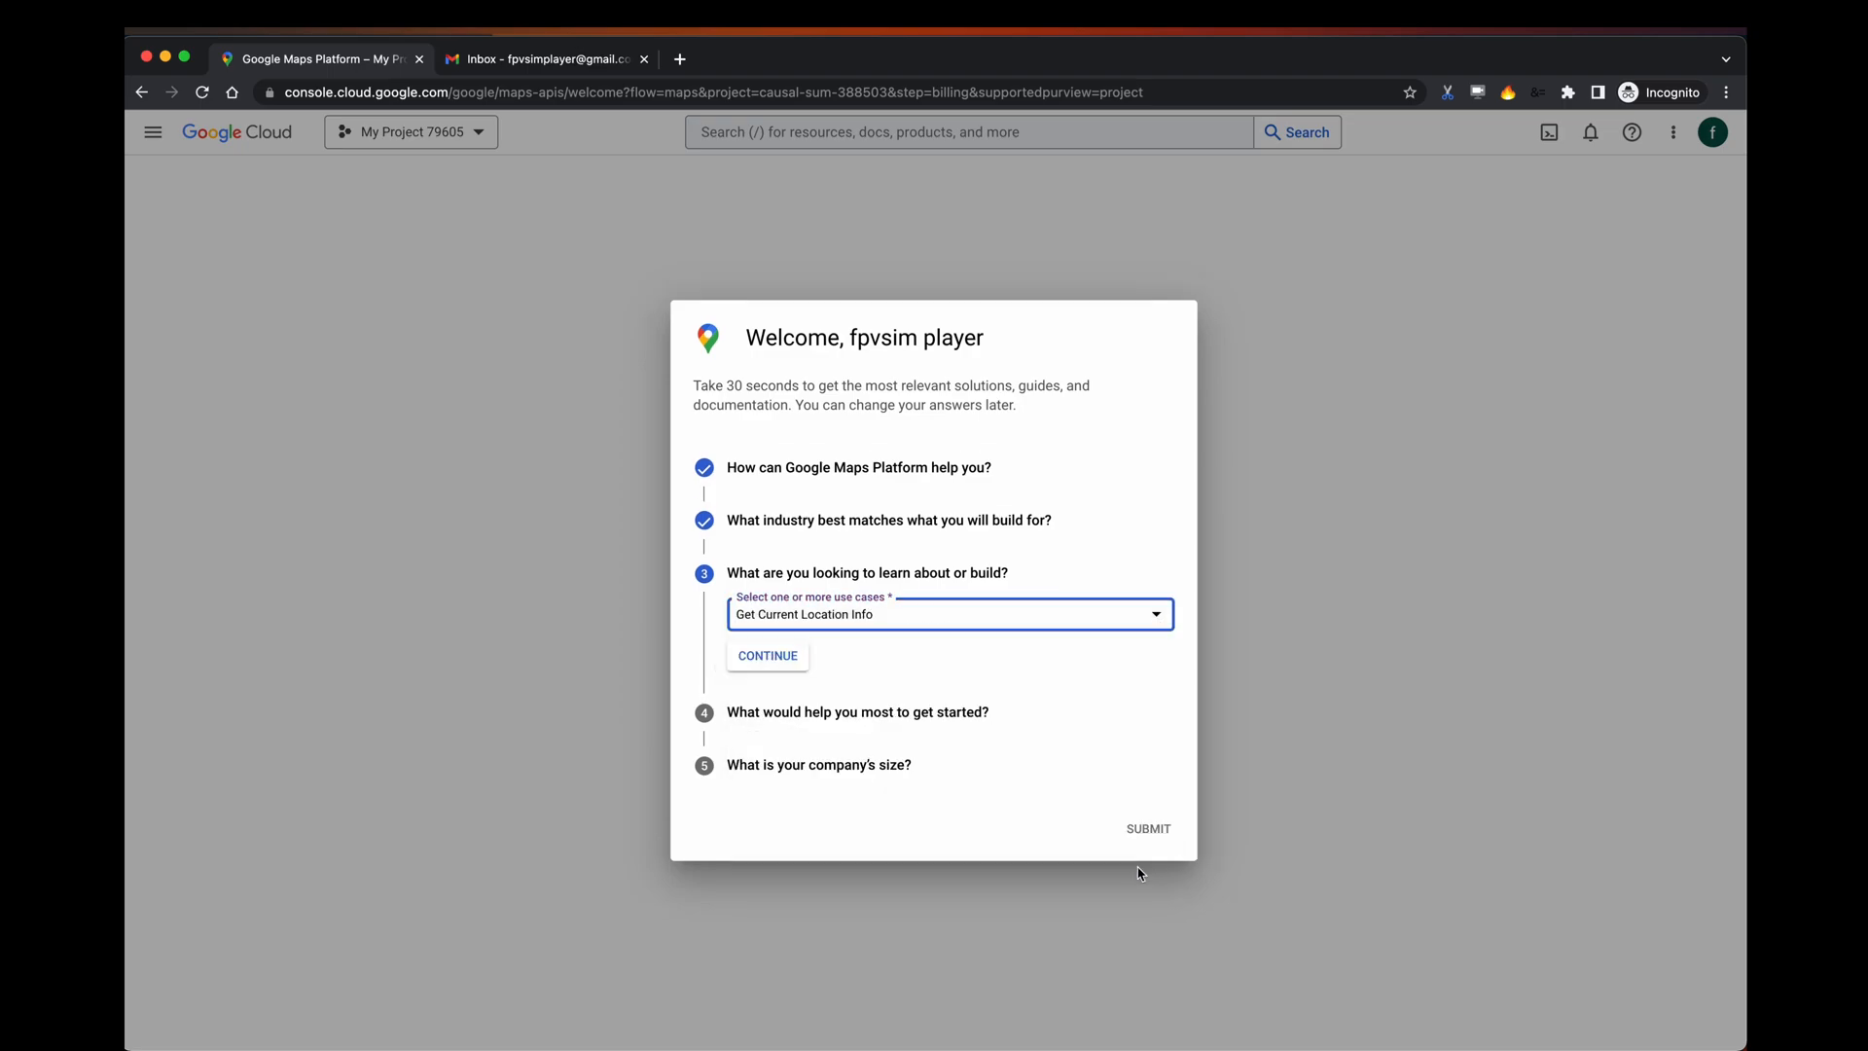
left_click(767, 656)
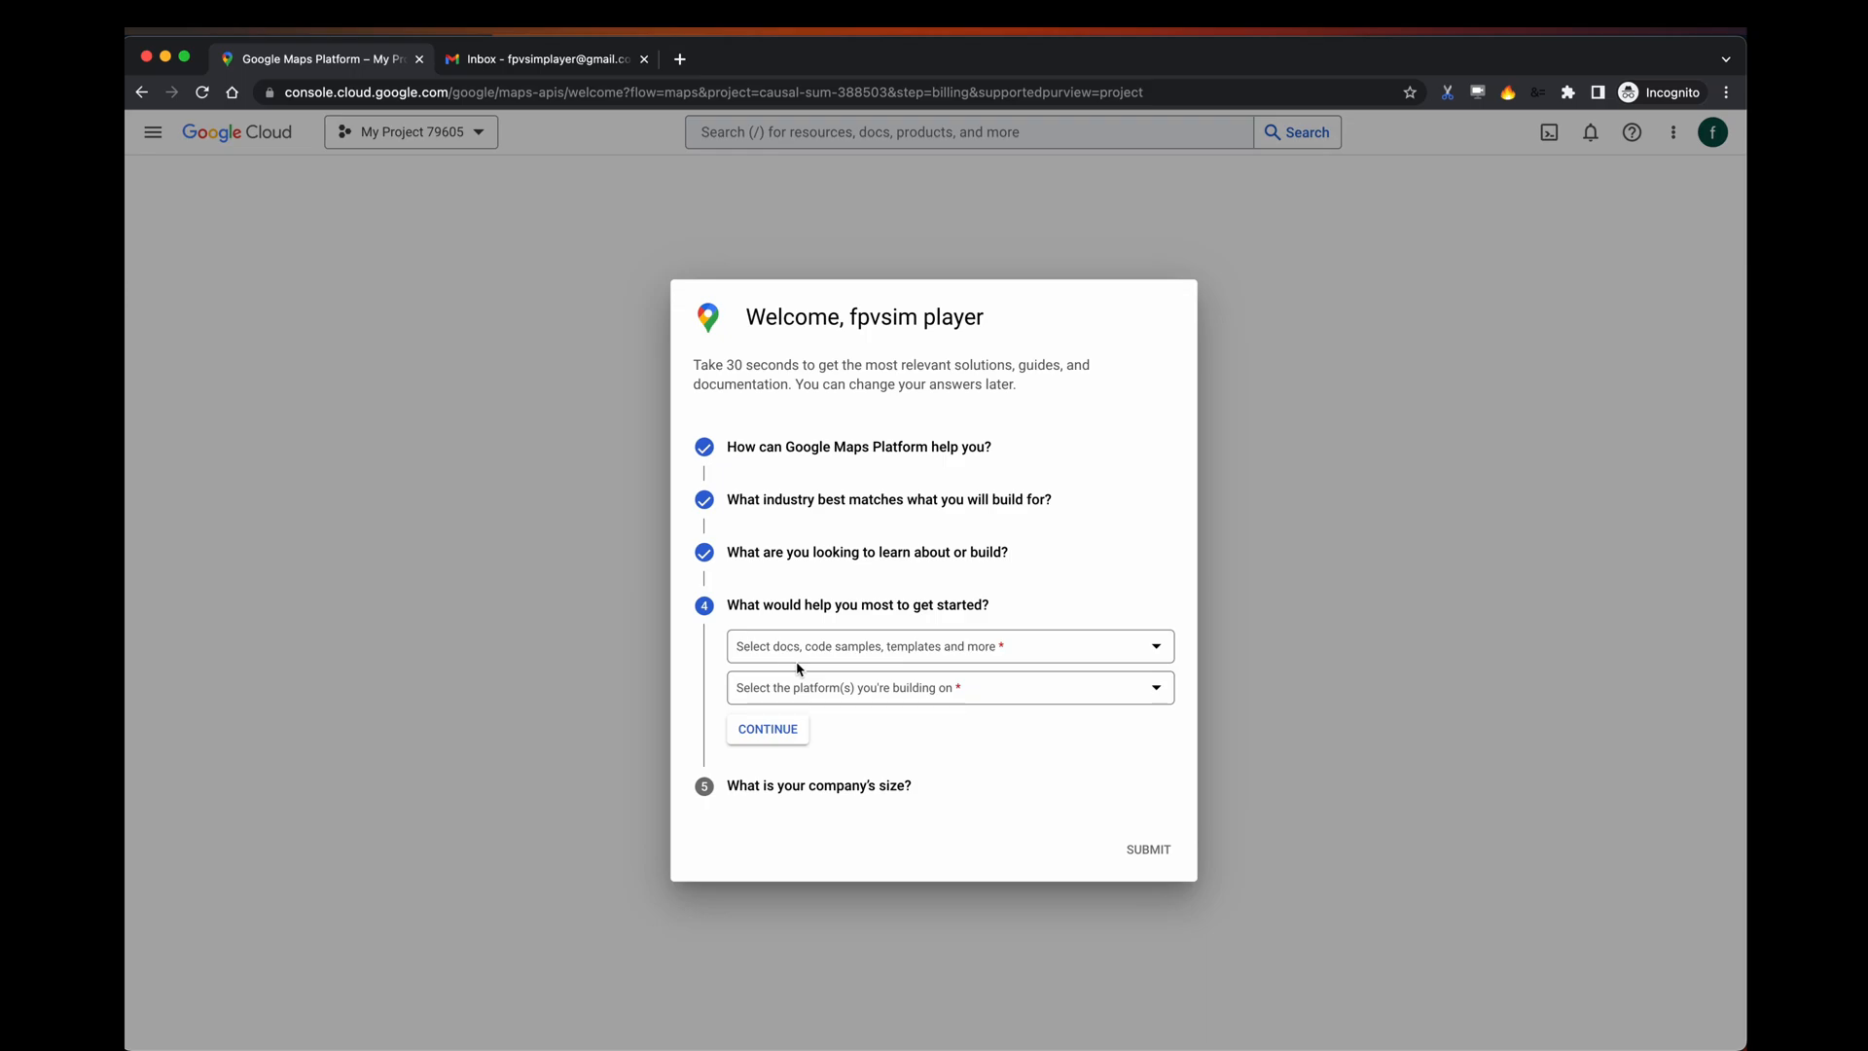
Step: Choose Detailed documentation, Web platform and 'I am self-employed' company size
left_click(950, 646)
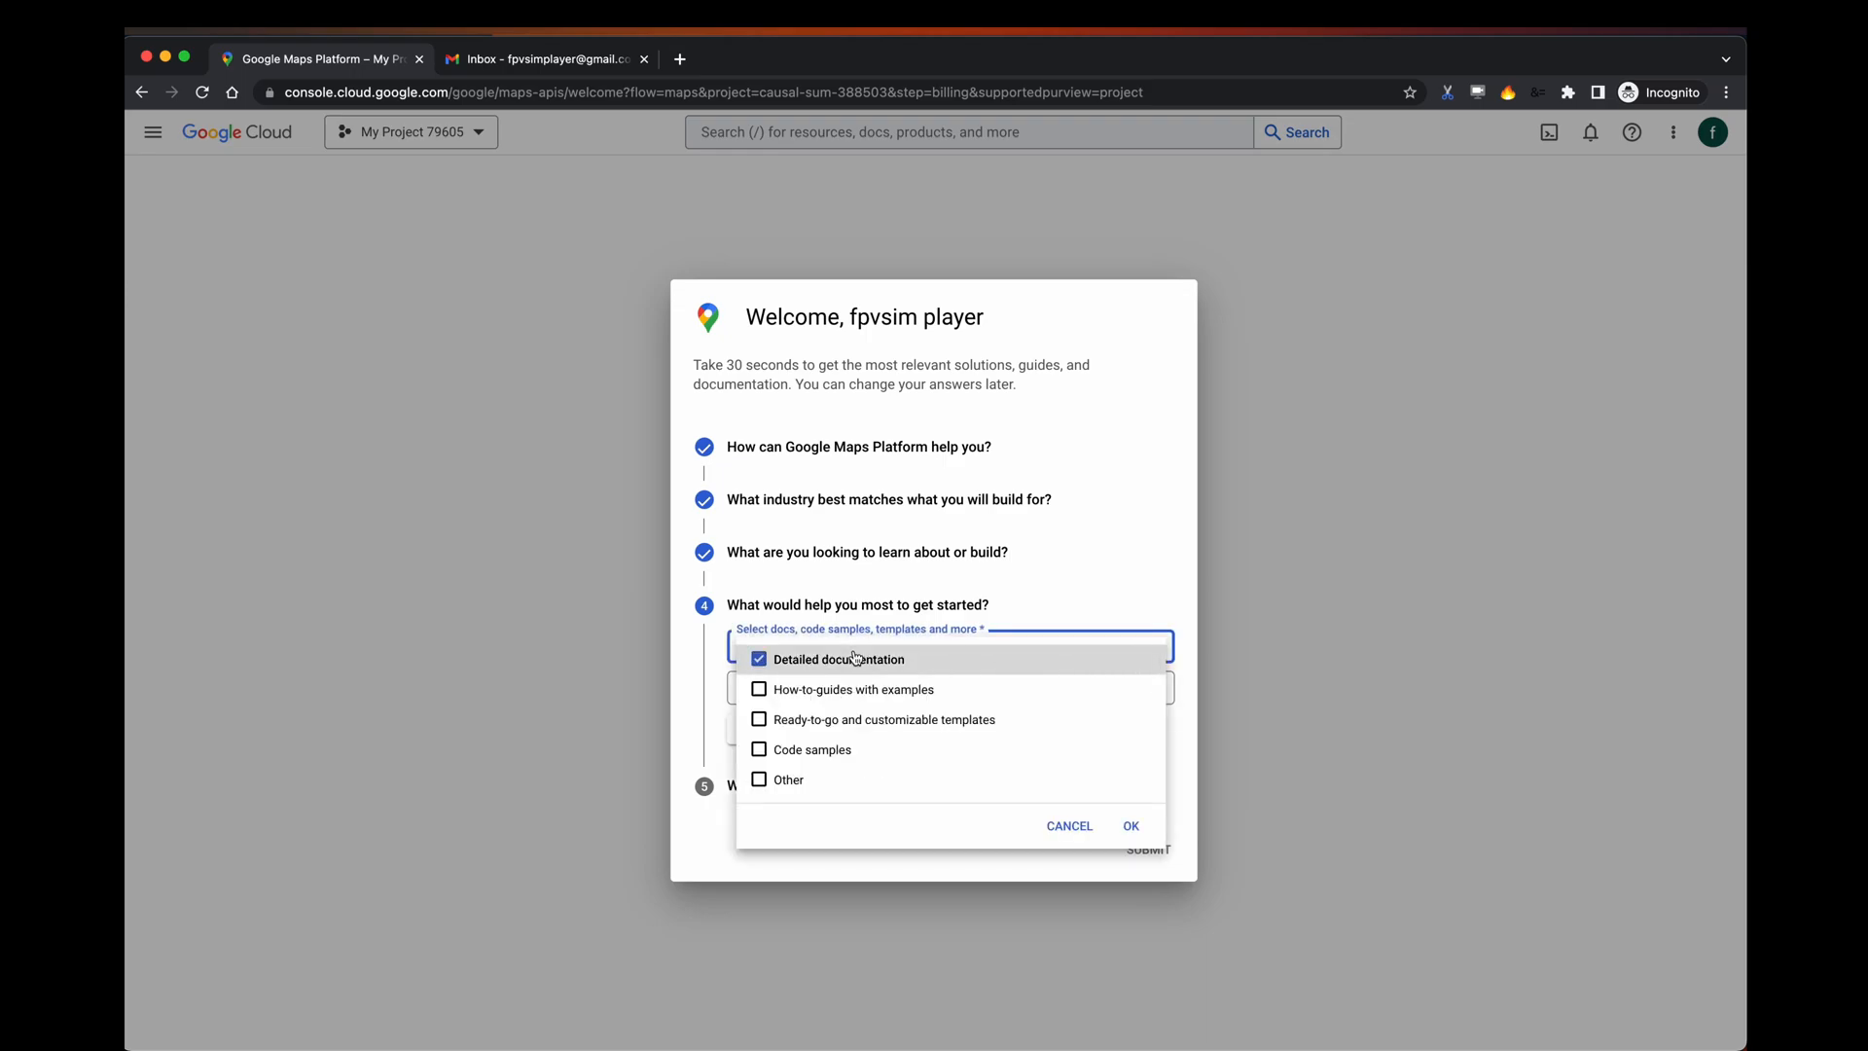
left_click(1130, 825)
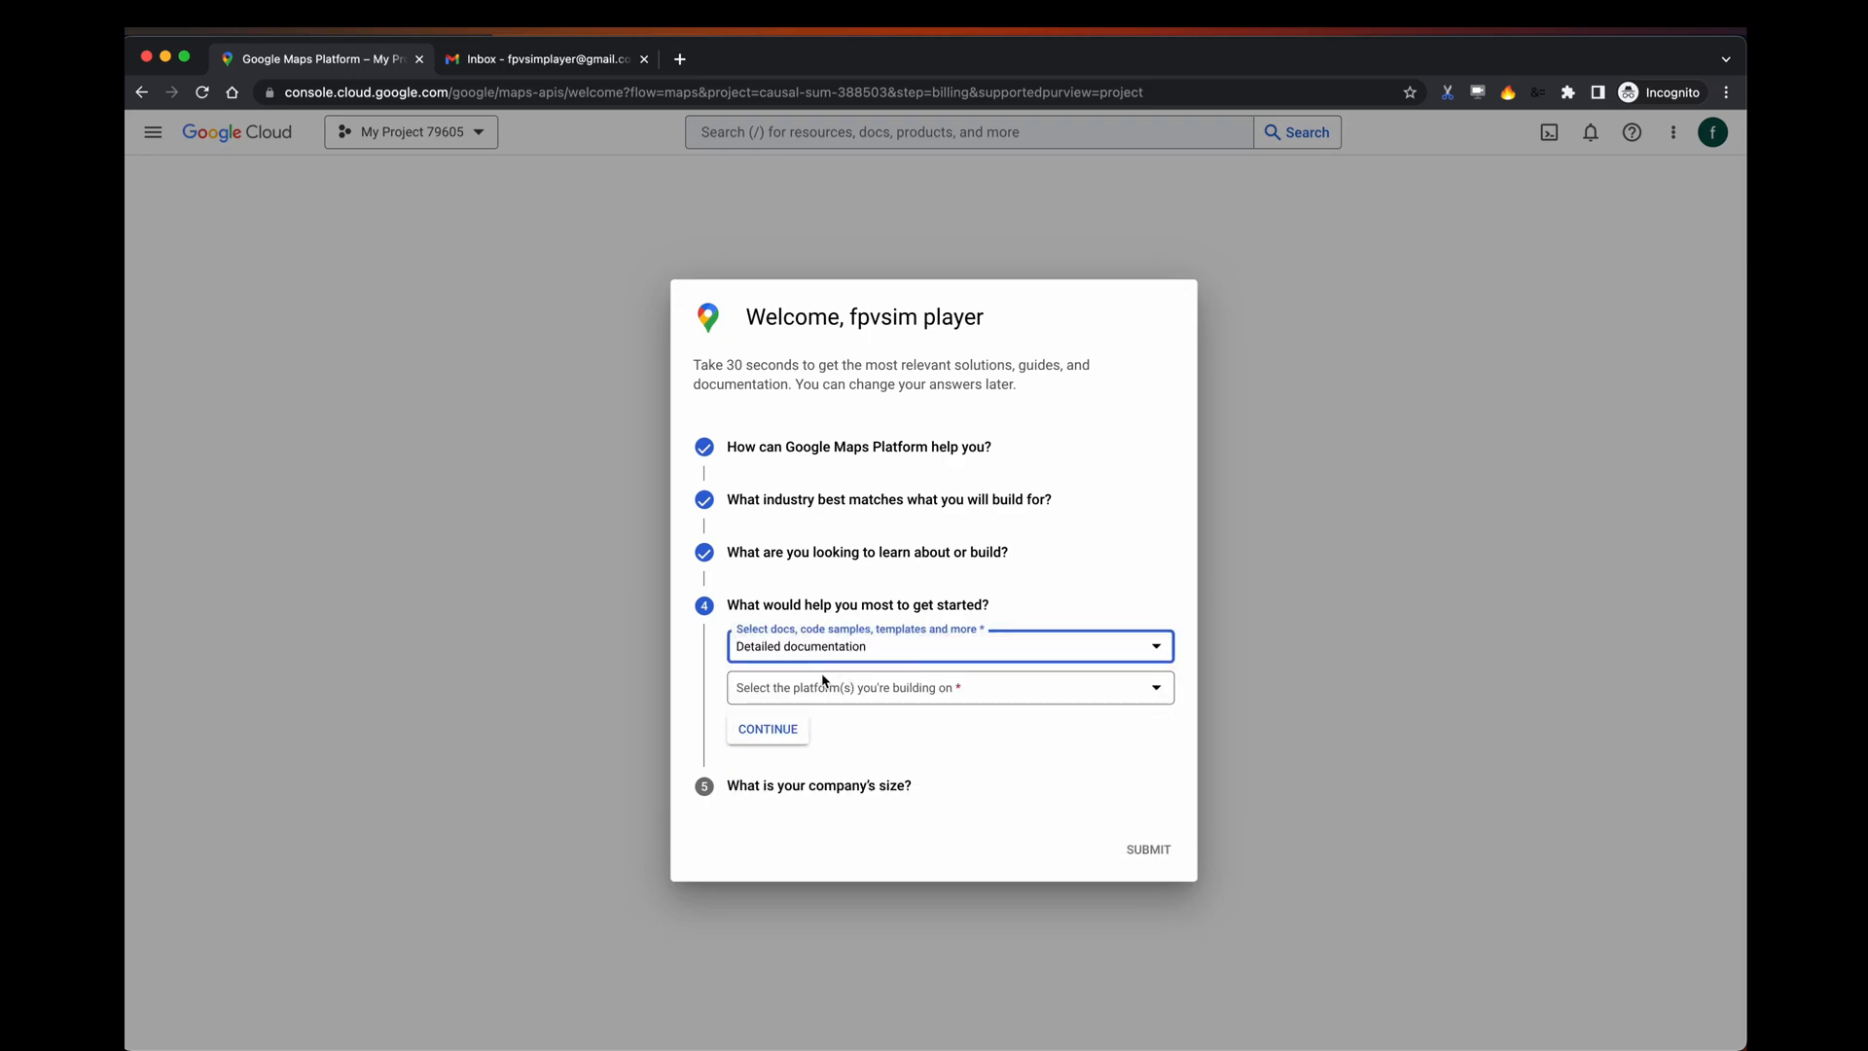
left_click(949, 687)
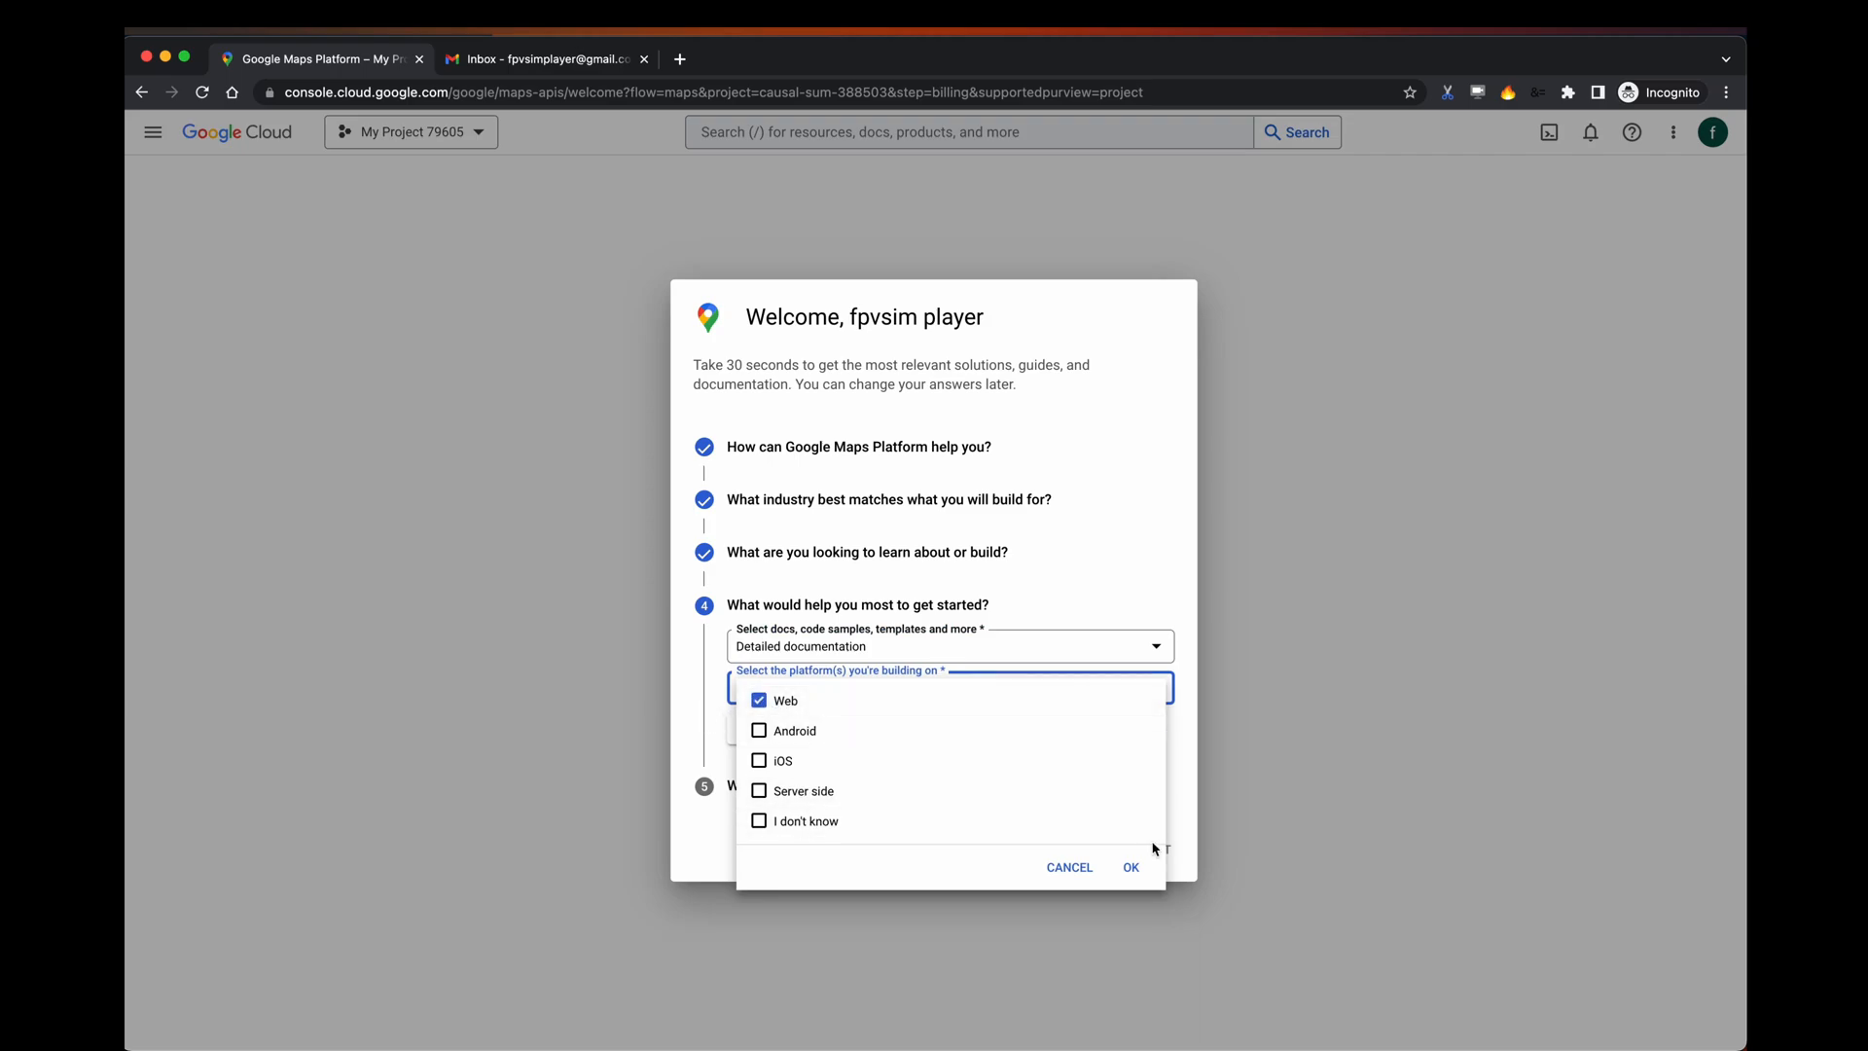
left_click(1130, 868)
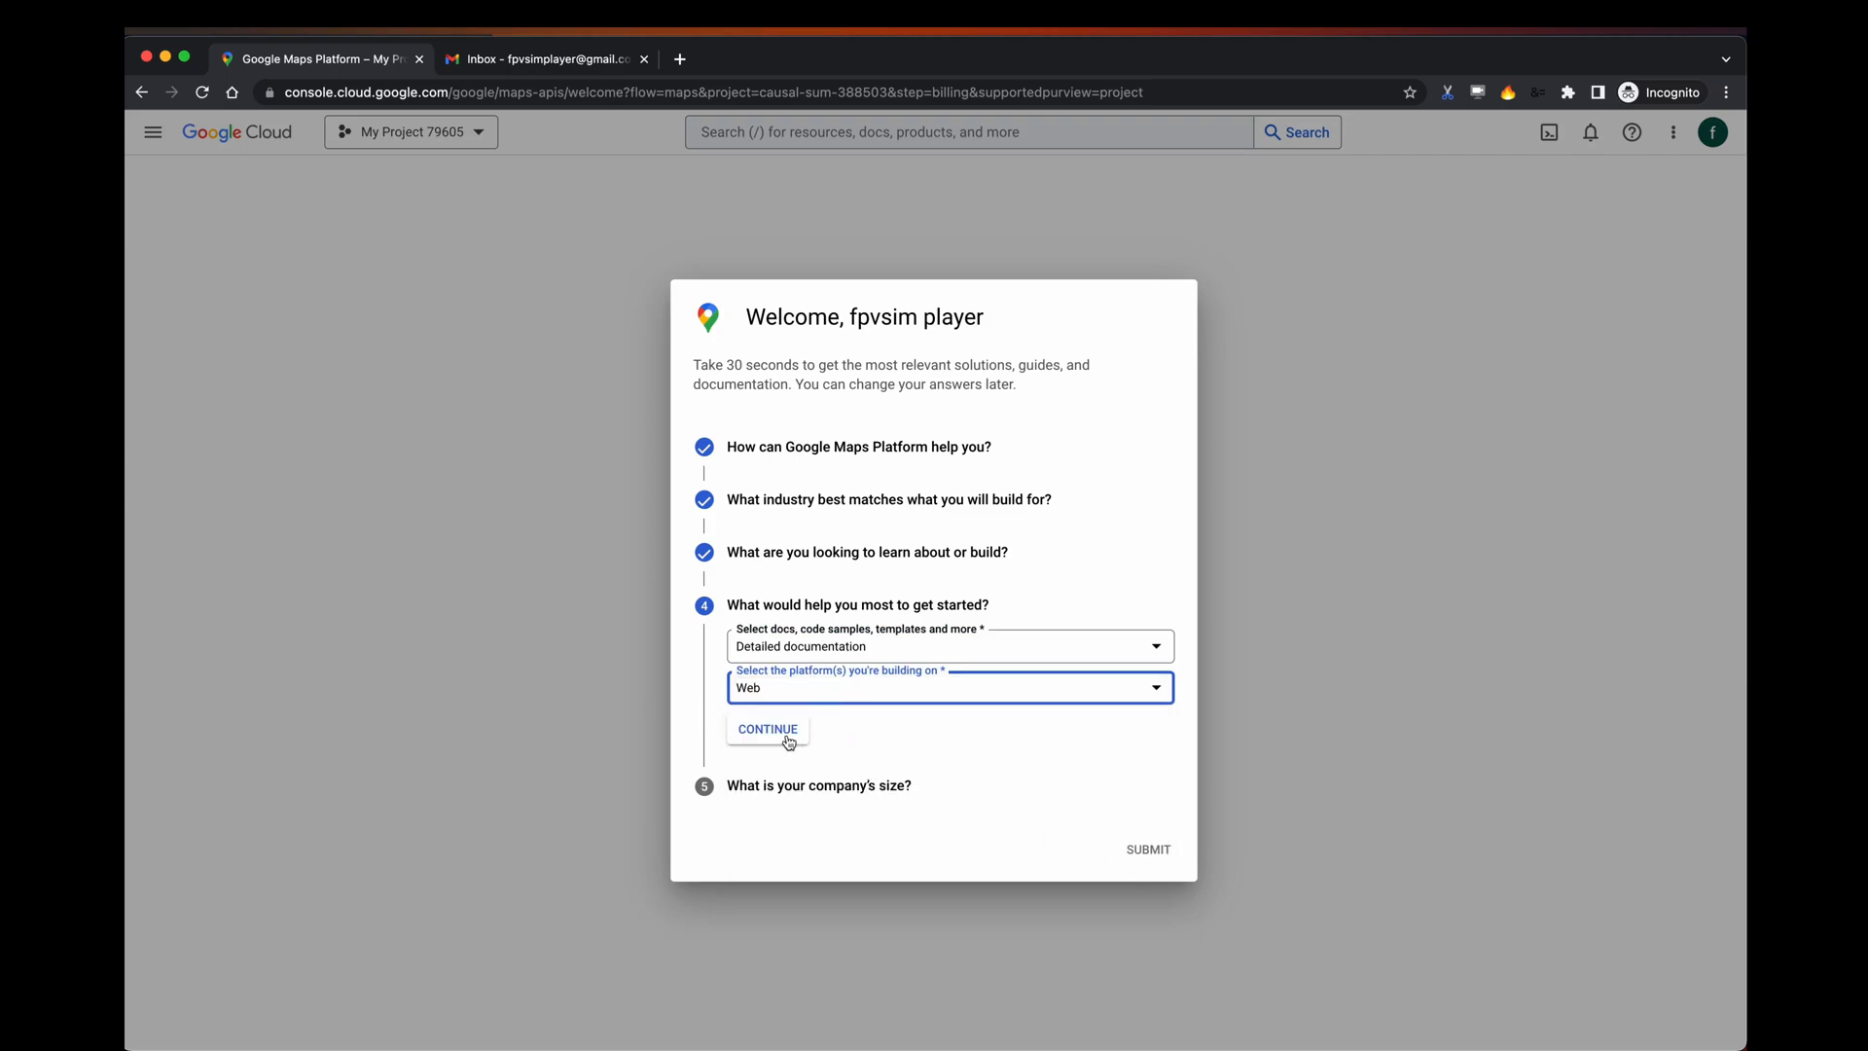
left_click(766, 728)
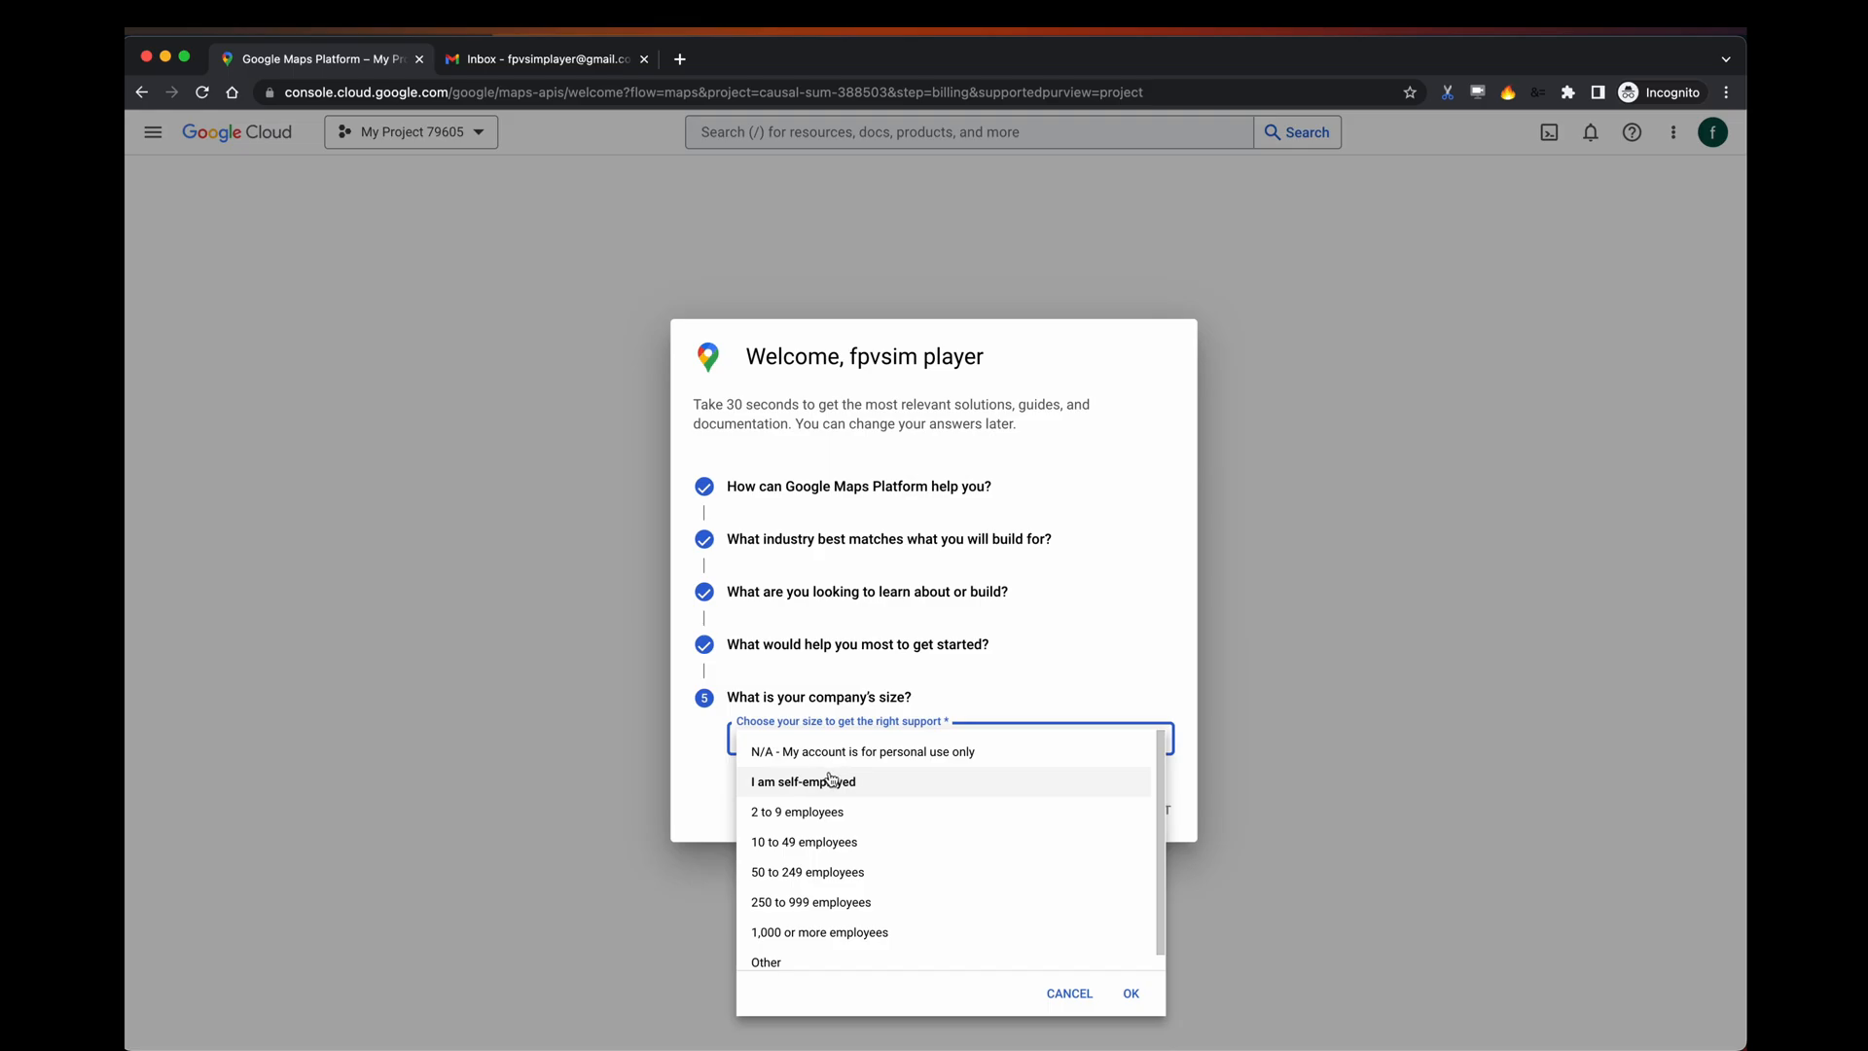
left_click(802, 783)
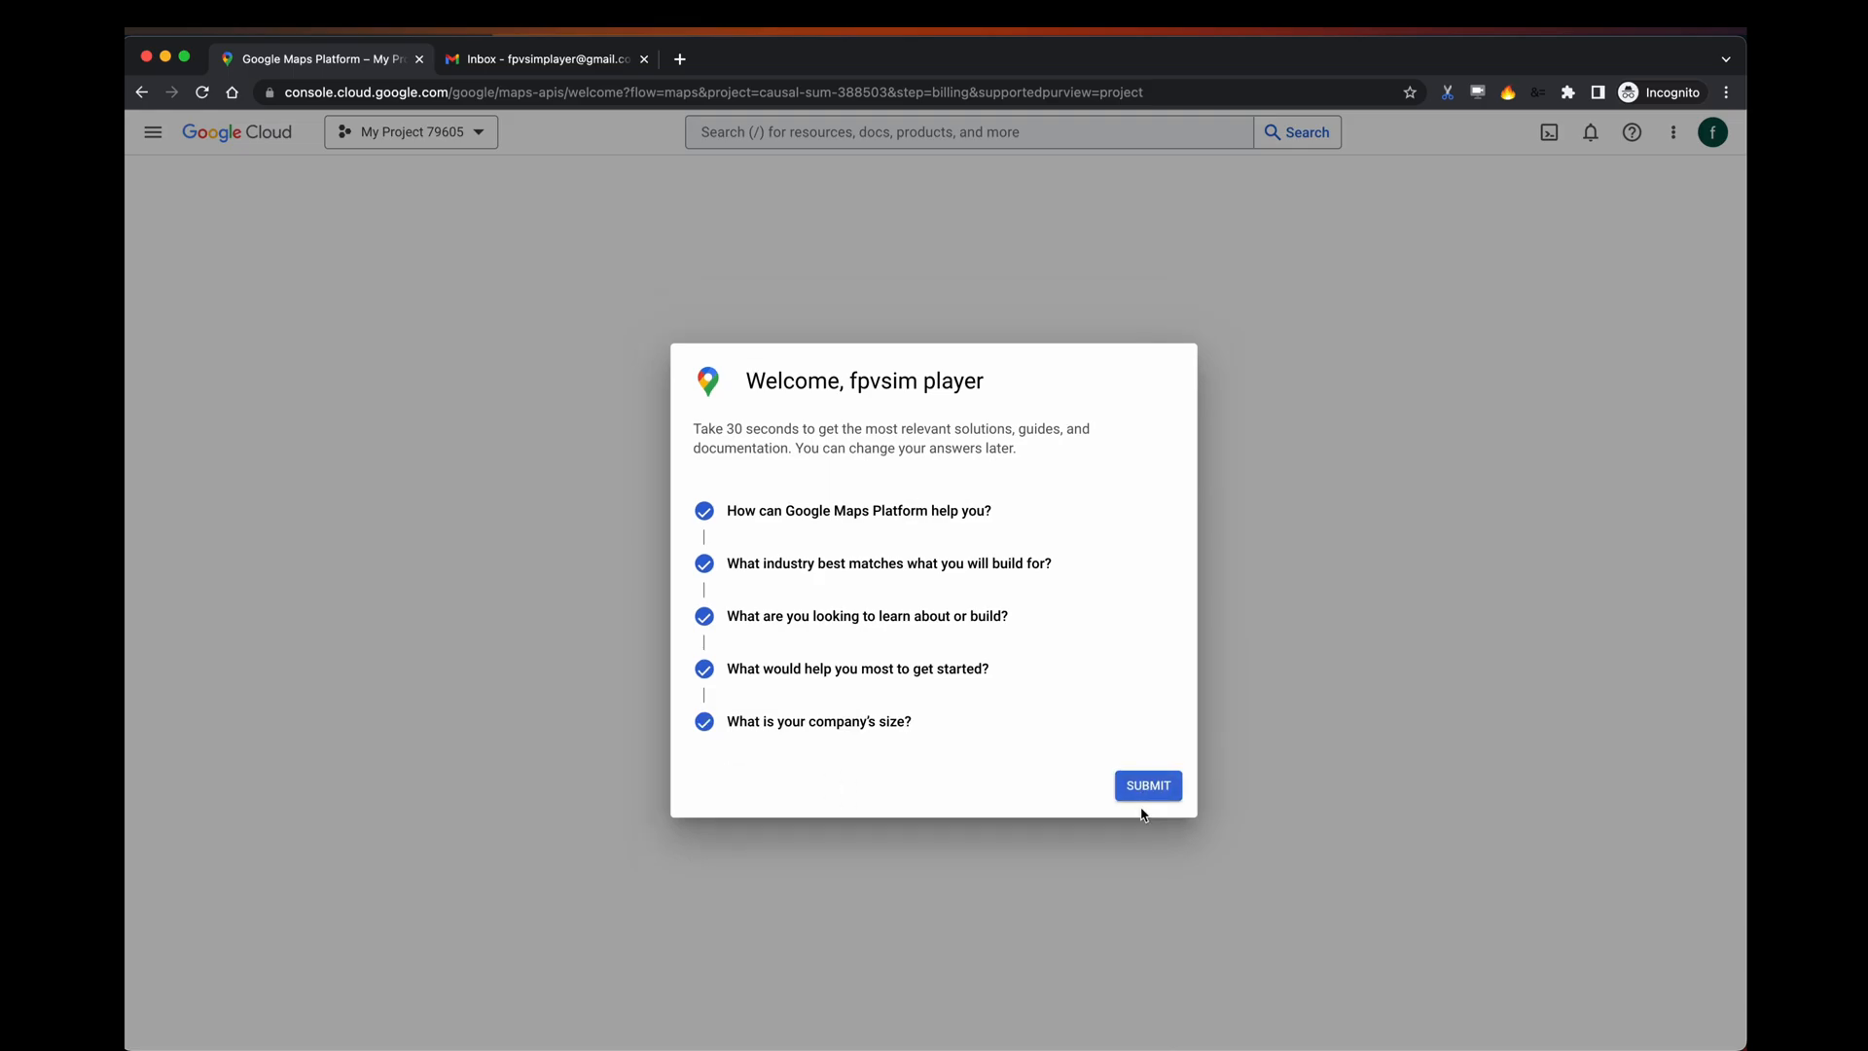
Step: Submit the questionnaire and copy the newly generated API key to the clipboard
left_click(1148, 785)
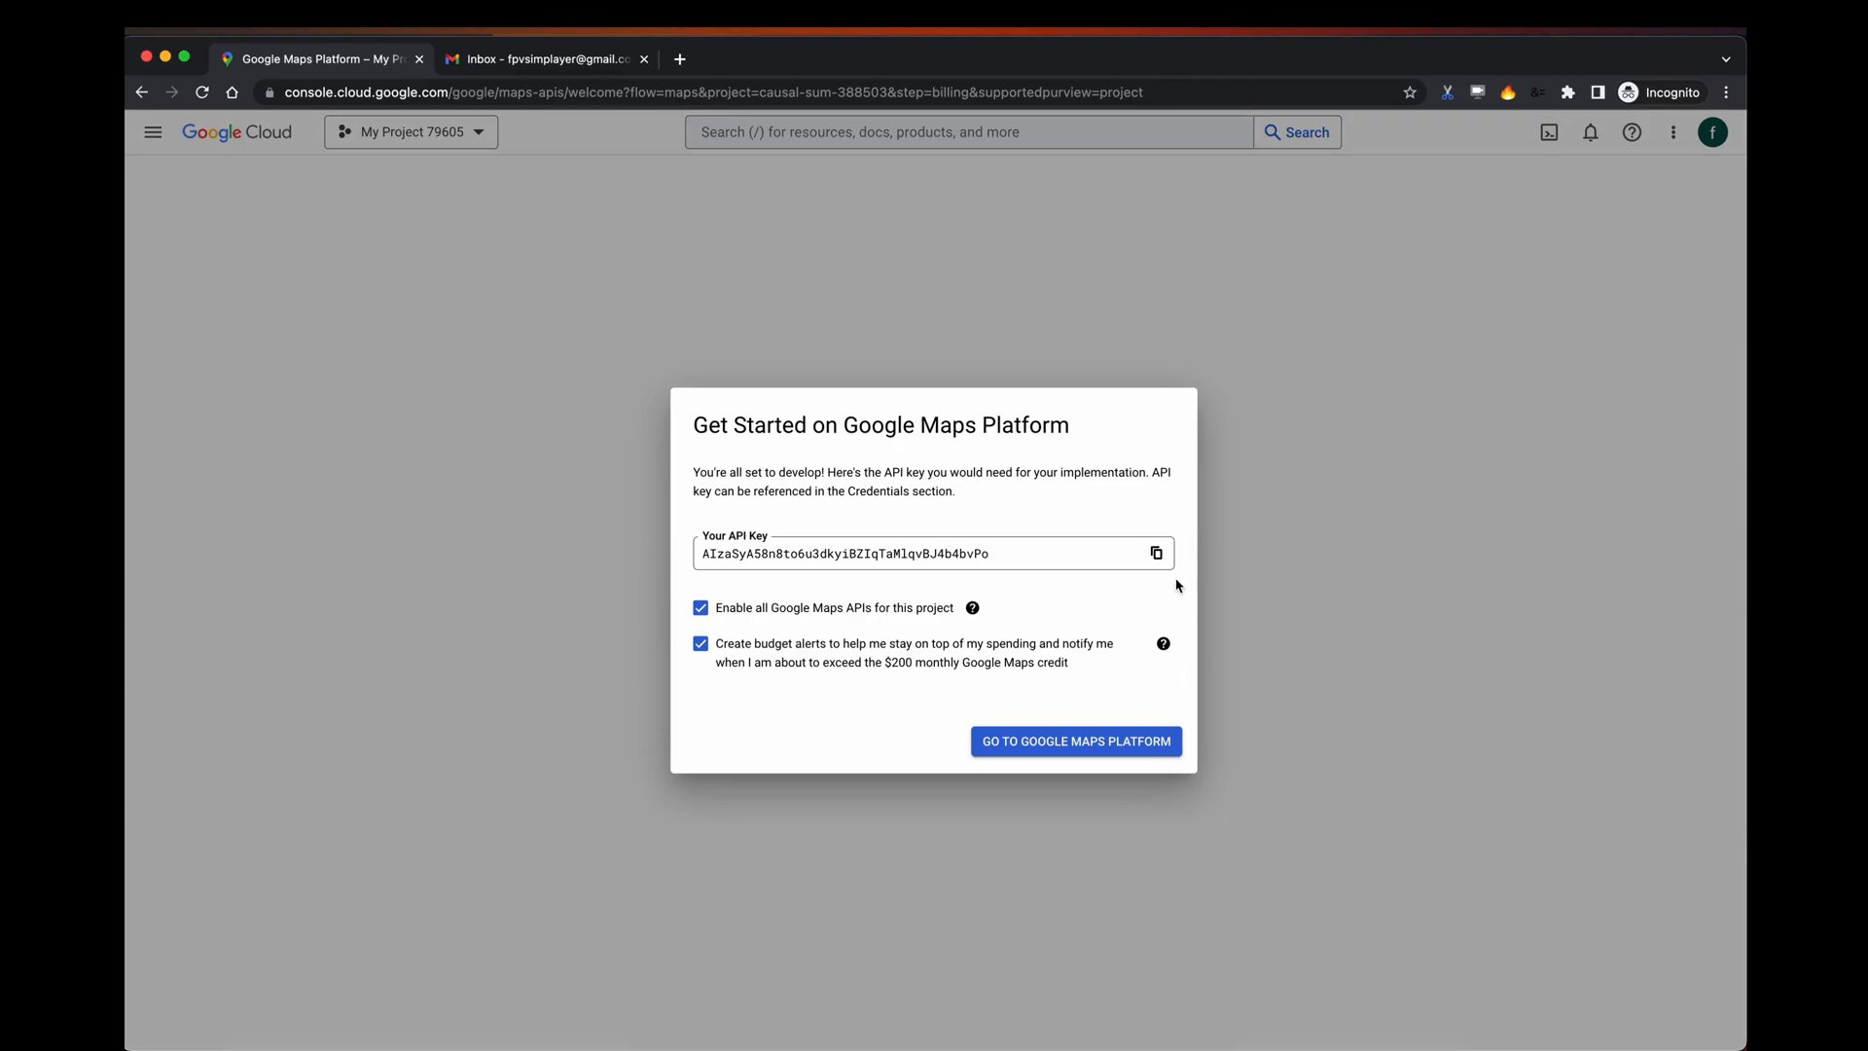
mouse_move(1158, 557)
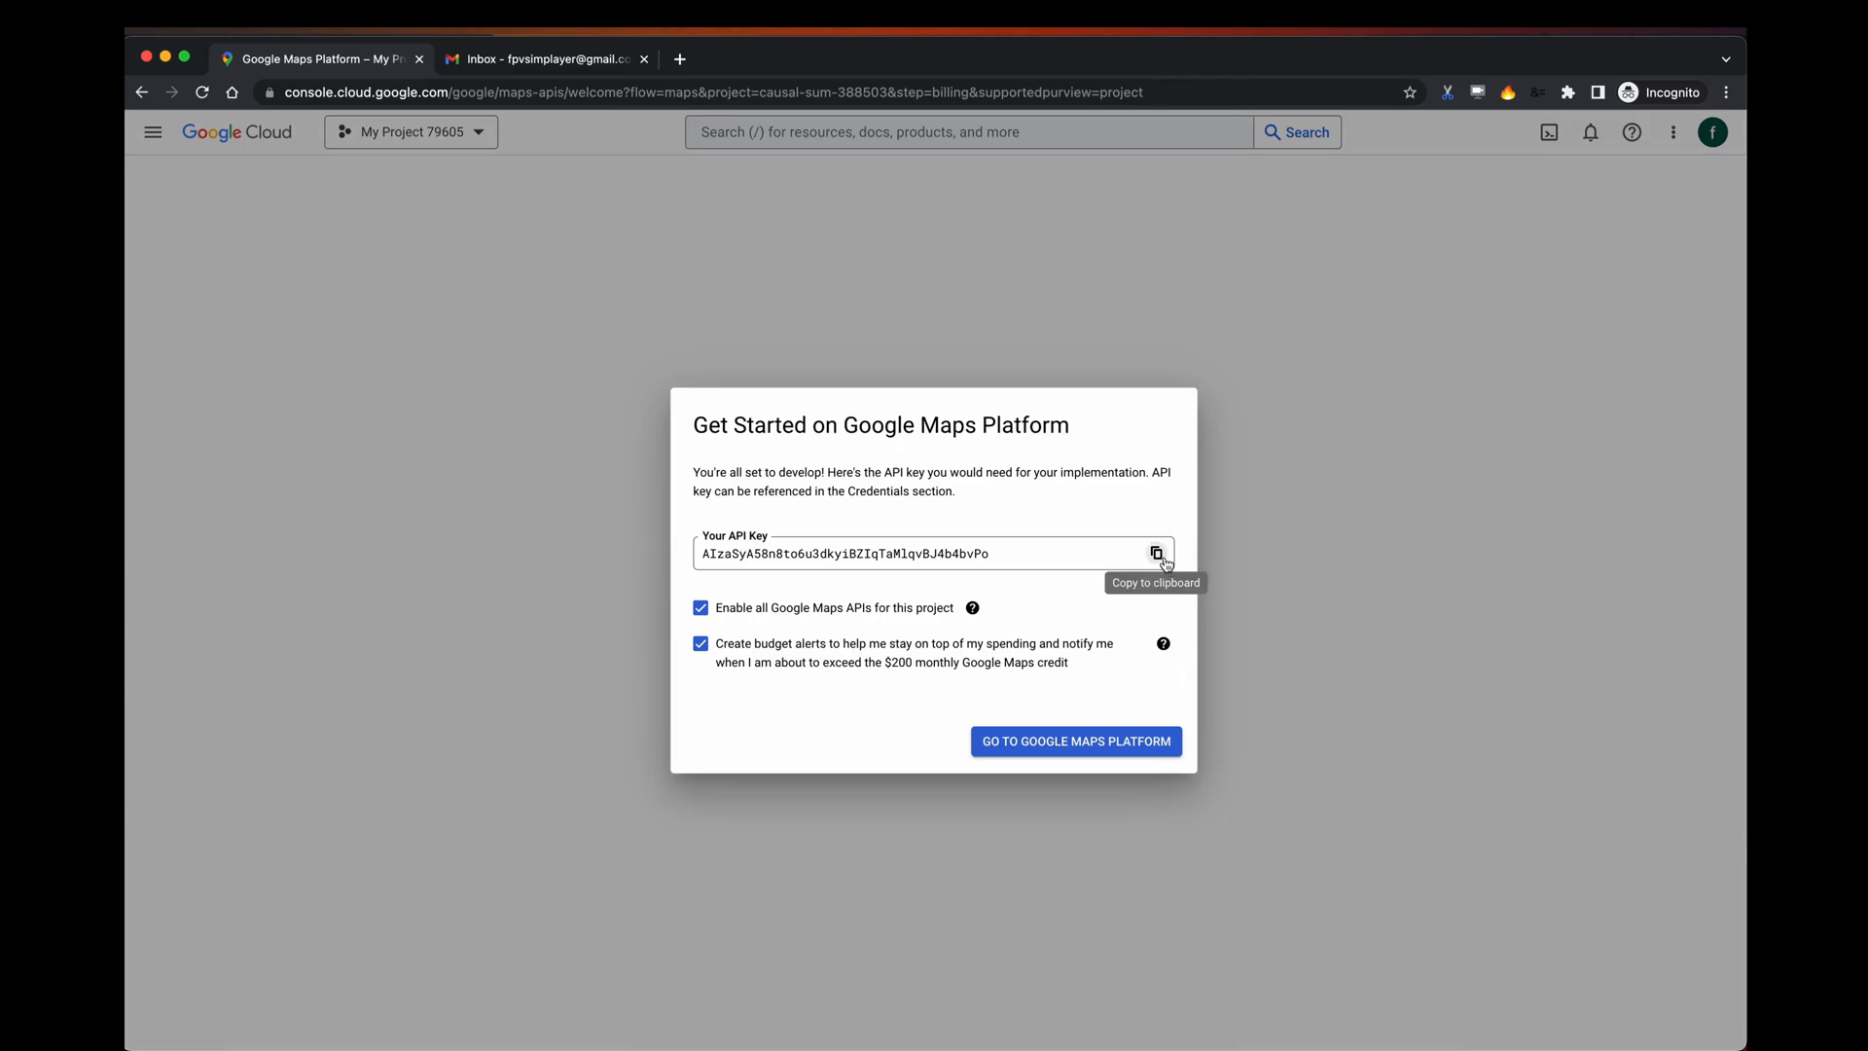
left_click(1158, 552)
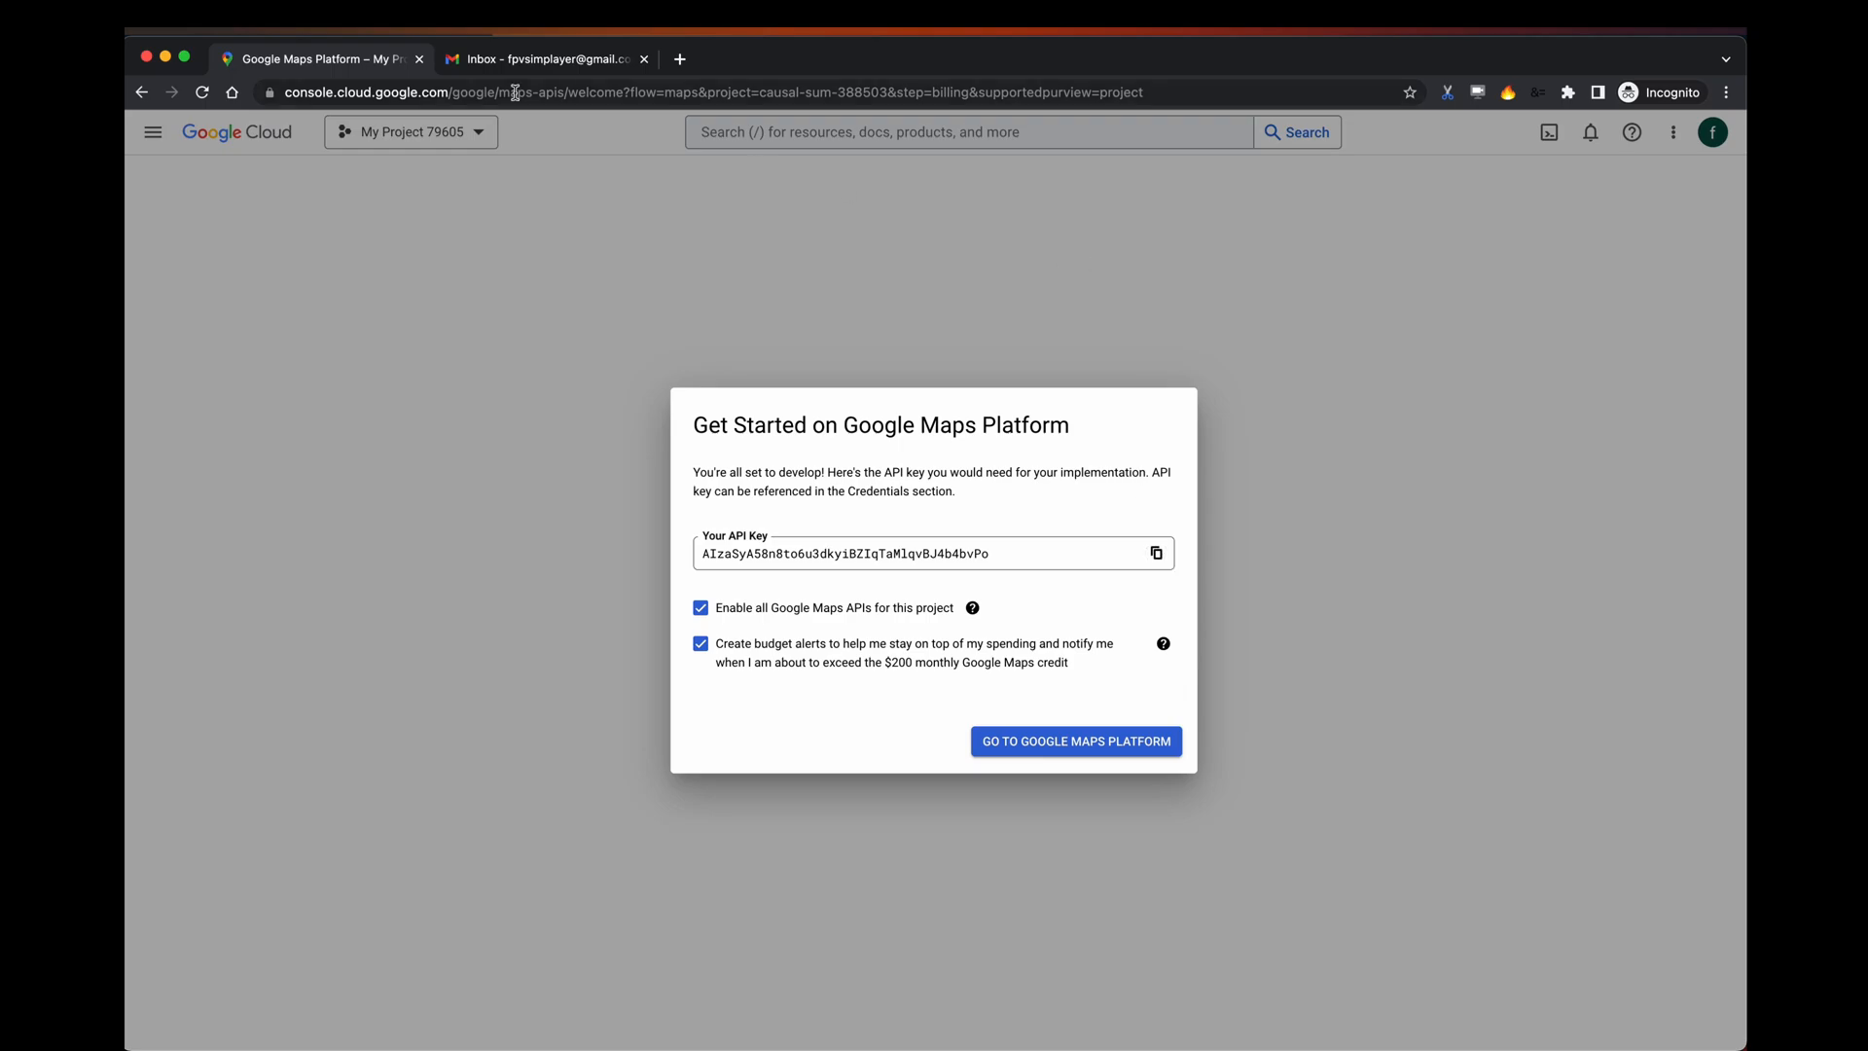
Step: Go to Google Maps Platform, keep API restriction type, and skip restricting the key via Maybe Later
left_click(1076, 742)
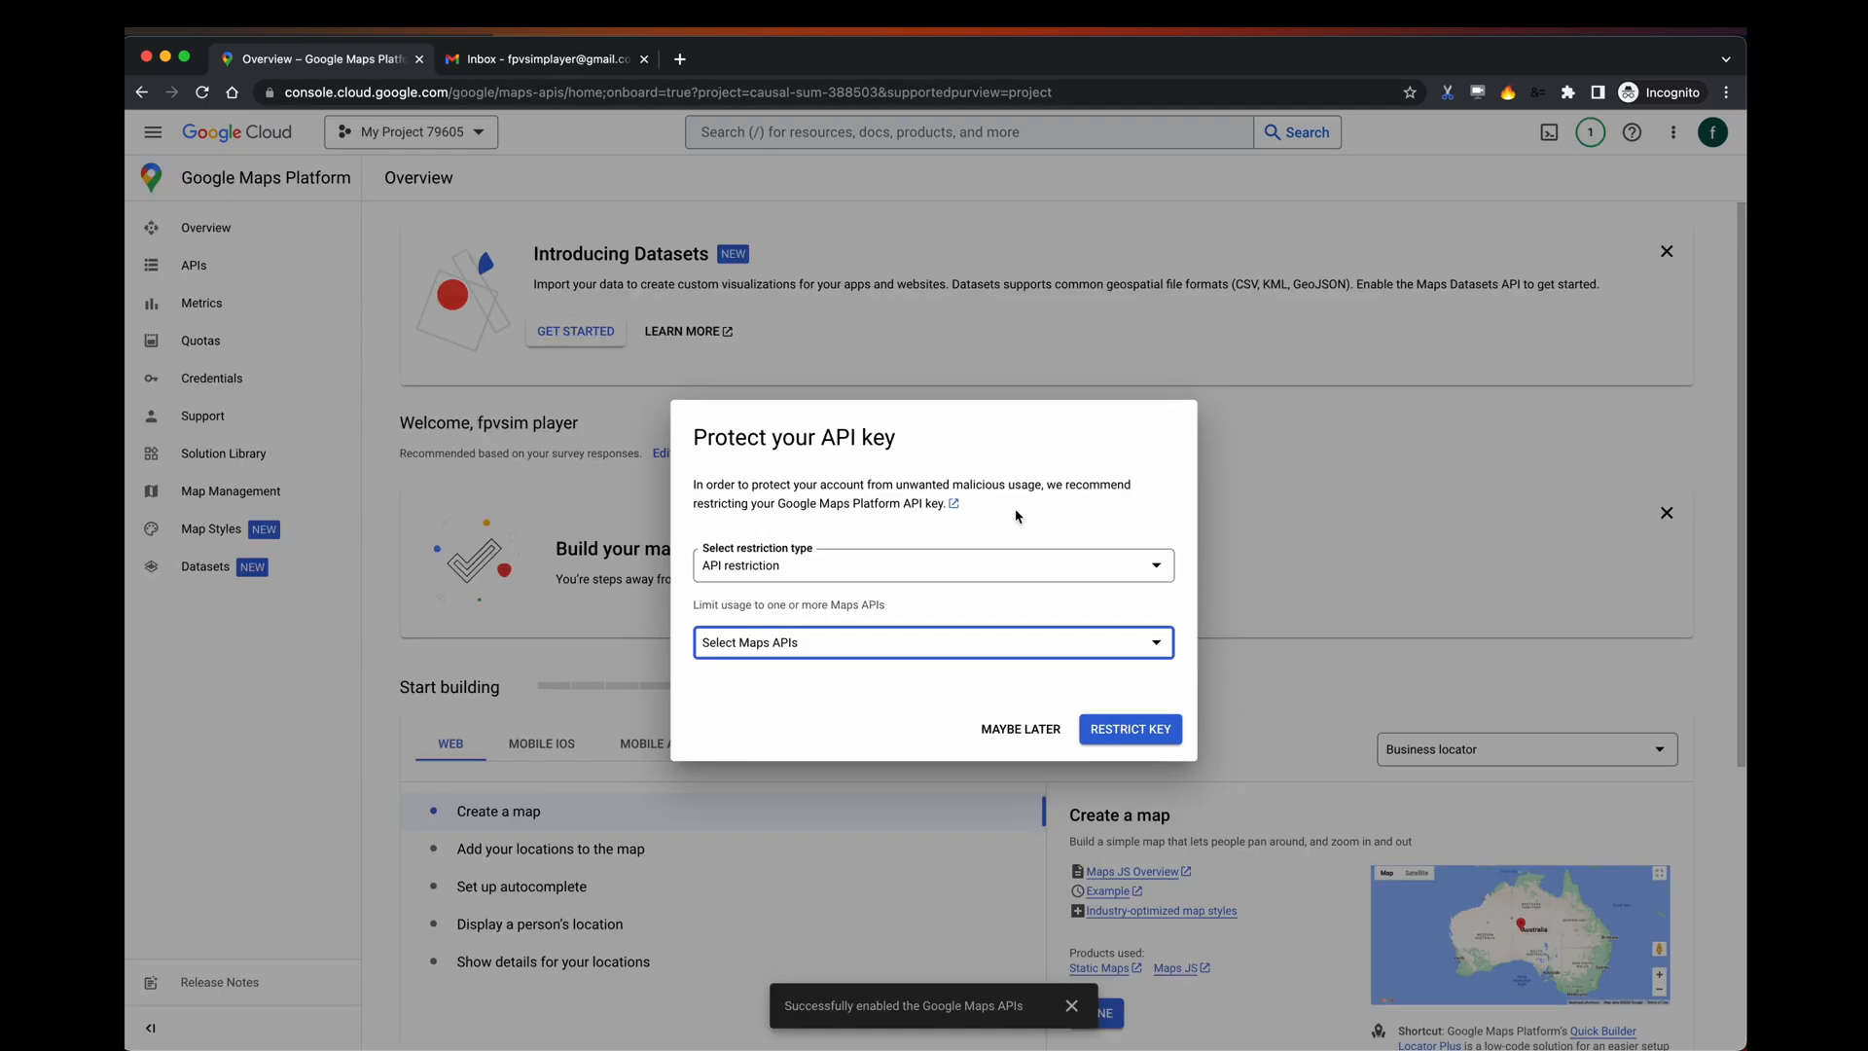
left_click(934, 565)
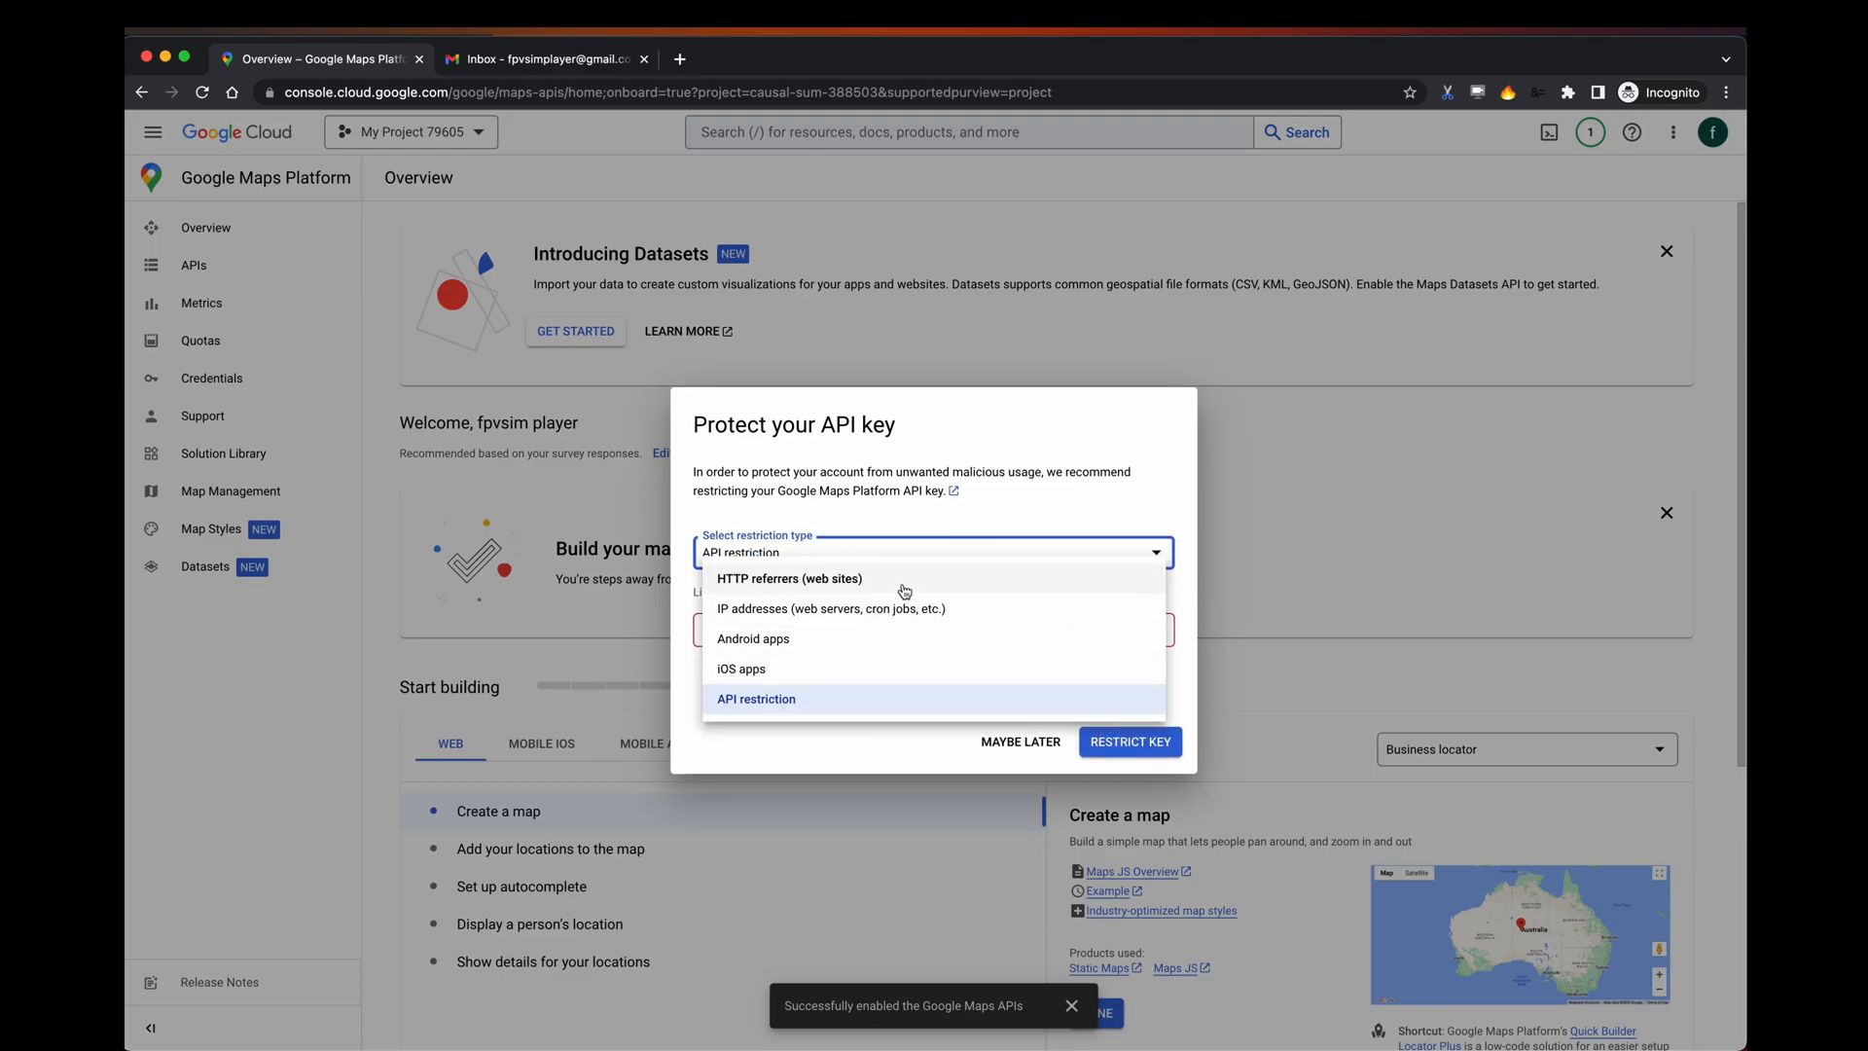
left_click(755, 699)
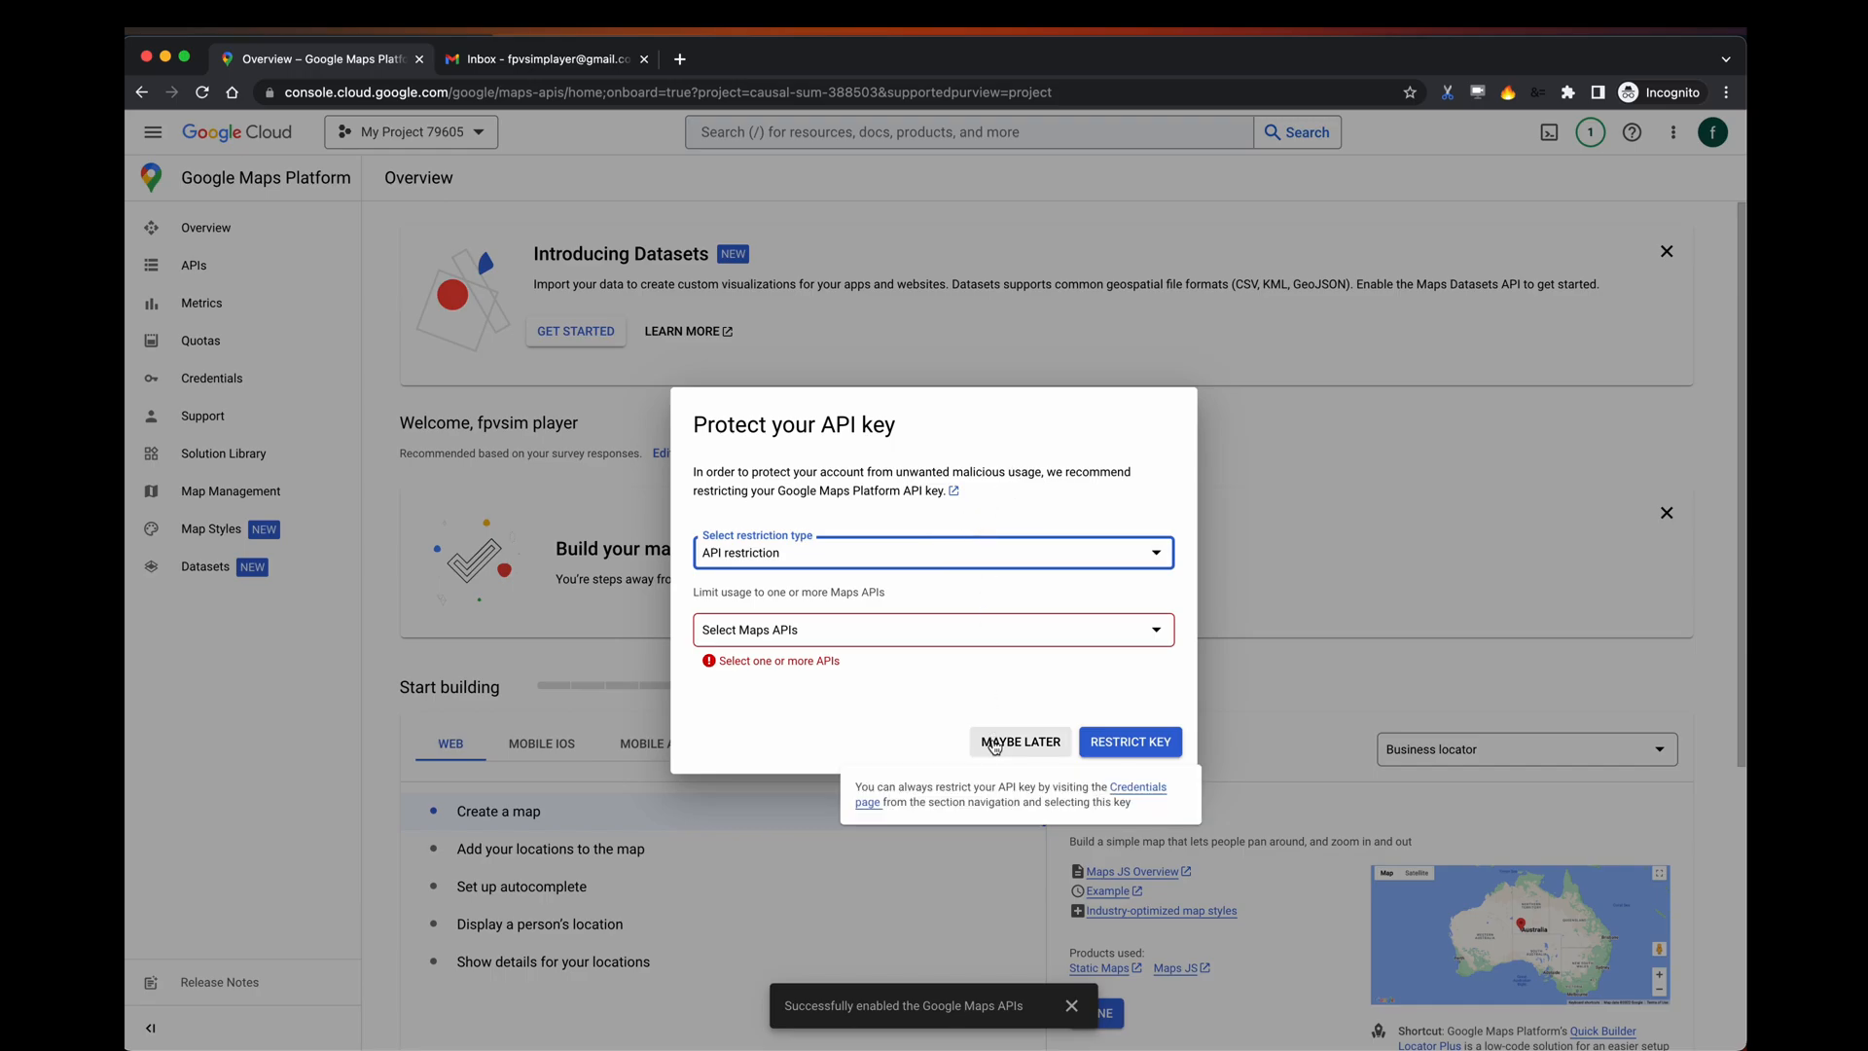
left_click(1020, 741)
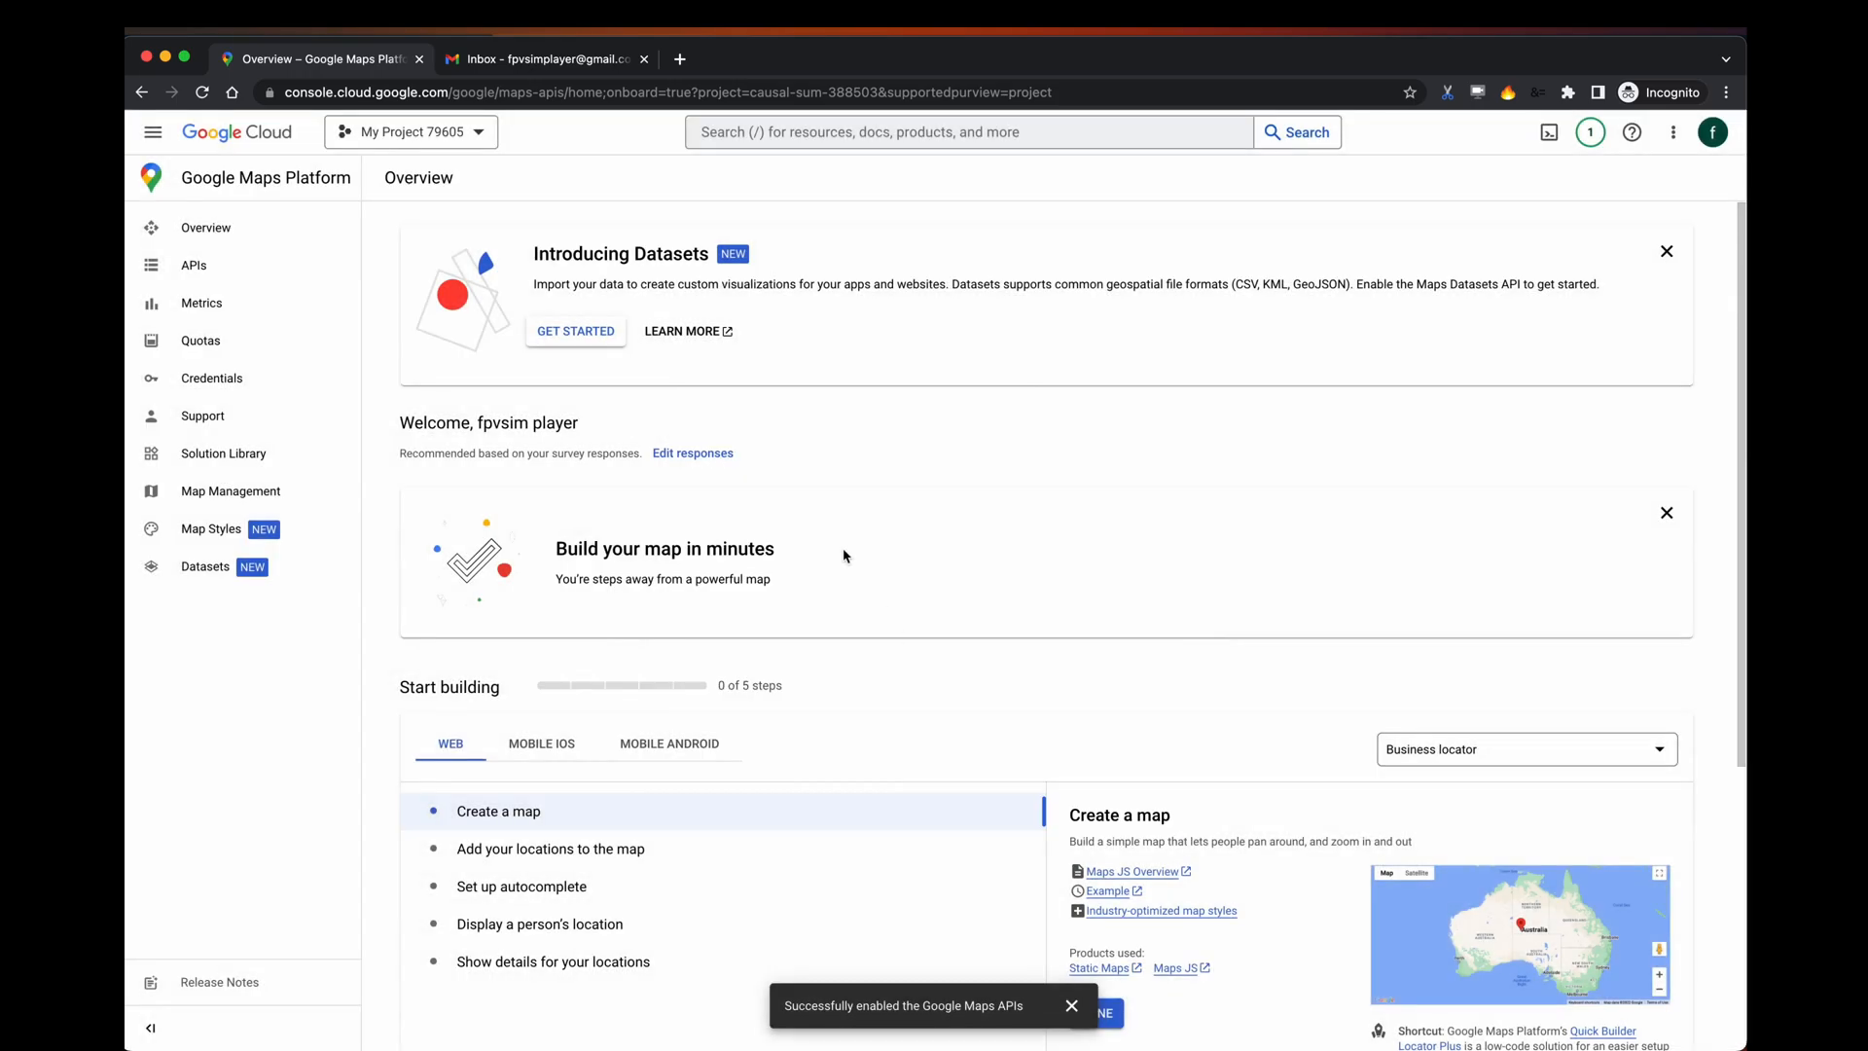
mouse_move(810, 175)
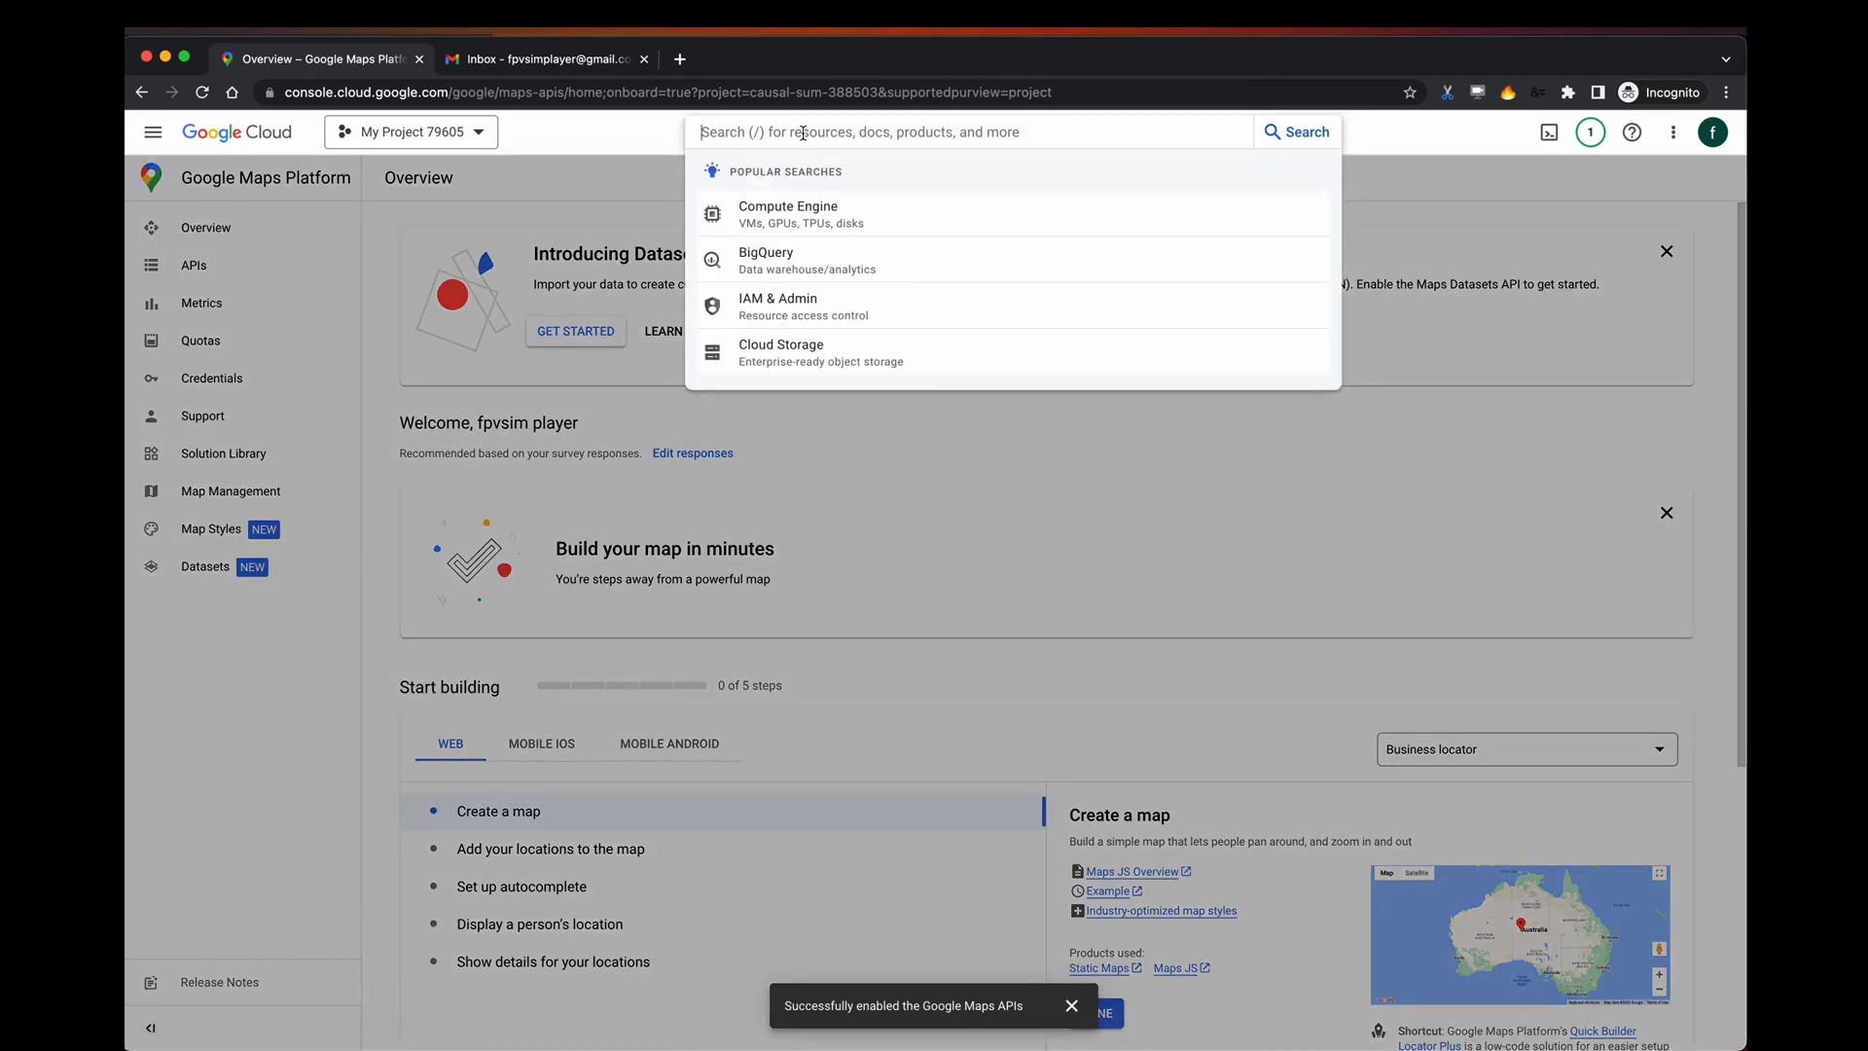
Step: Search for 'tile' and enable the Map Tiles API for the project
type("tile api")
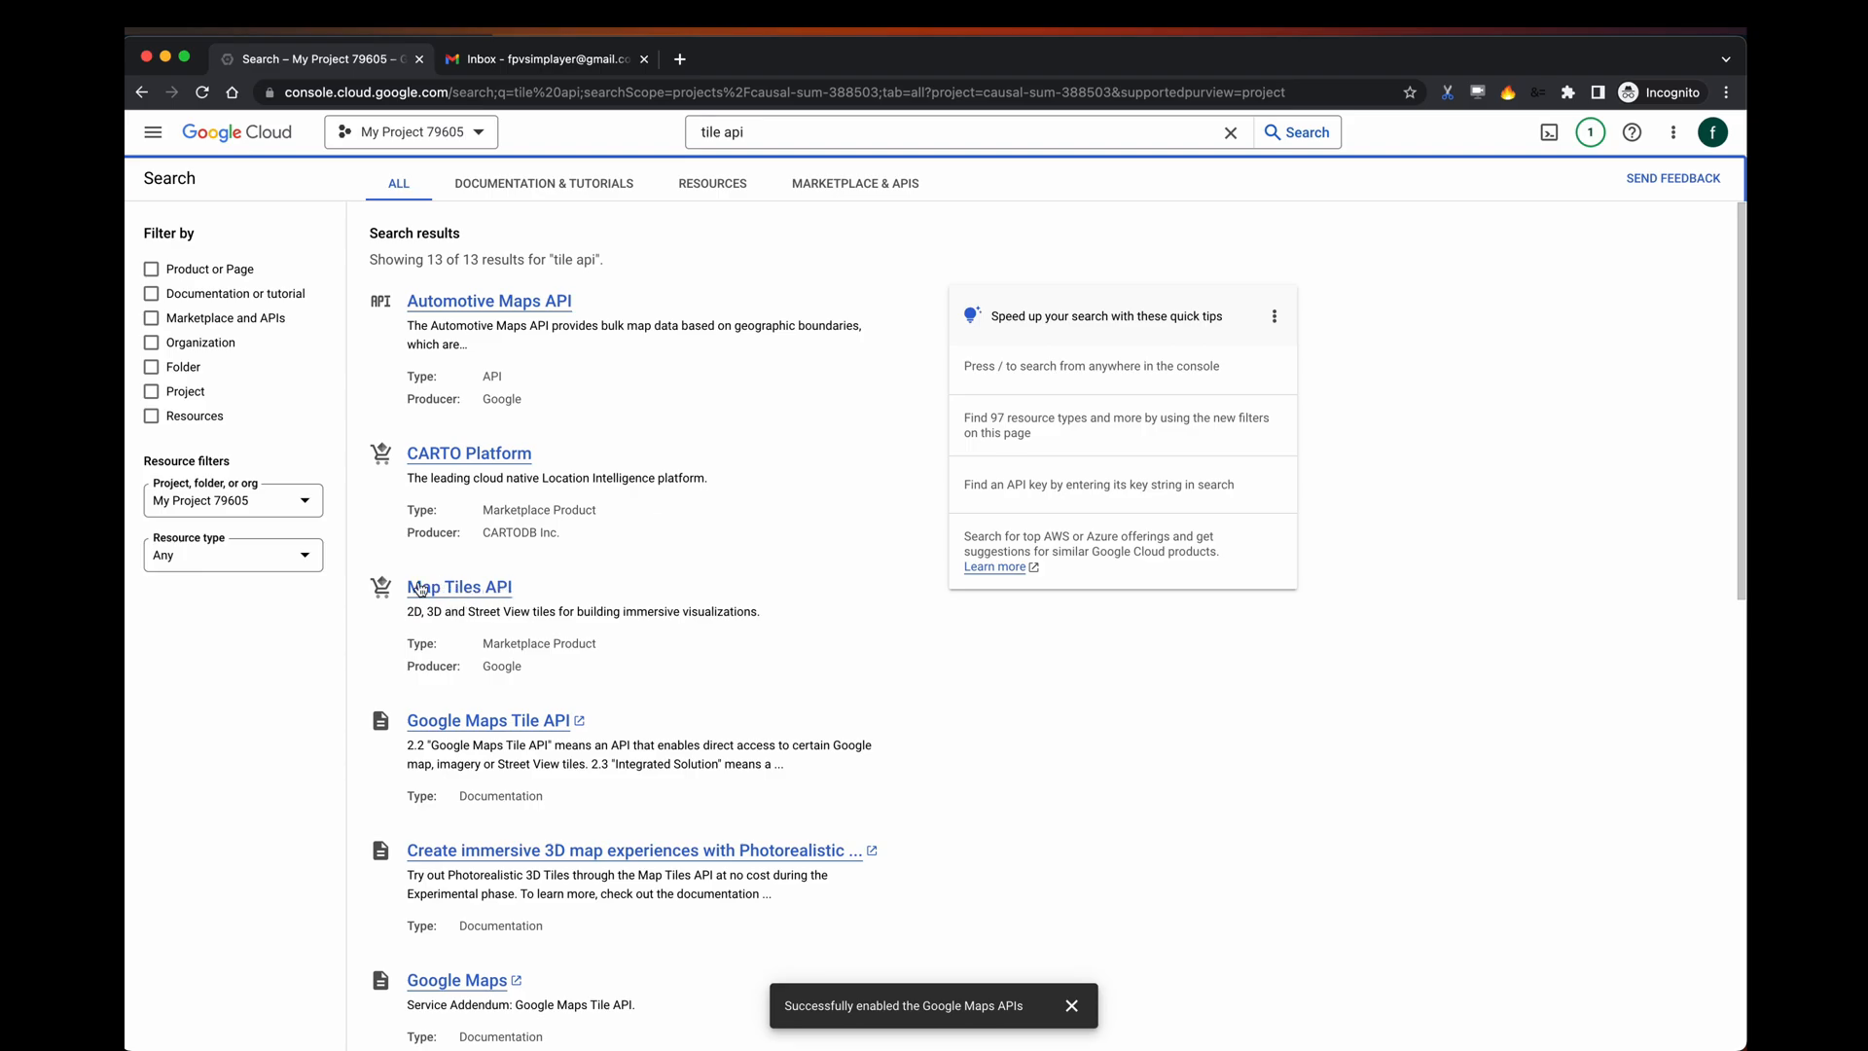
left_click(459, 588)
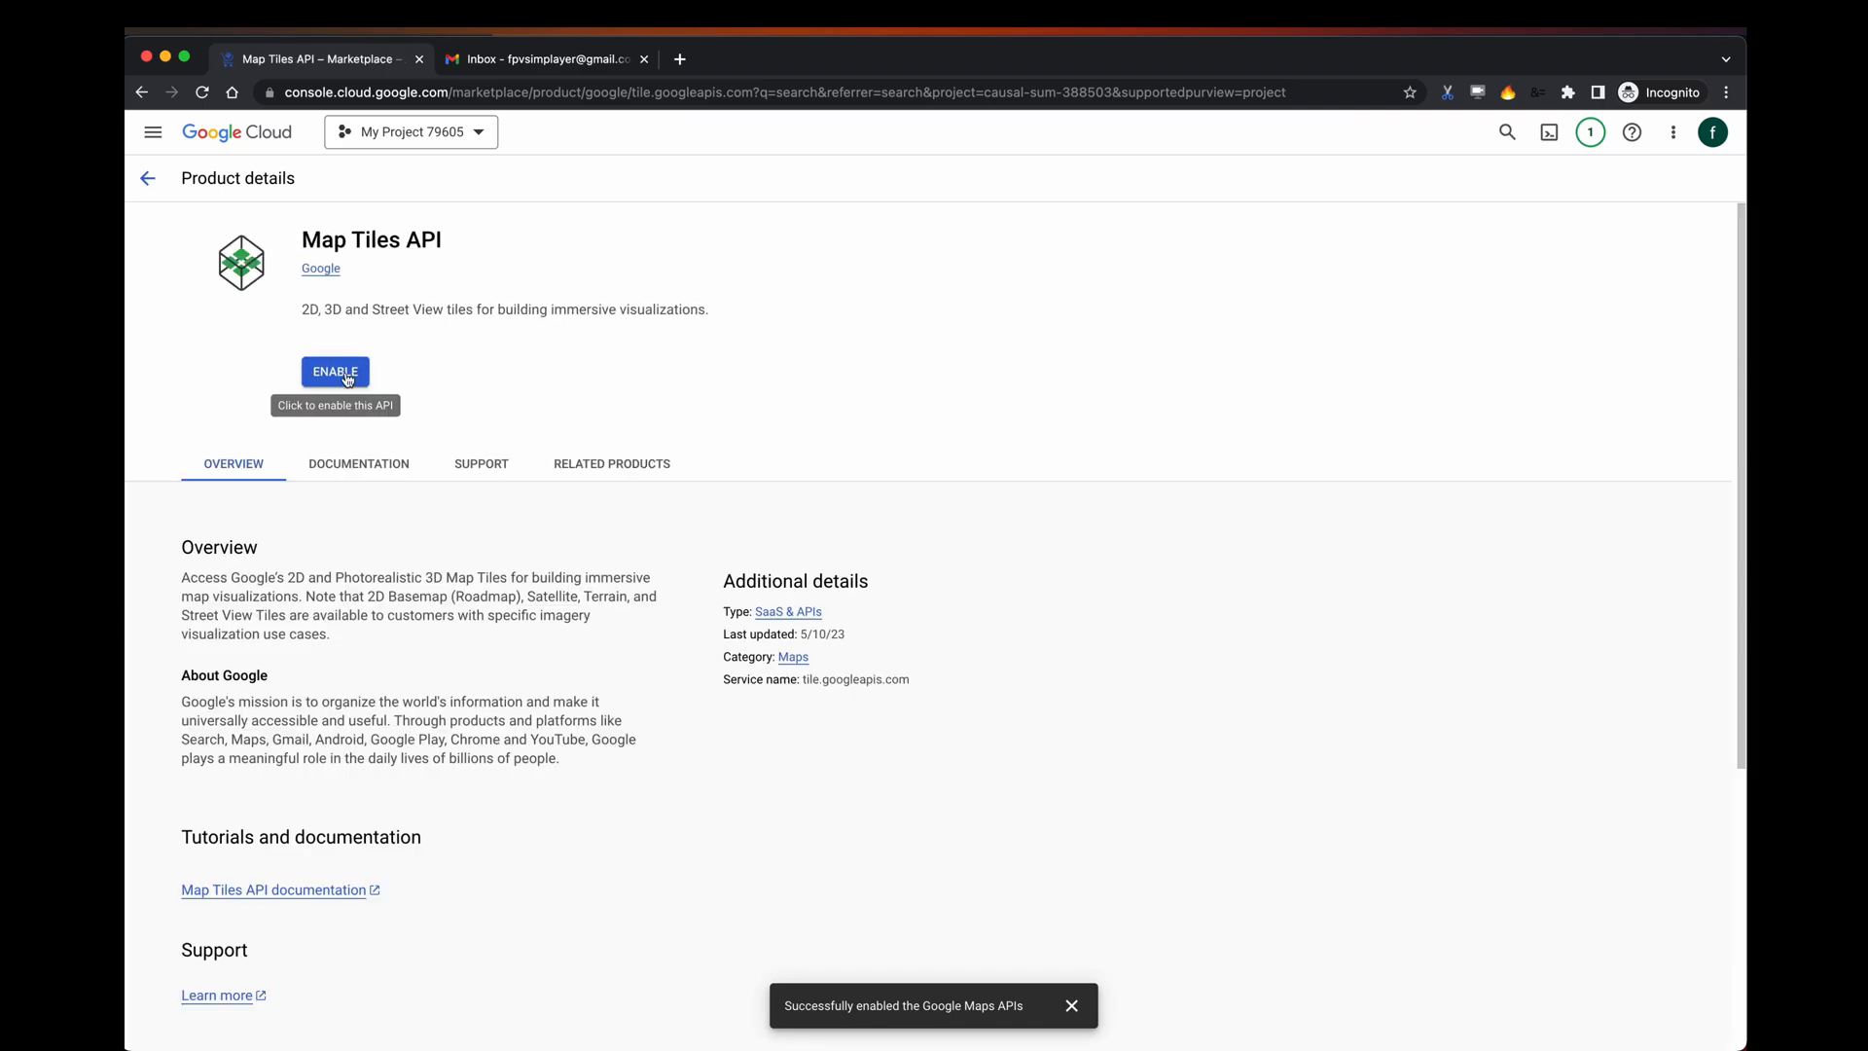
left_click(335, 371)
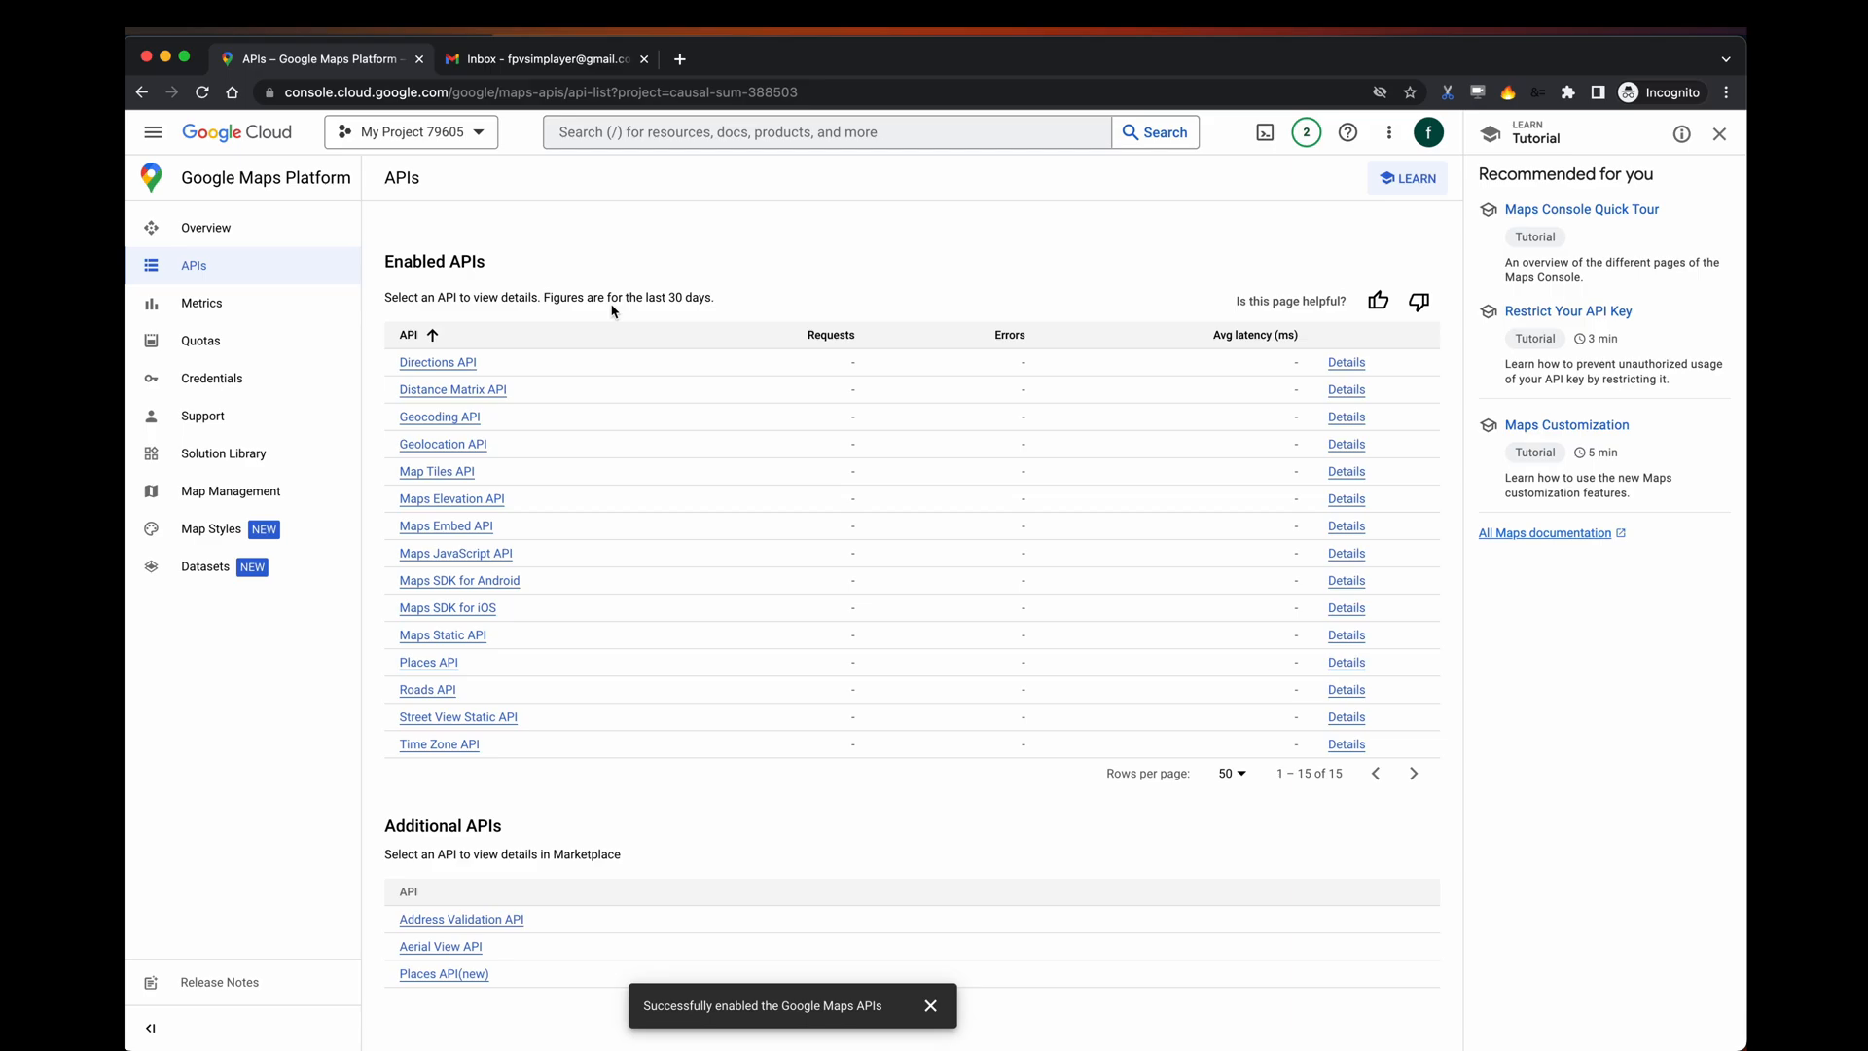
mouse_move(479, 358)
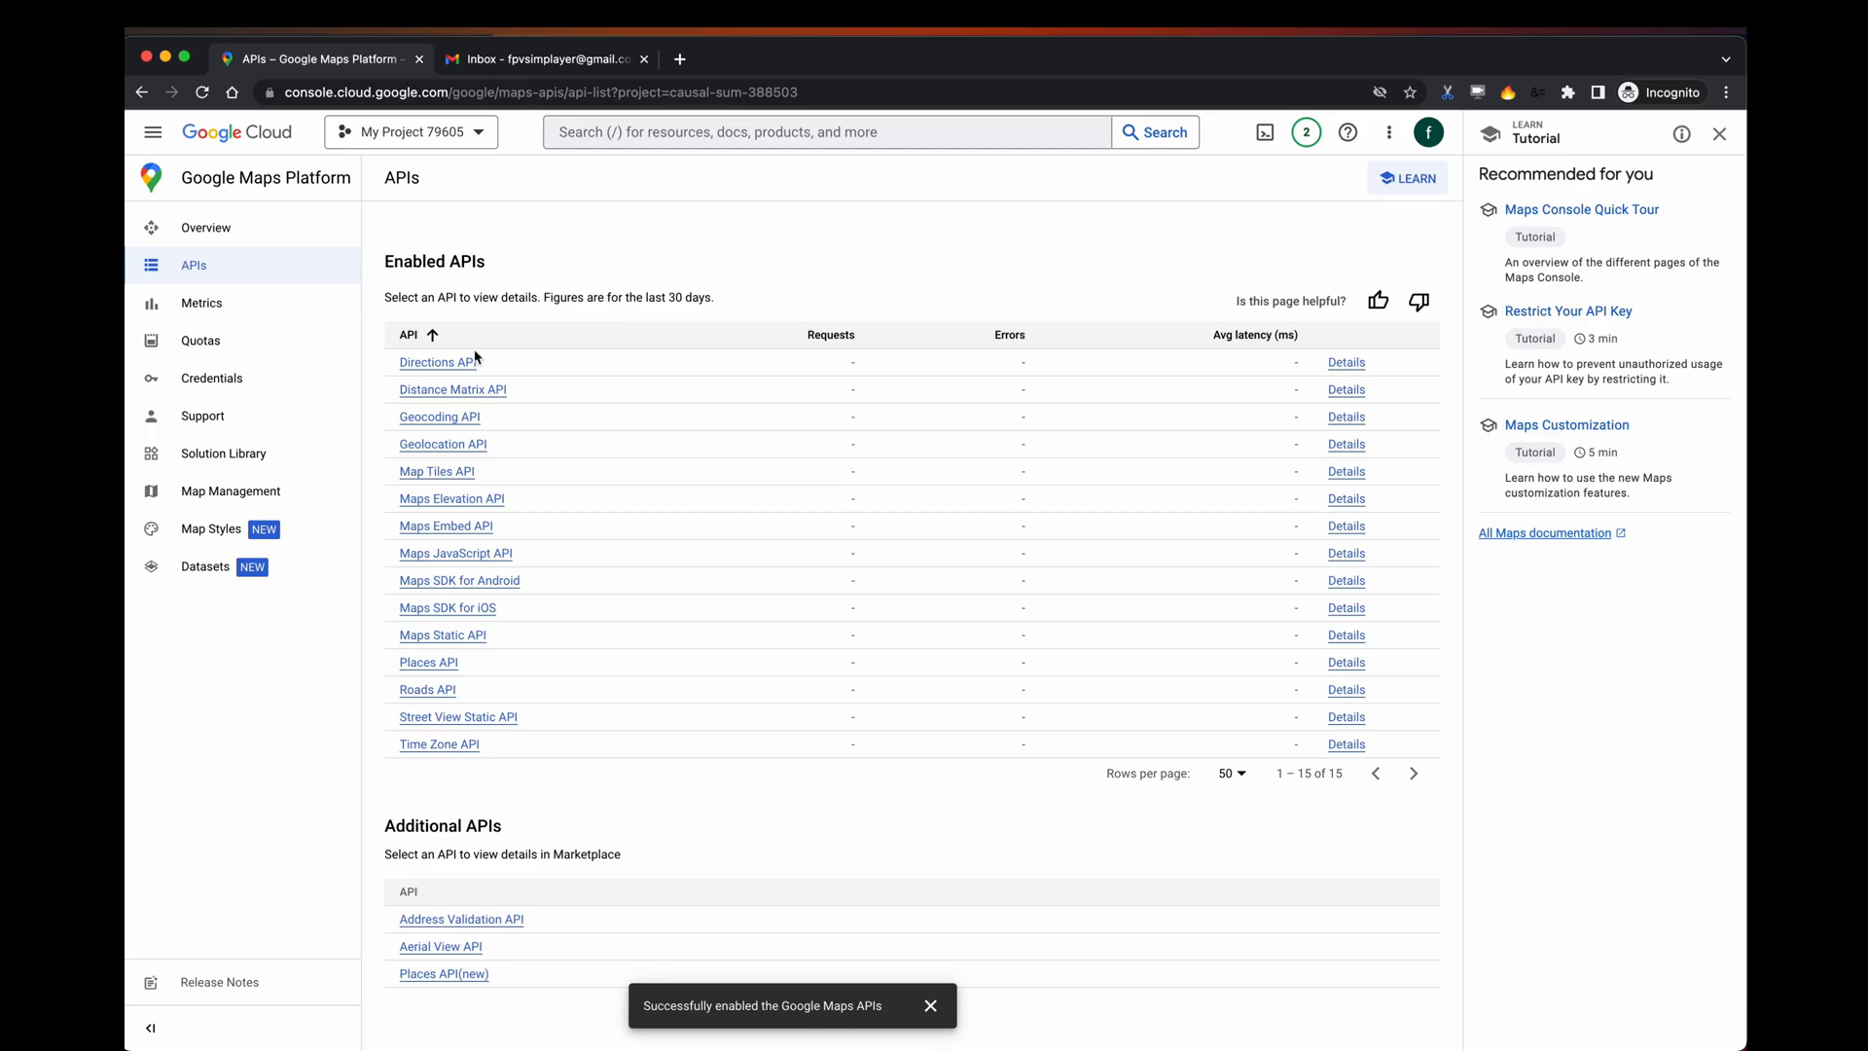
Step: Show the full Maps API Key value from the Credentials page
left_click(210, 378)
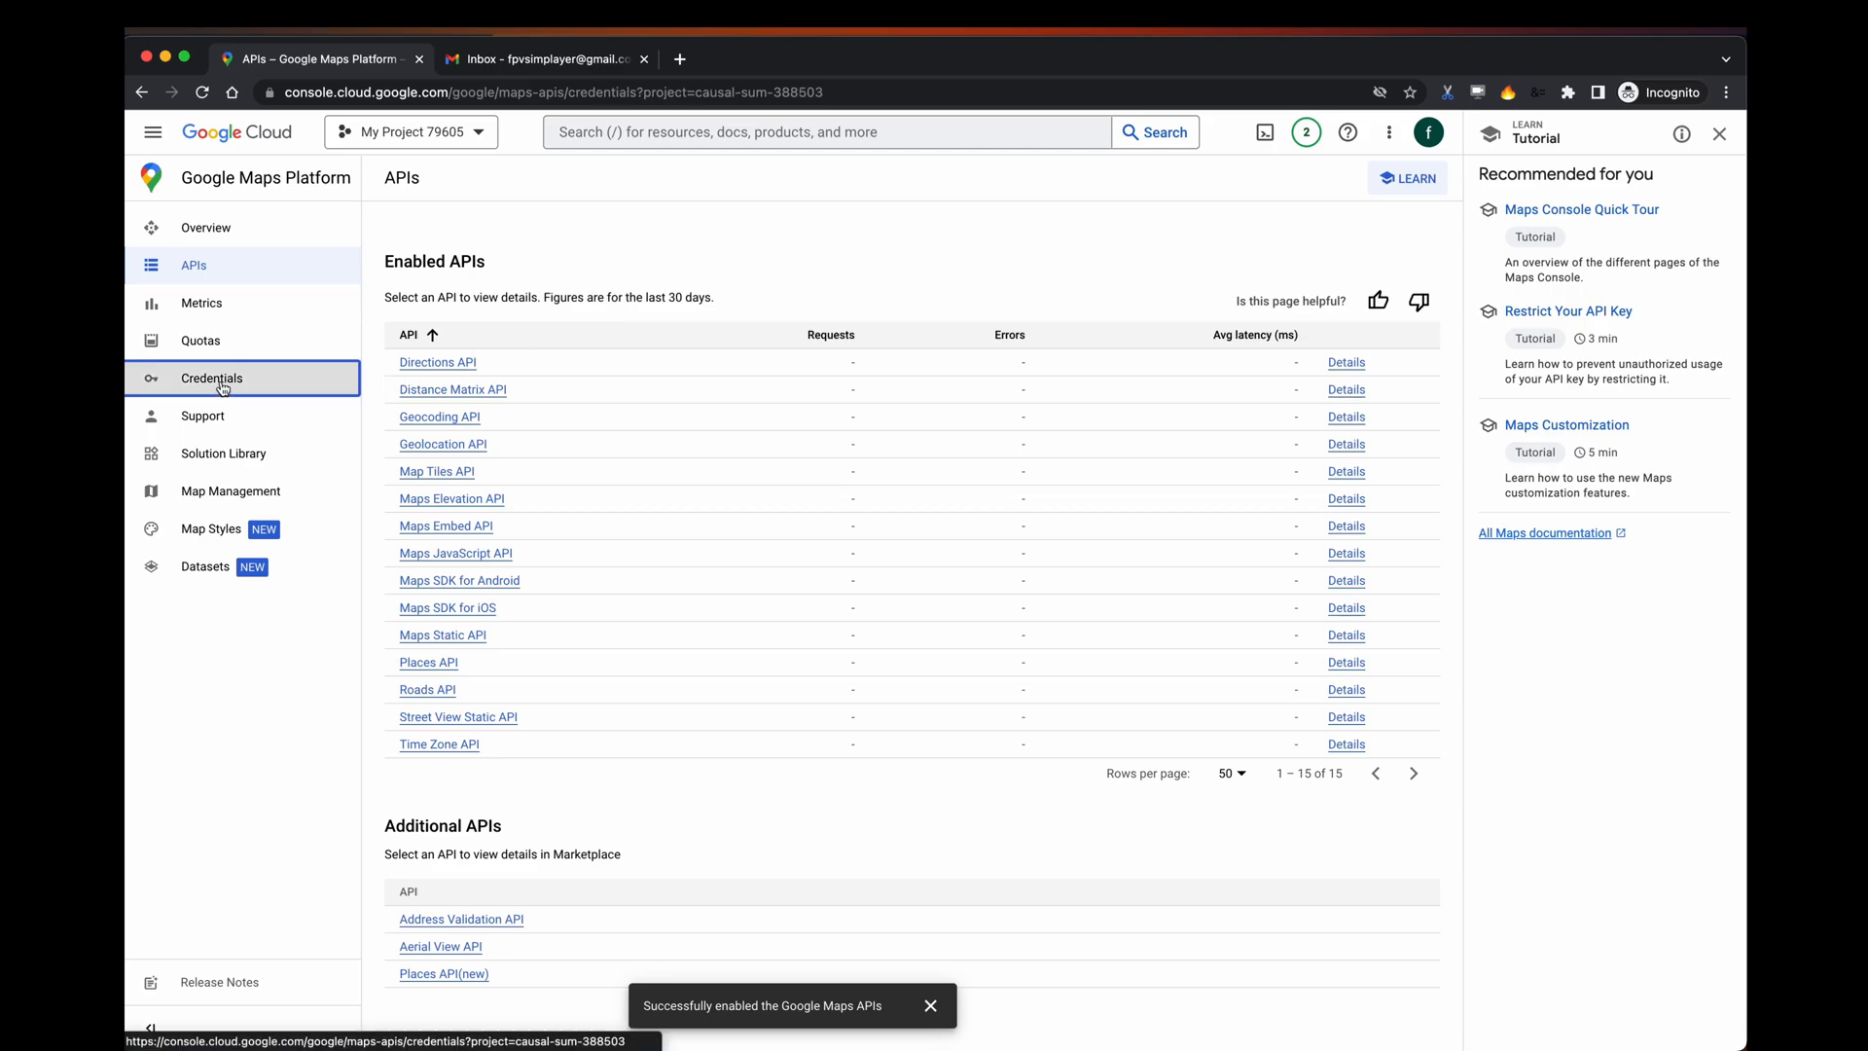
left_click(212, 378)
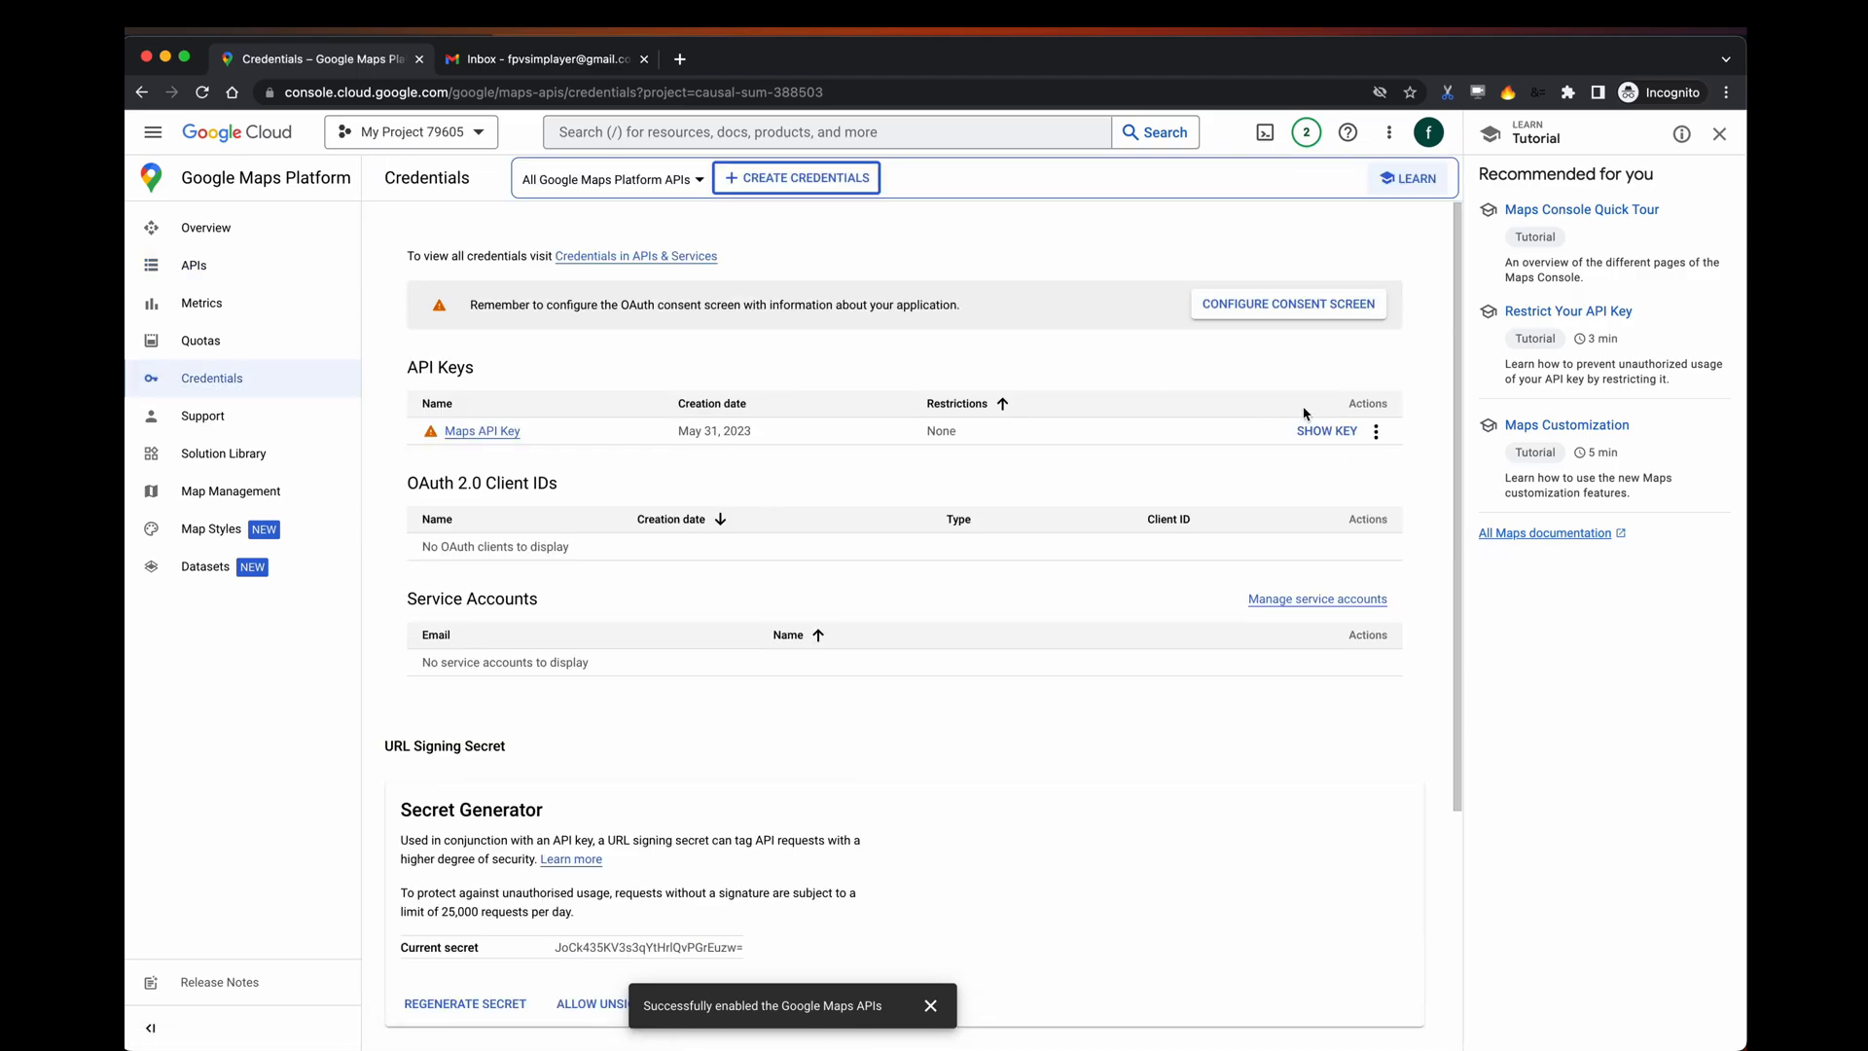
mouse_move(1335, 436)
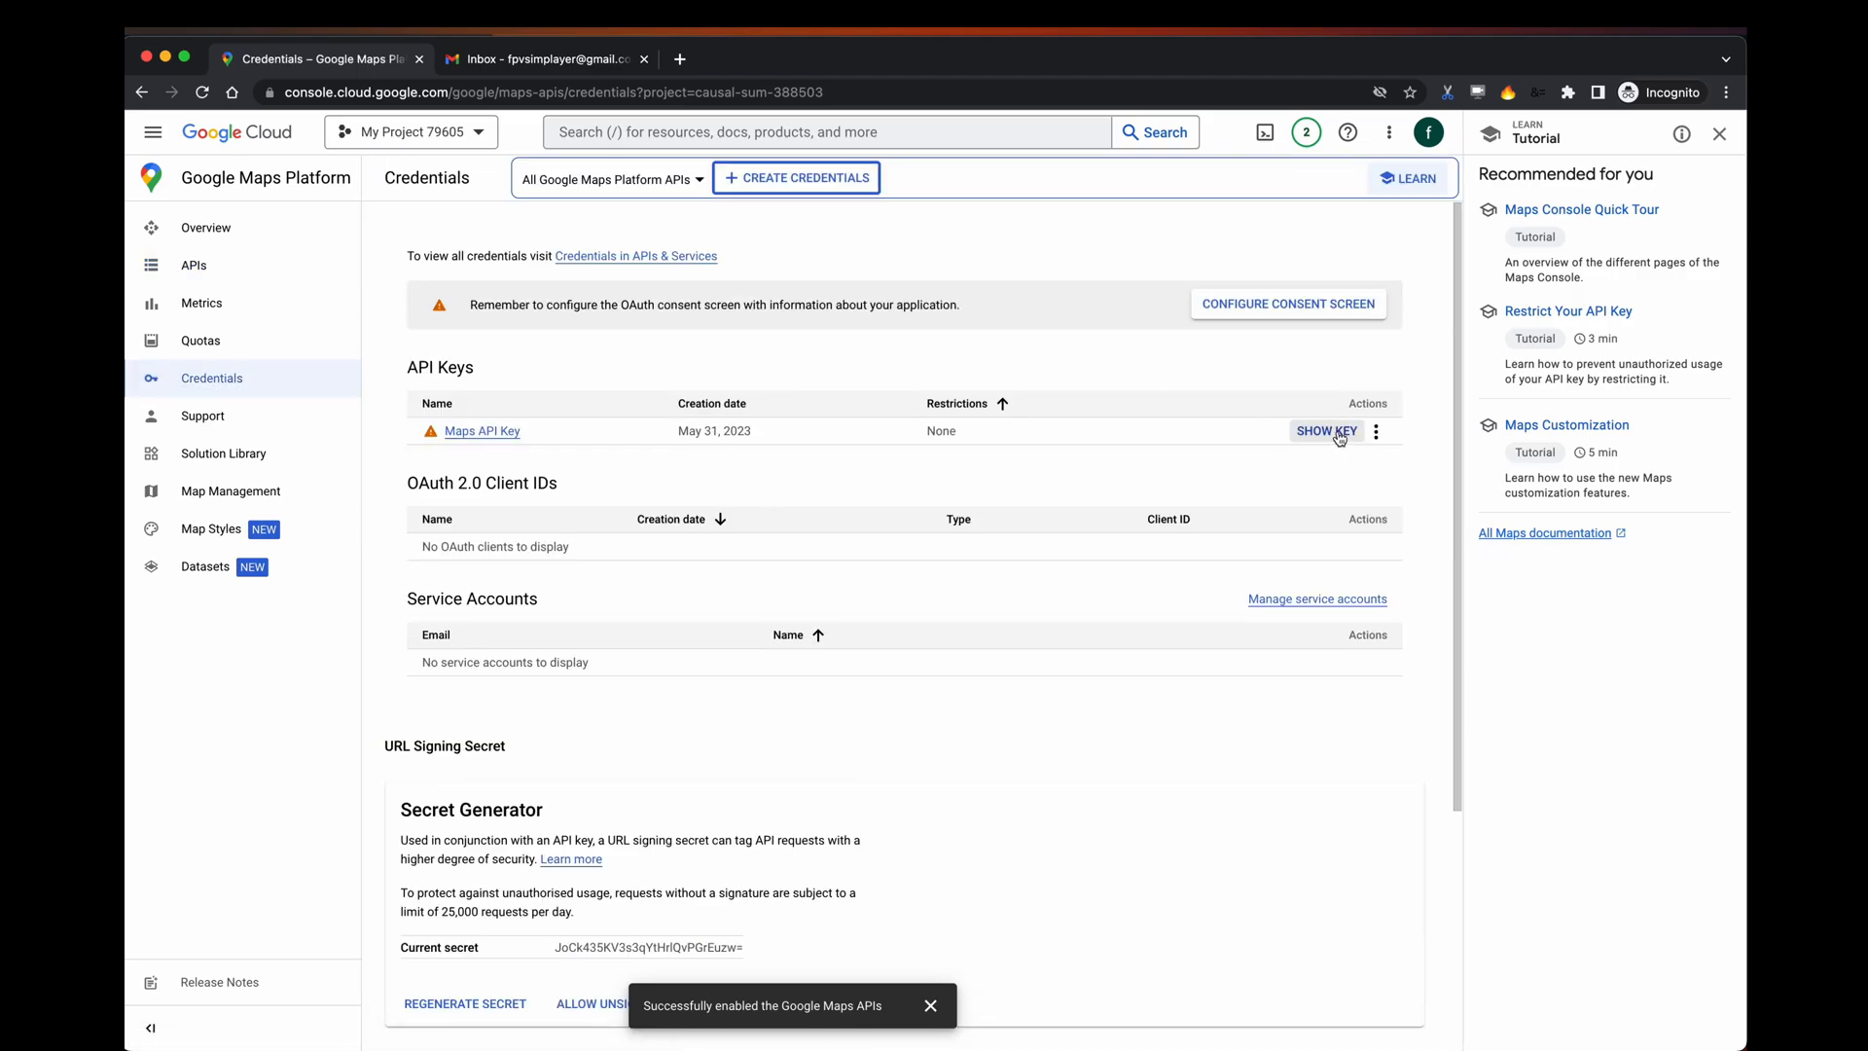
left_click(1327, 430)
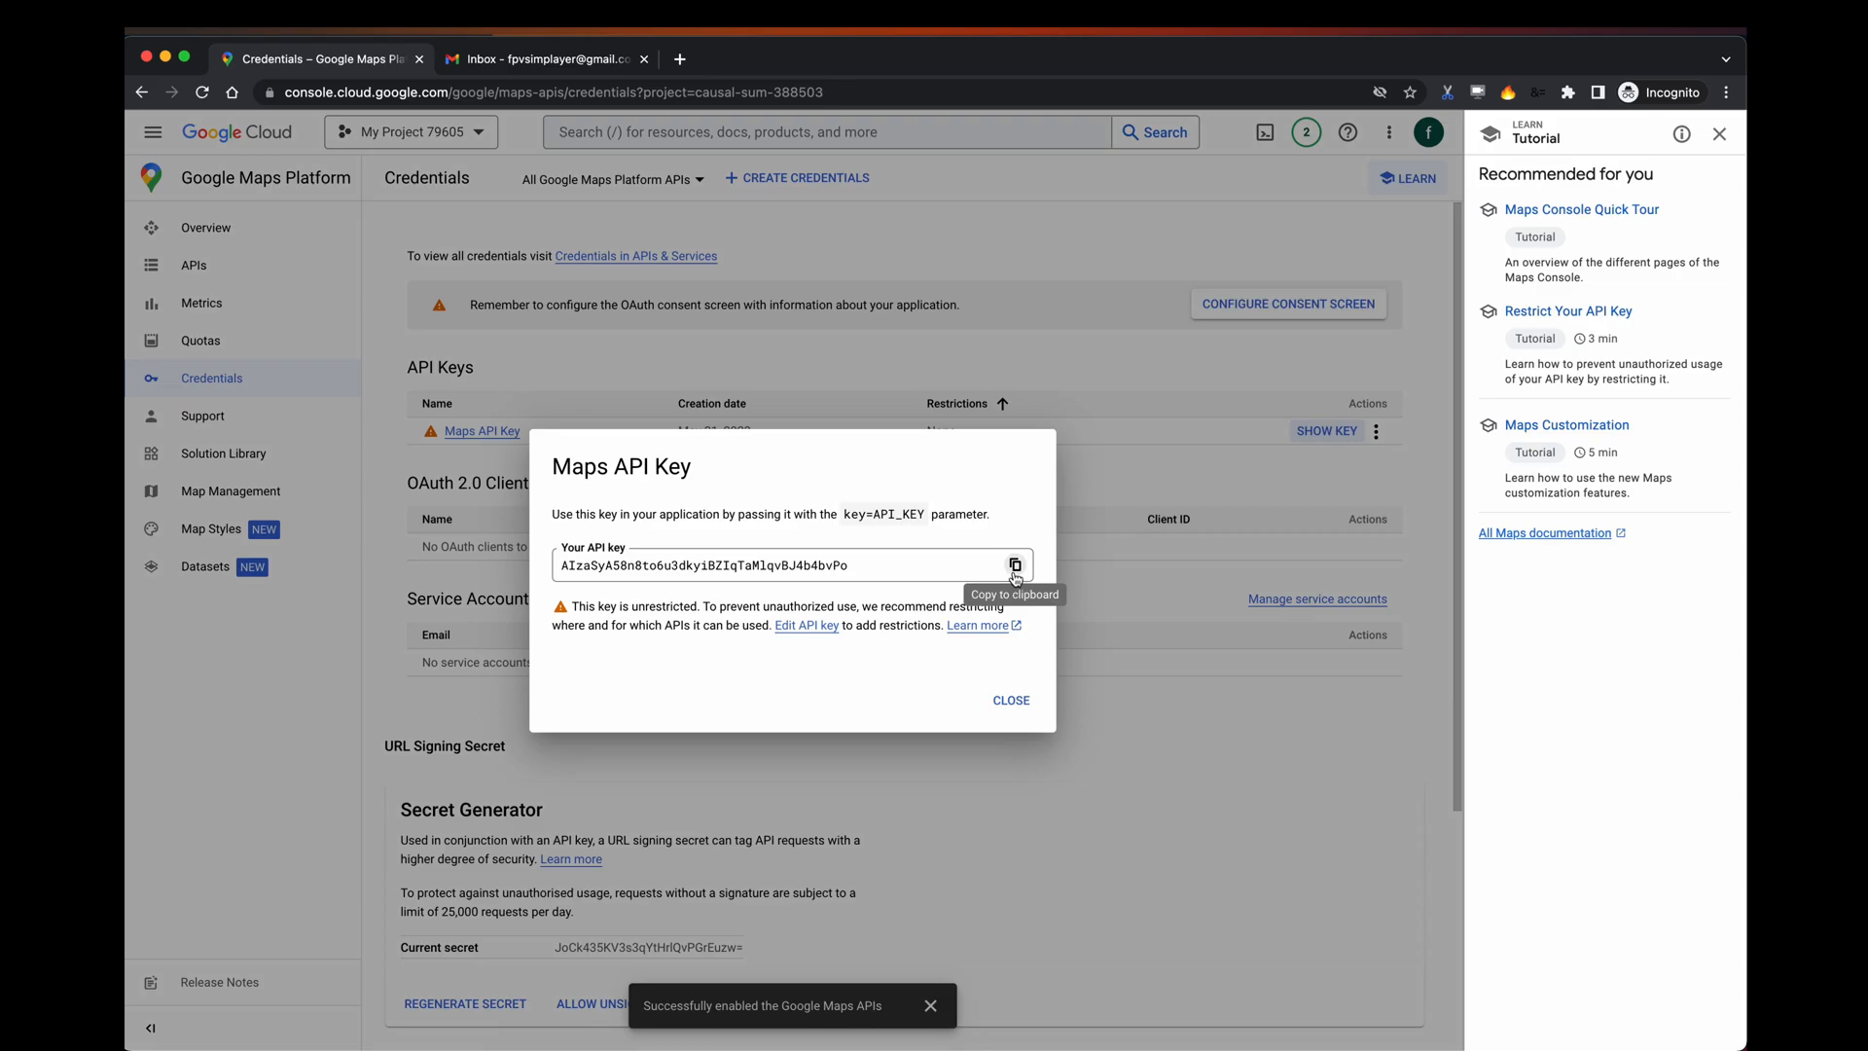
mouse_move(970, 580)
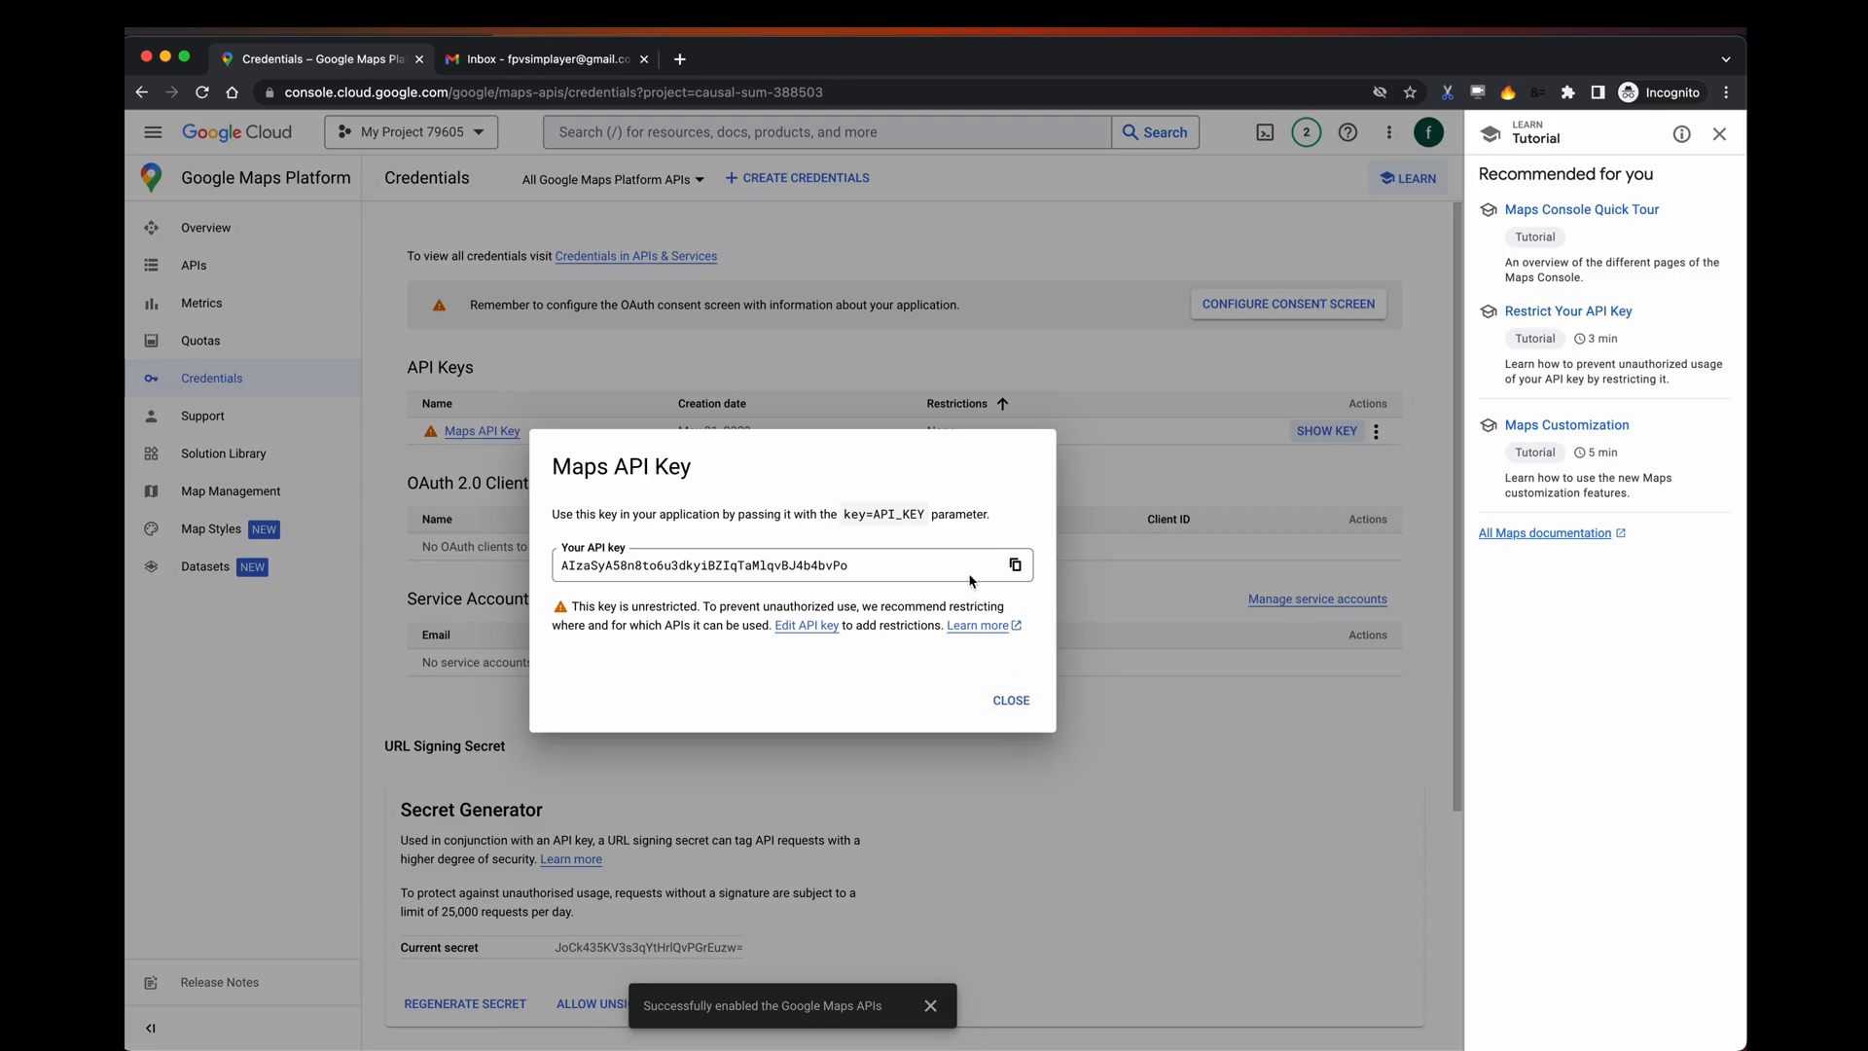
mouse_move(1008, 674)
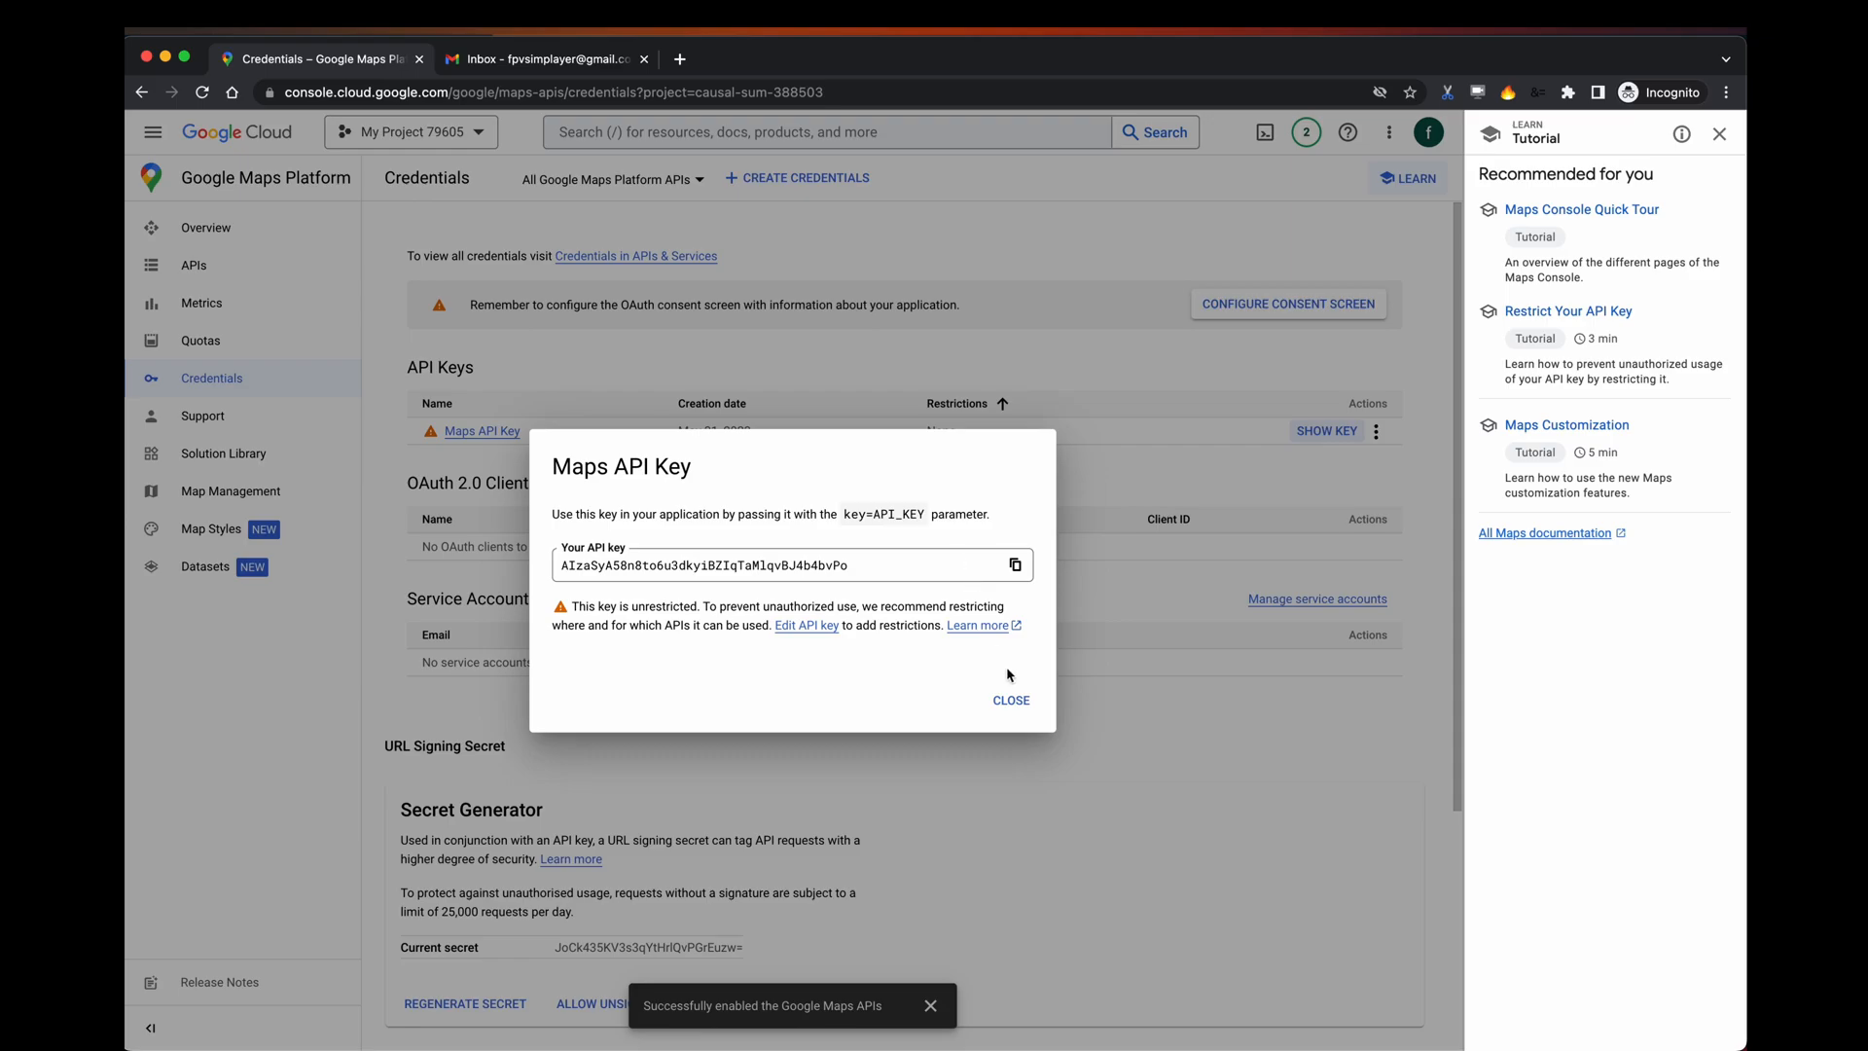
mouse_move(1015, 698)
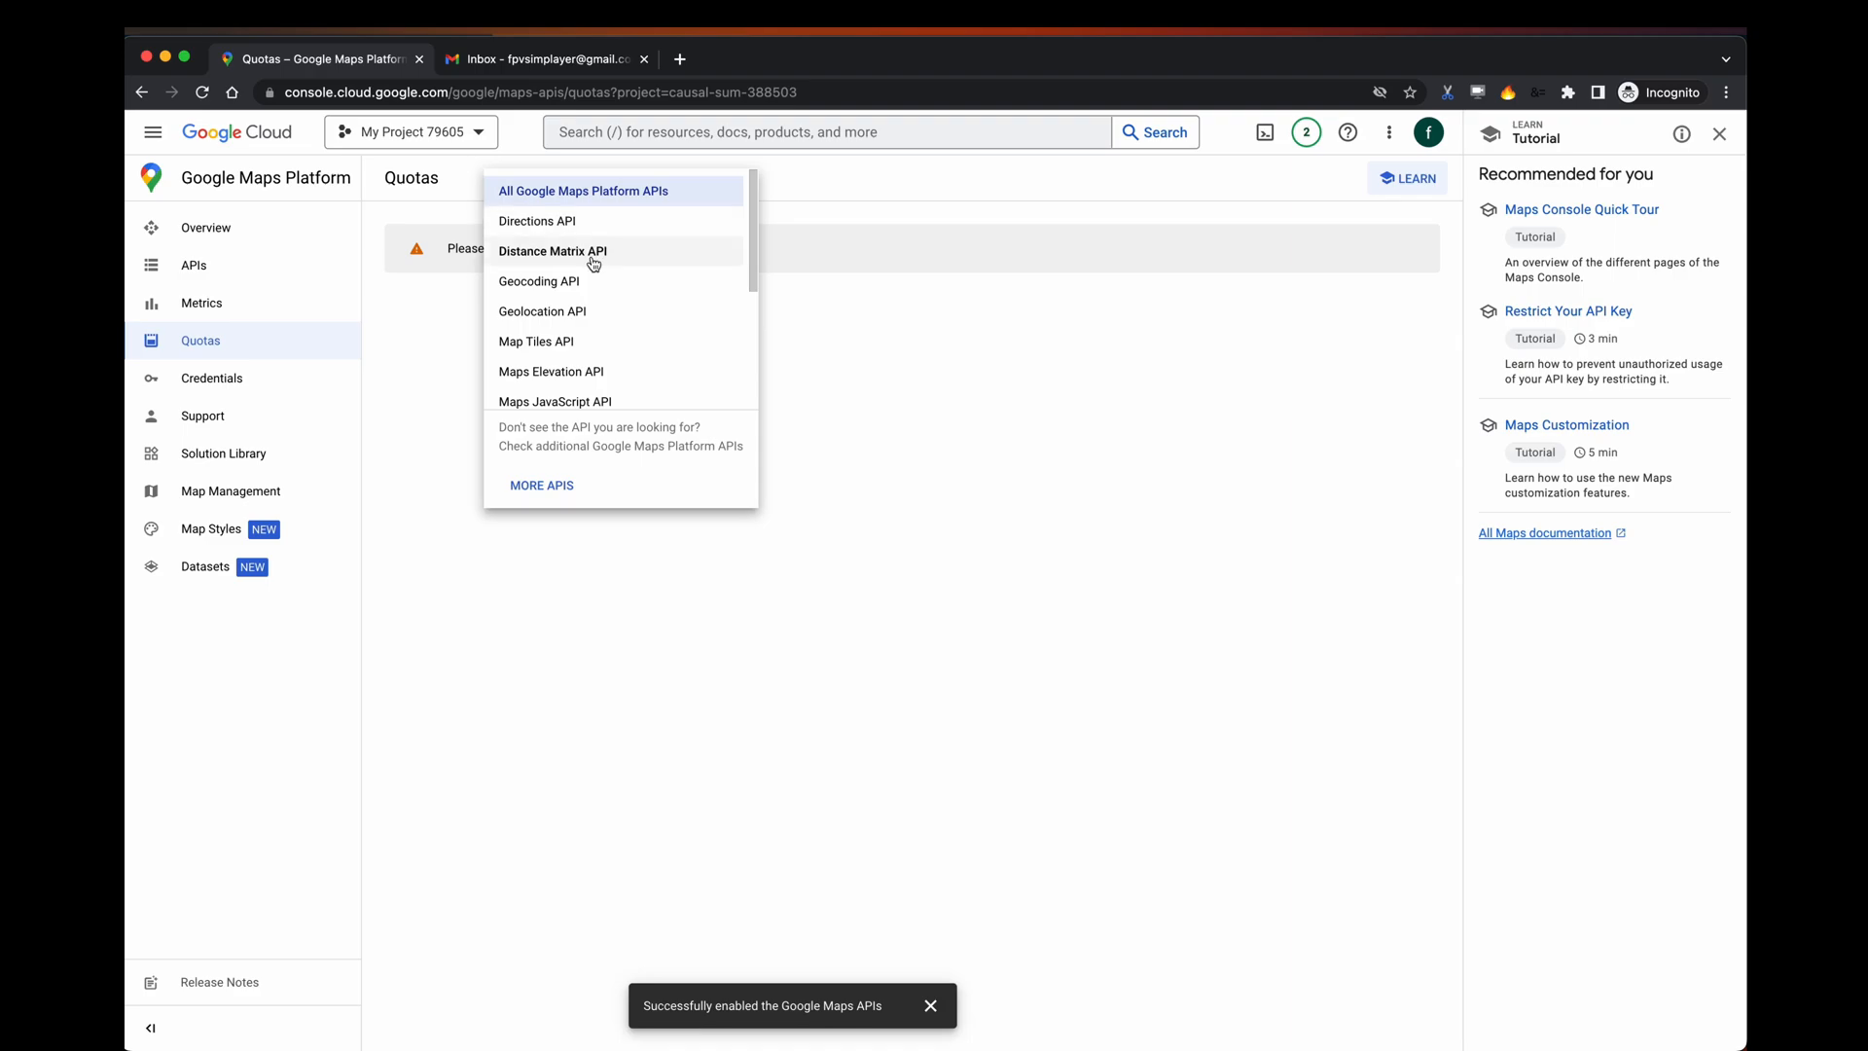
Step: Review Map Tiles API quotas and highlight the daily 3D Tiles renderer request limit
scroll("down", 3)
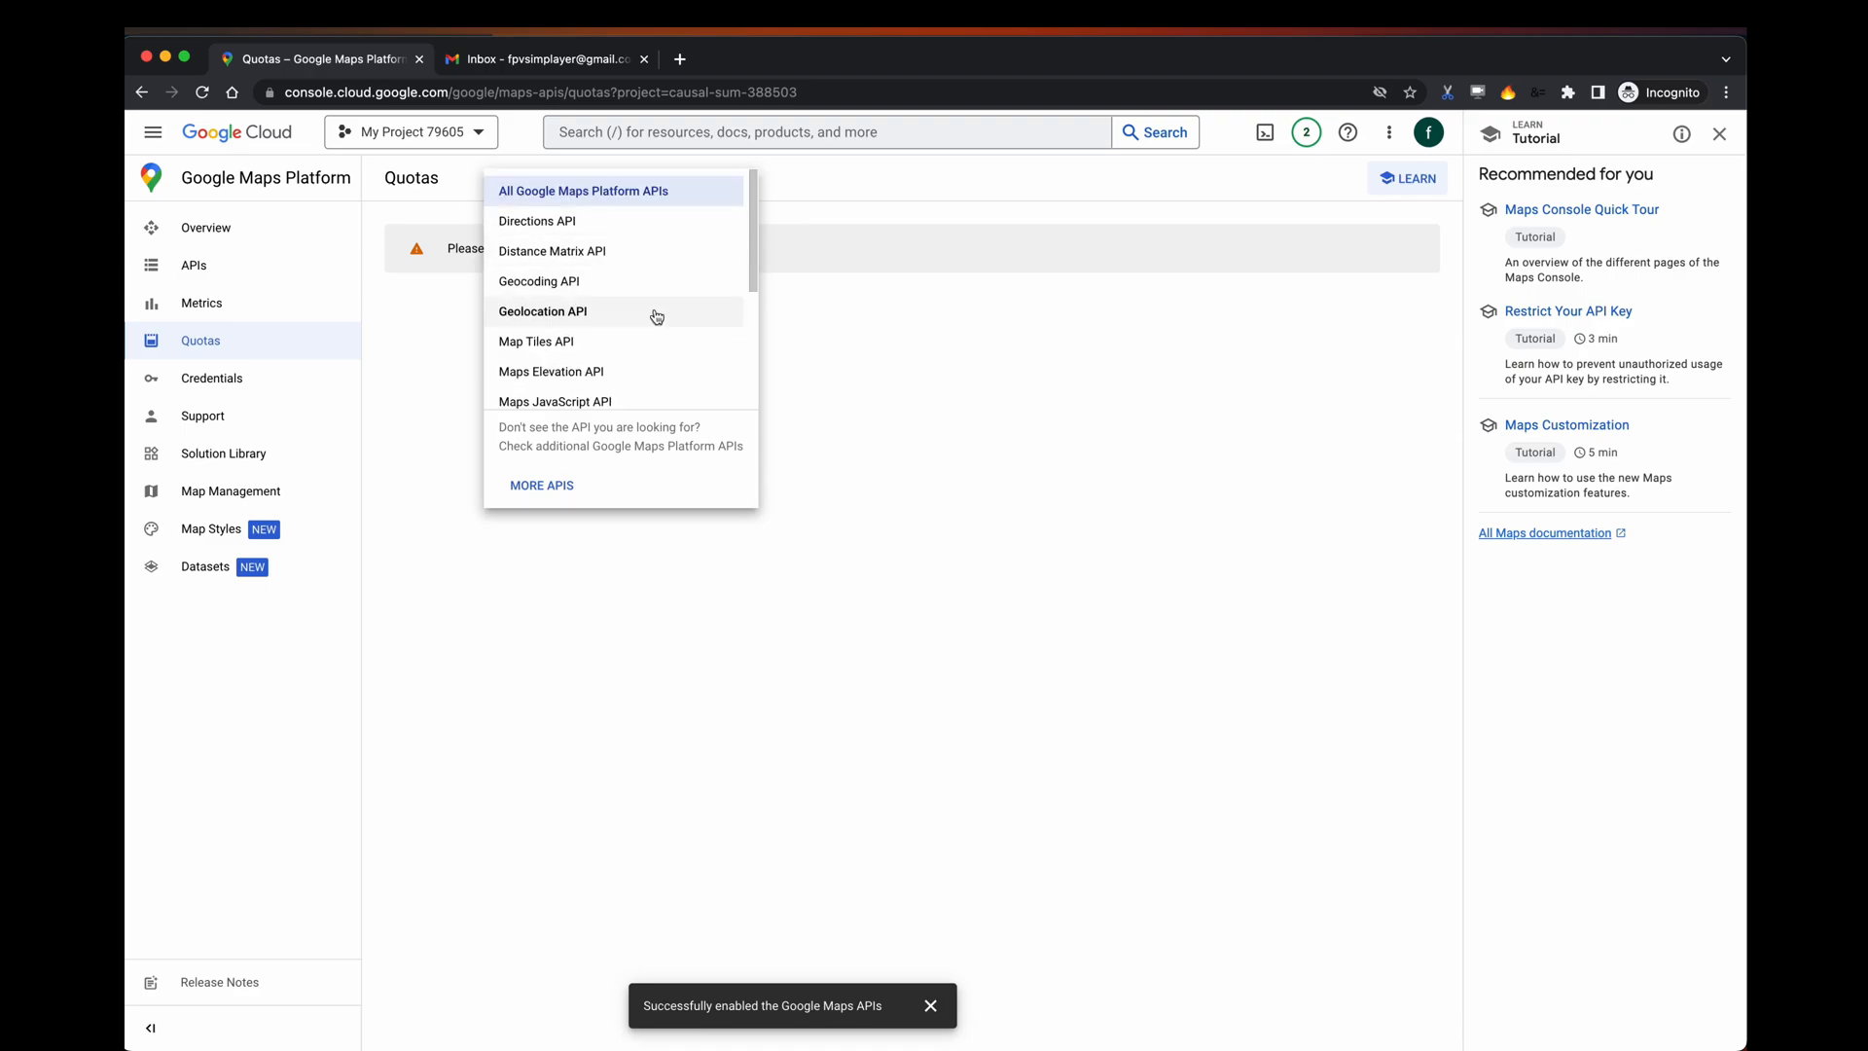
left_click(537, 341)
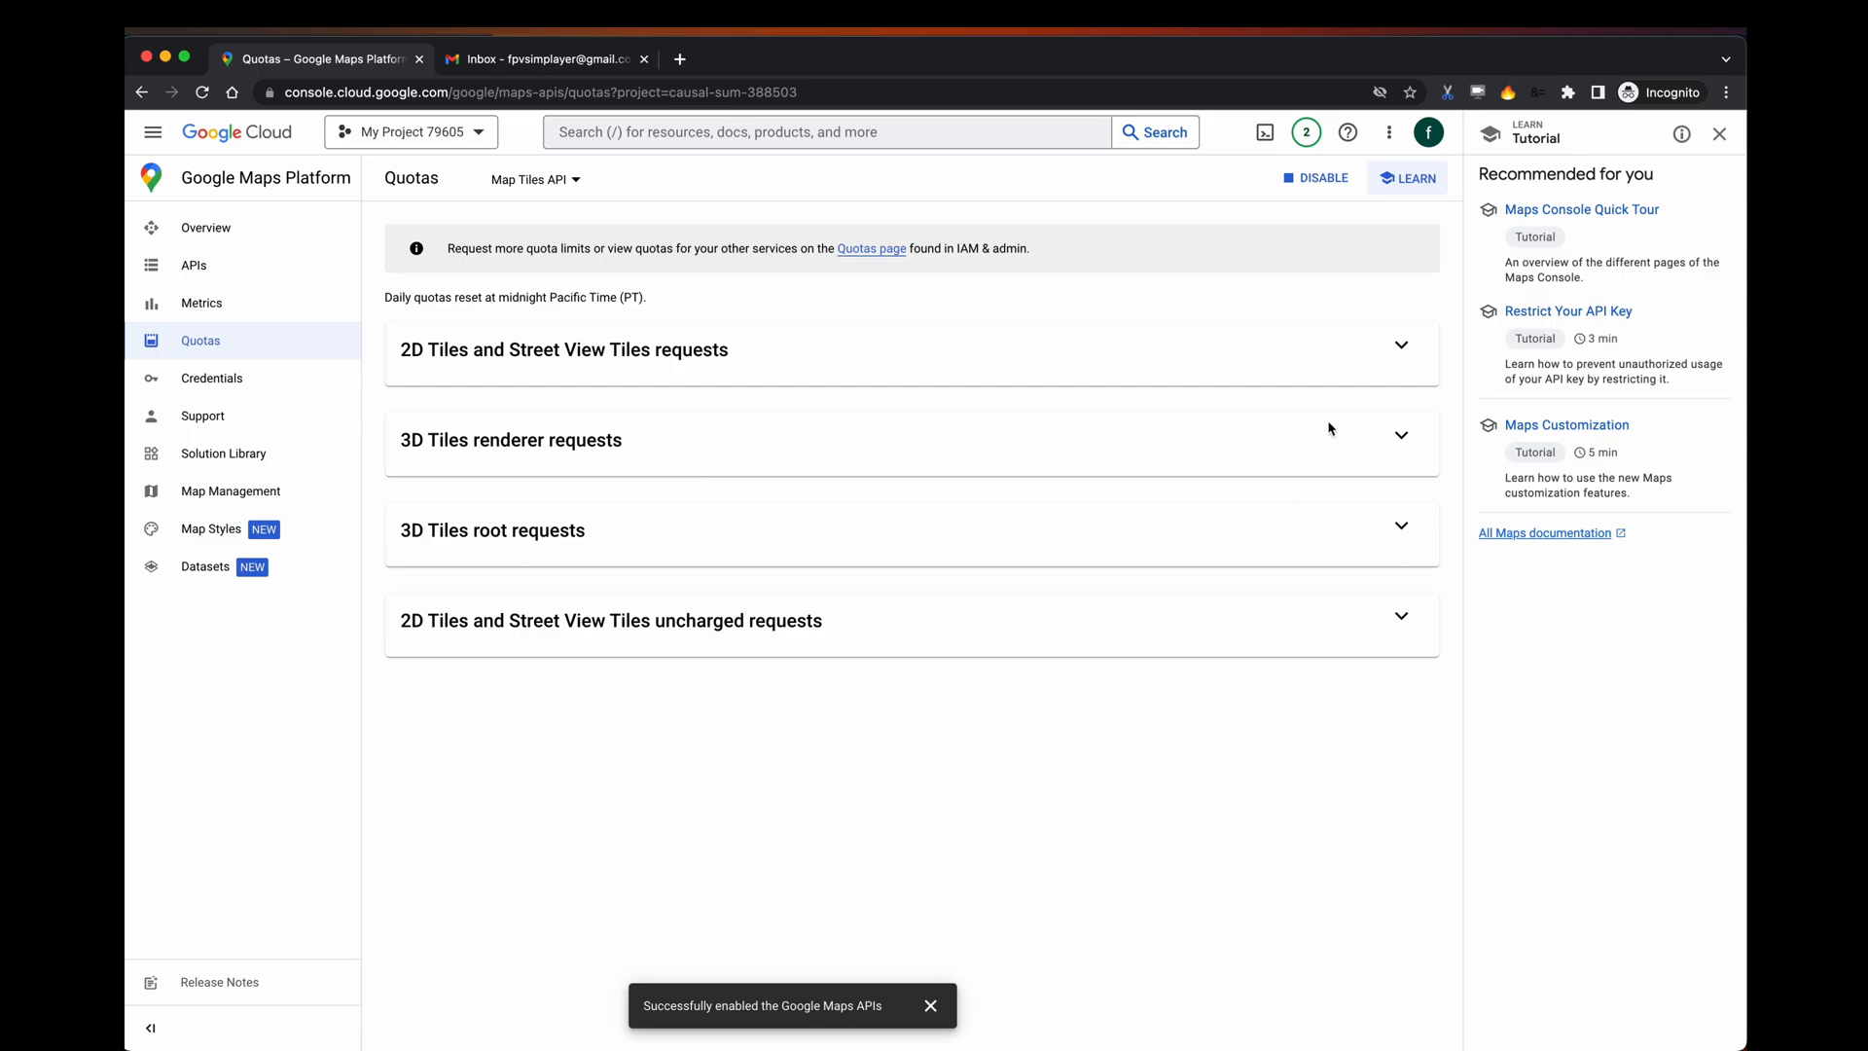
left_click(1401, 434)
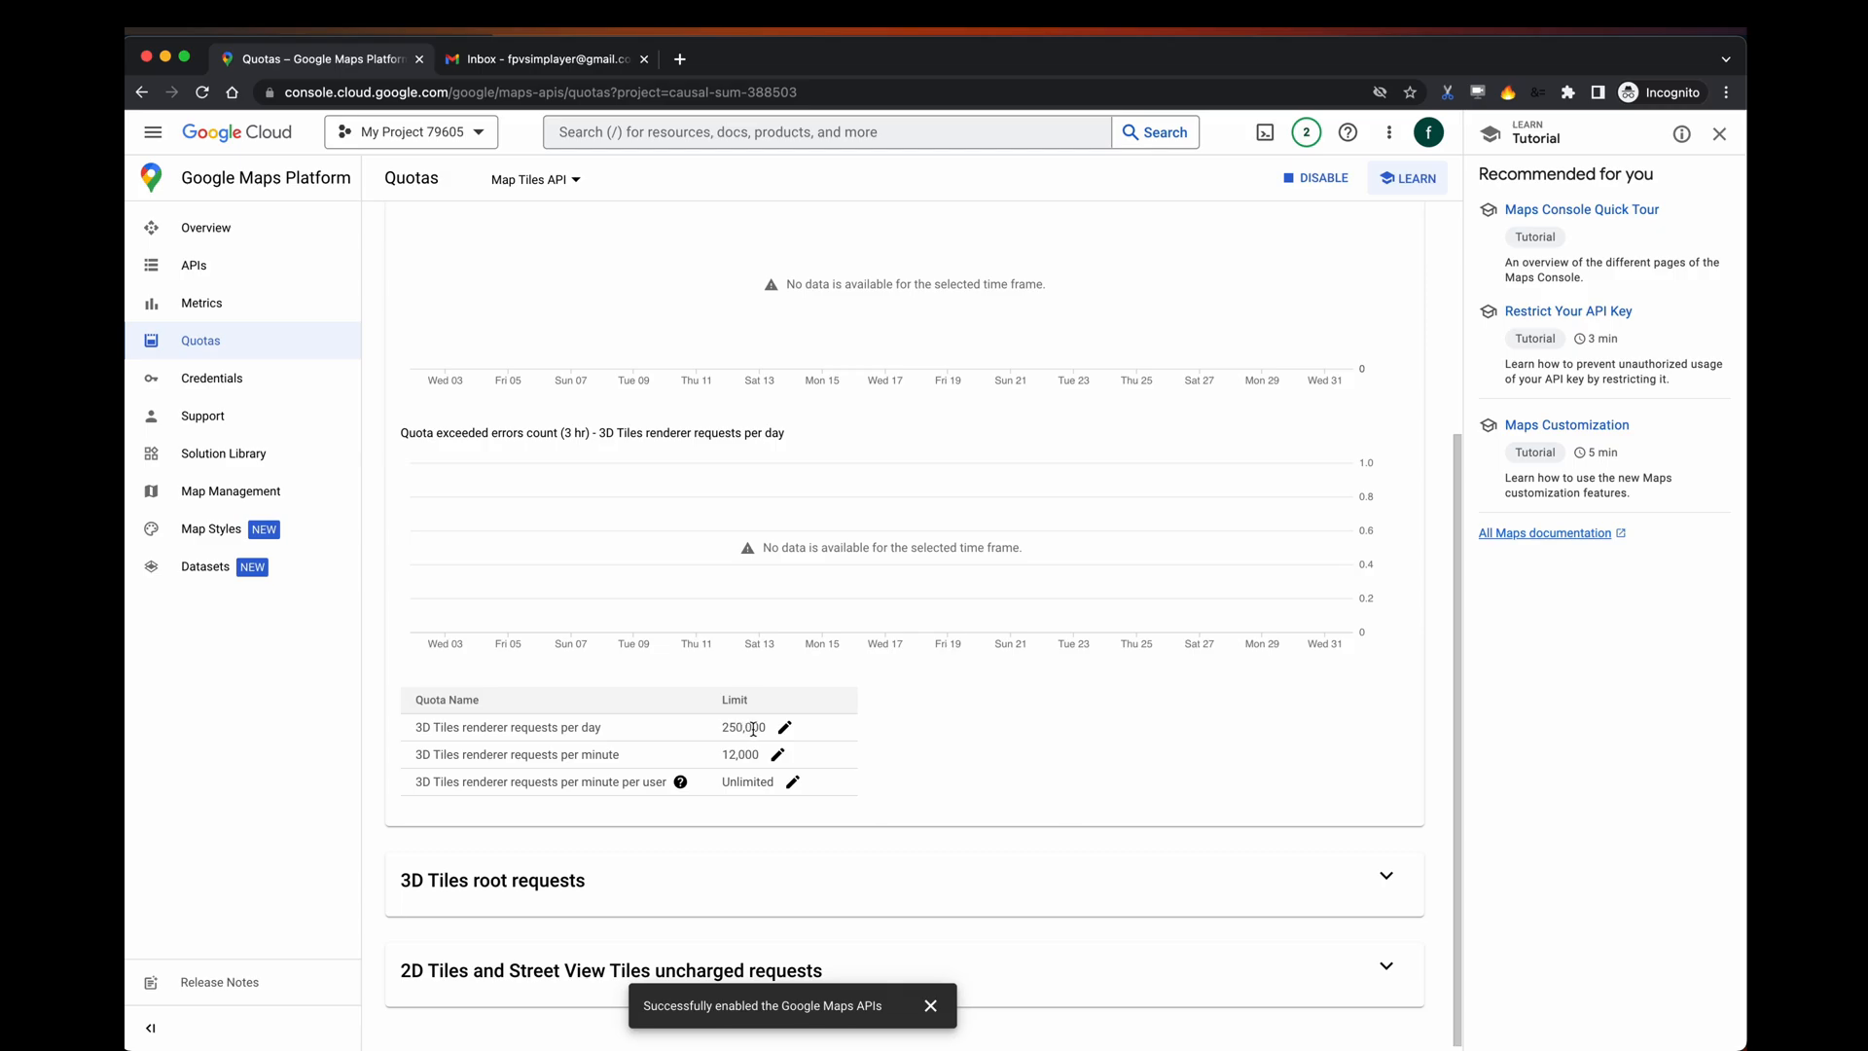
double_click(743, 728)
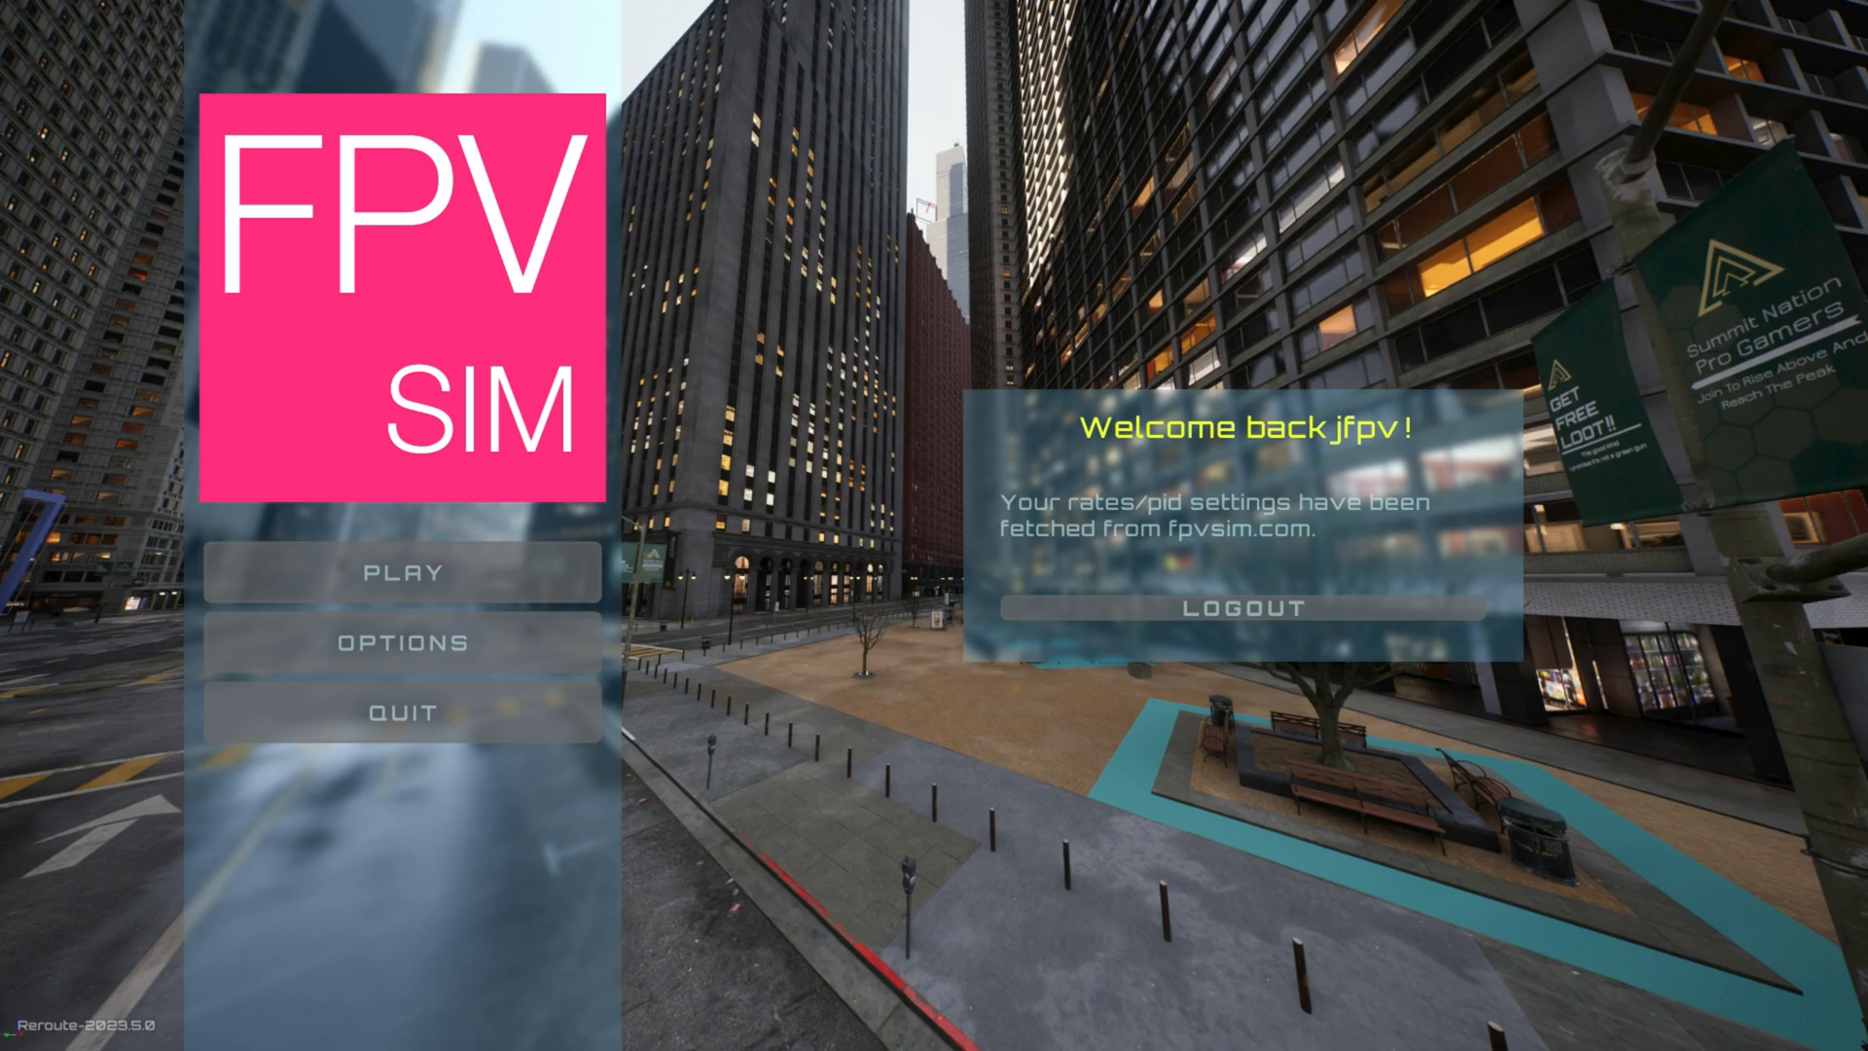
Step: Start Play mode and load the Google Earth map
left_click(399, 574)
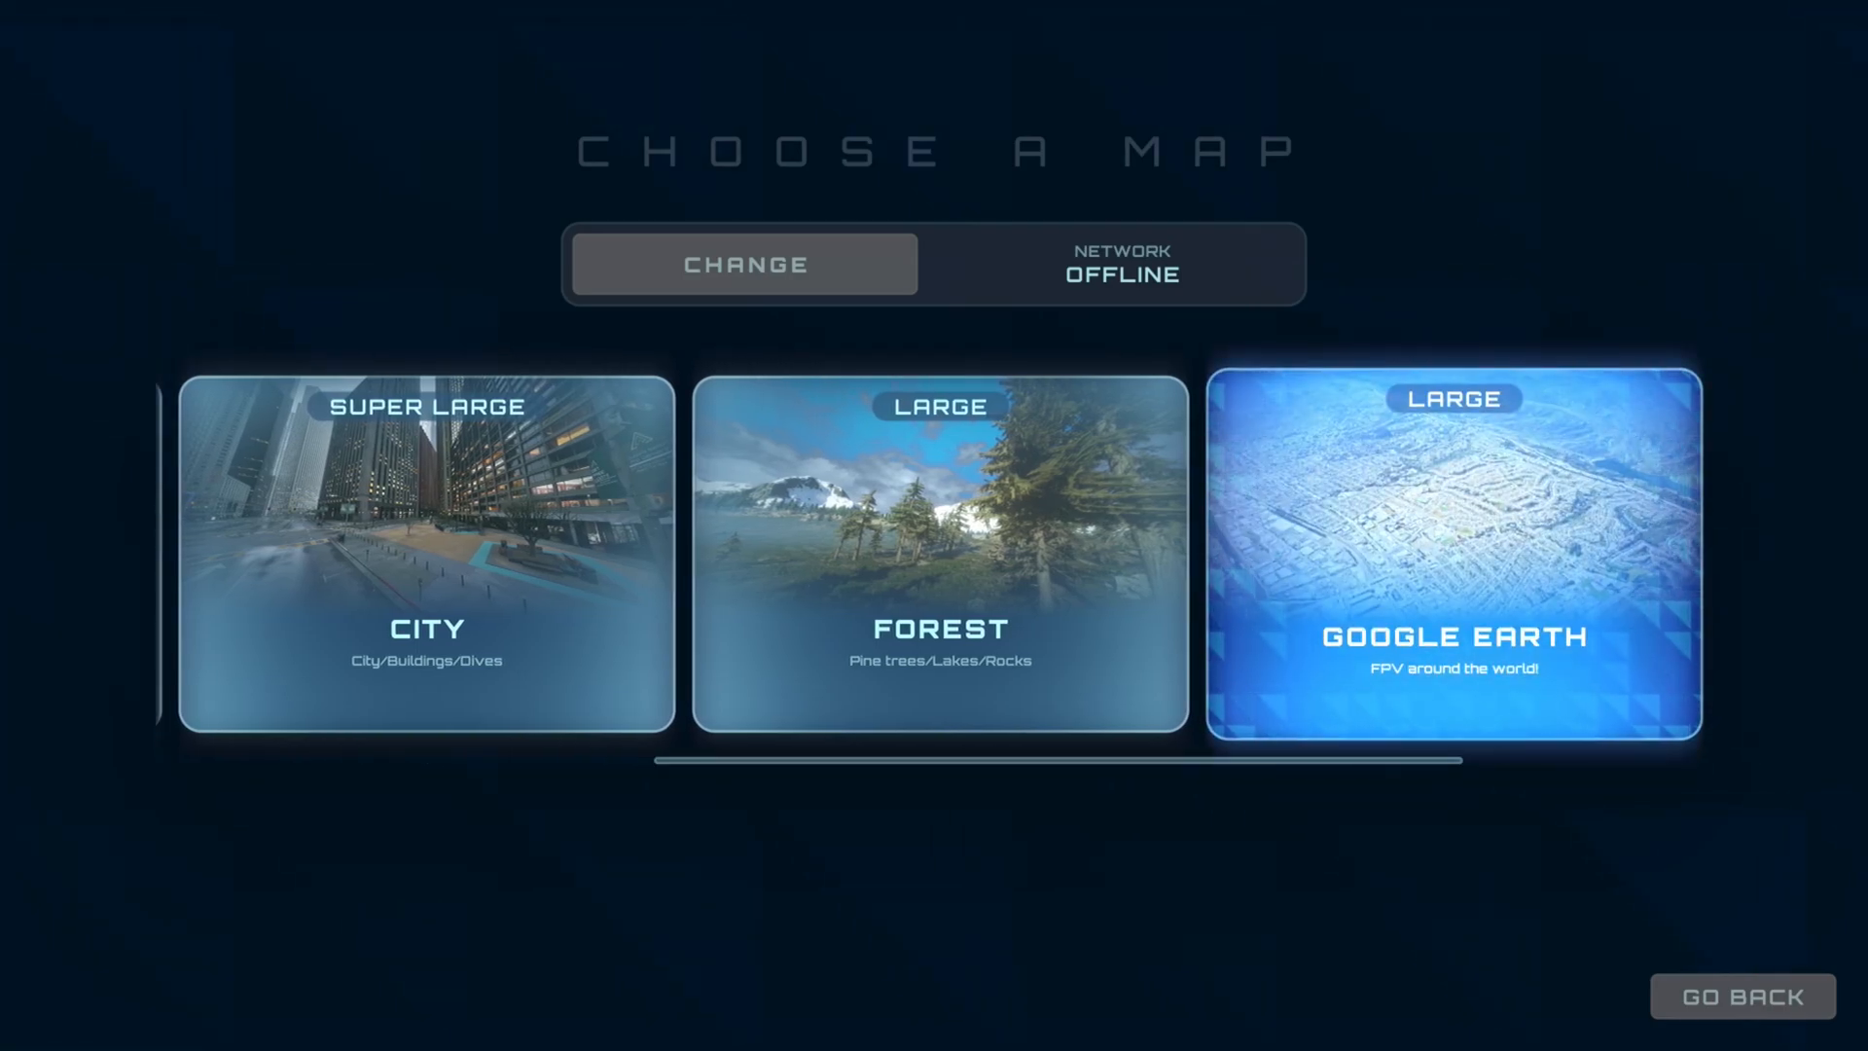
left_click(1454, 548)
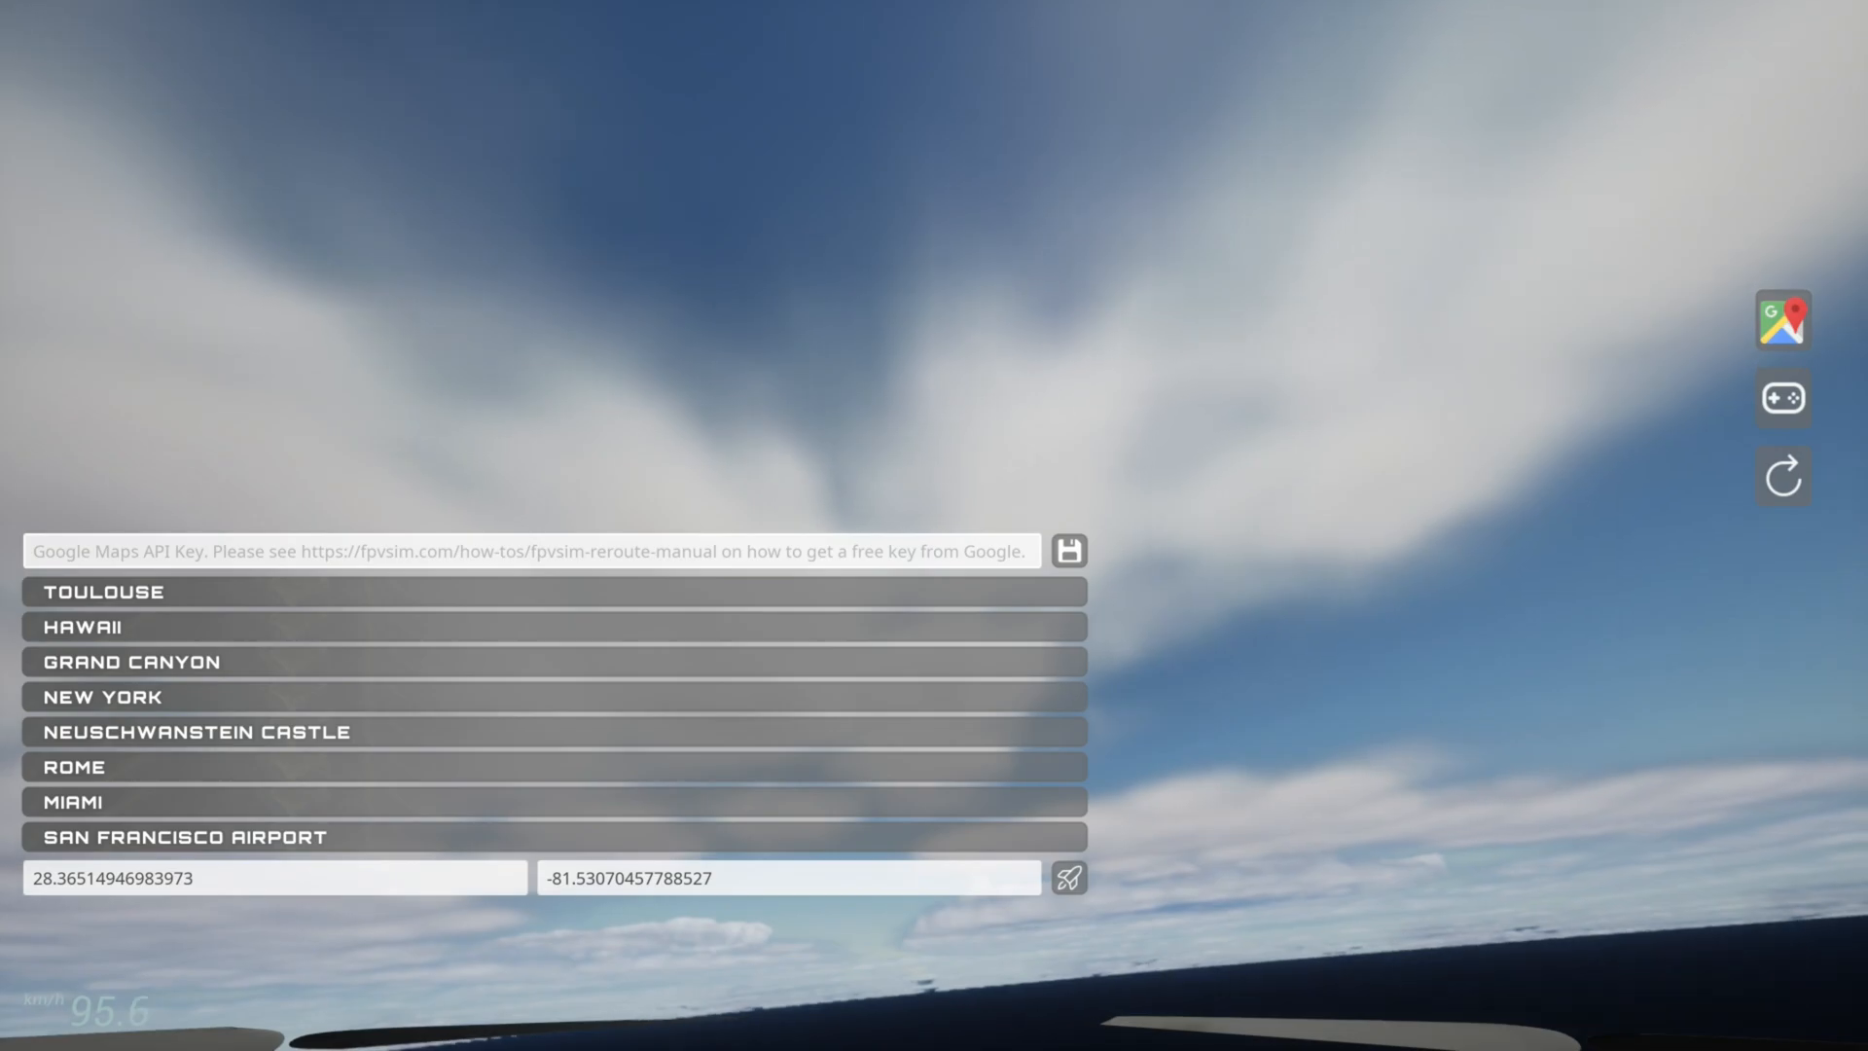
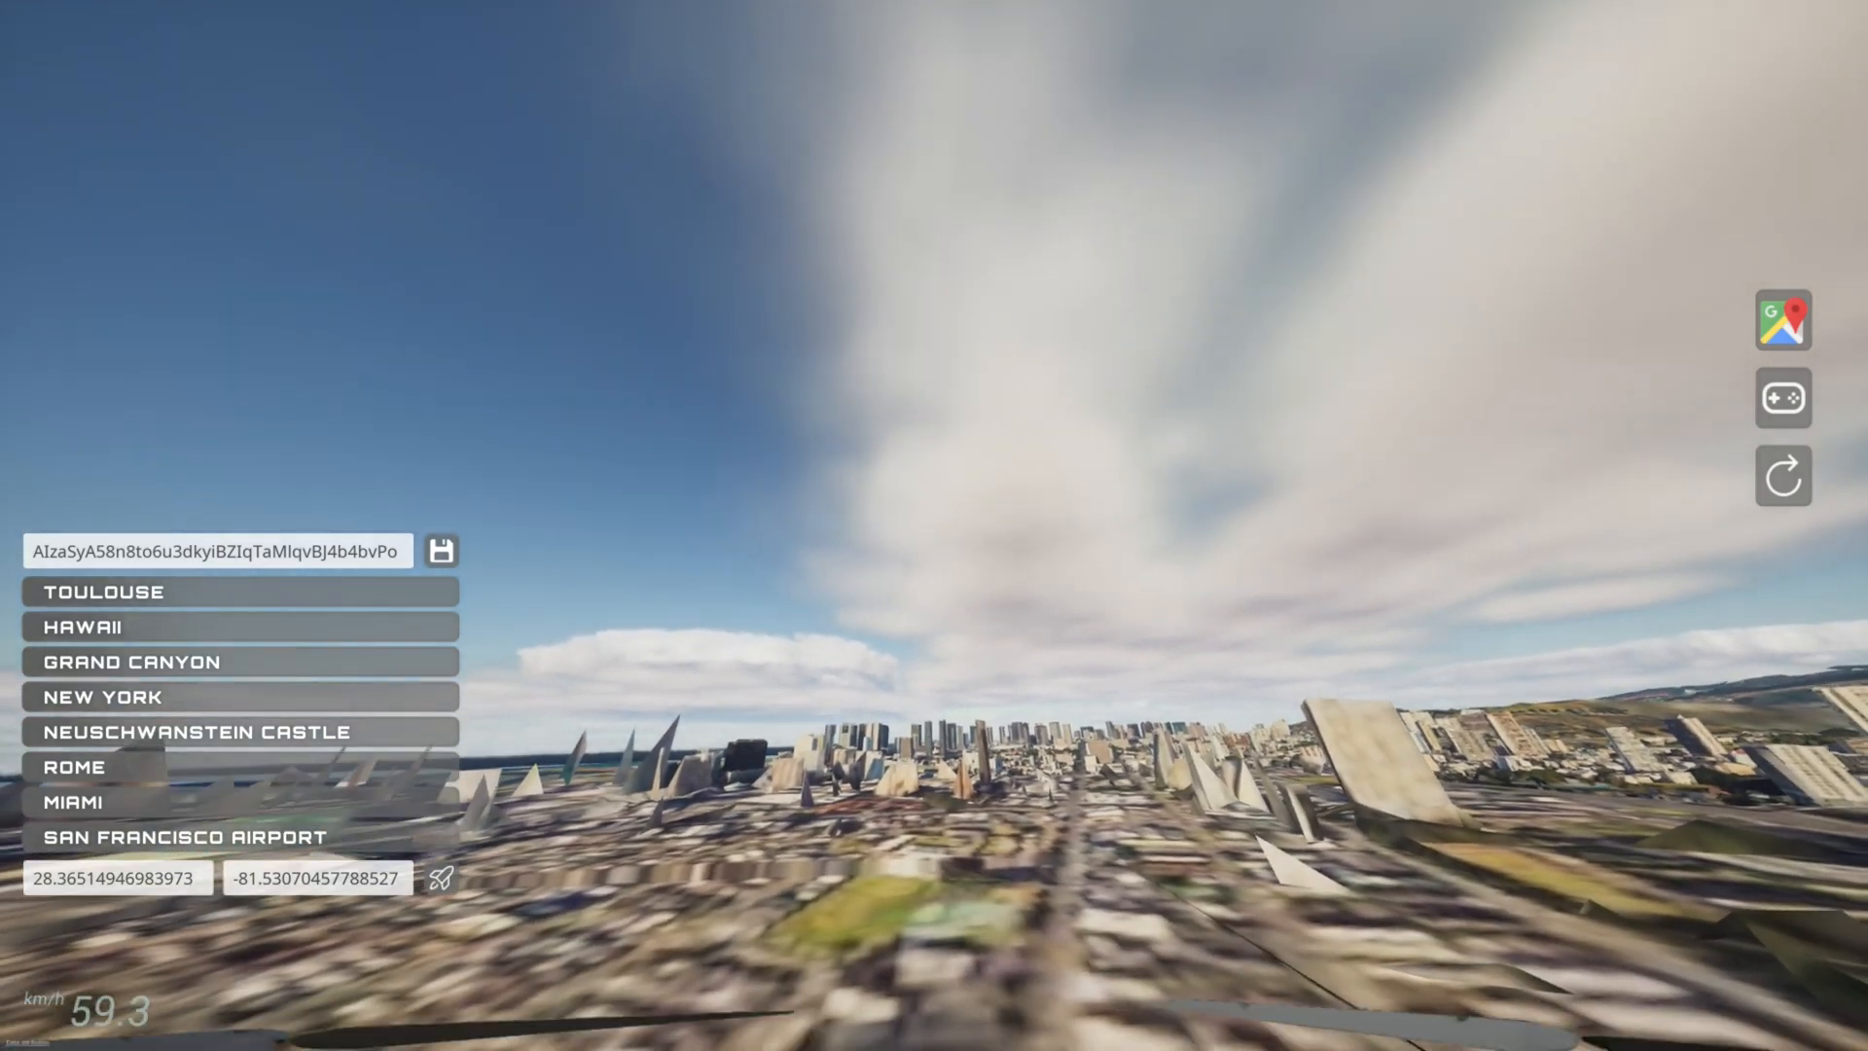
left_click(78, 627)
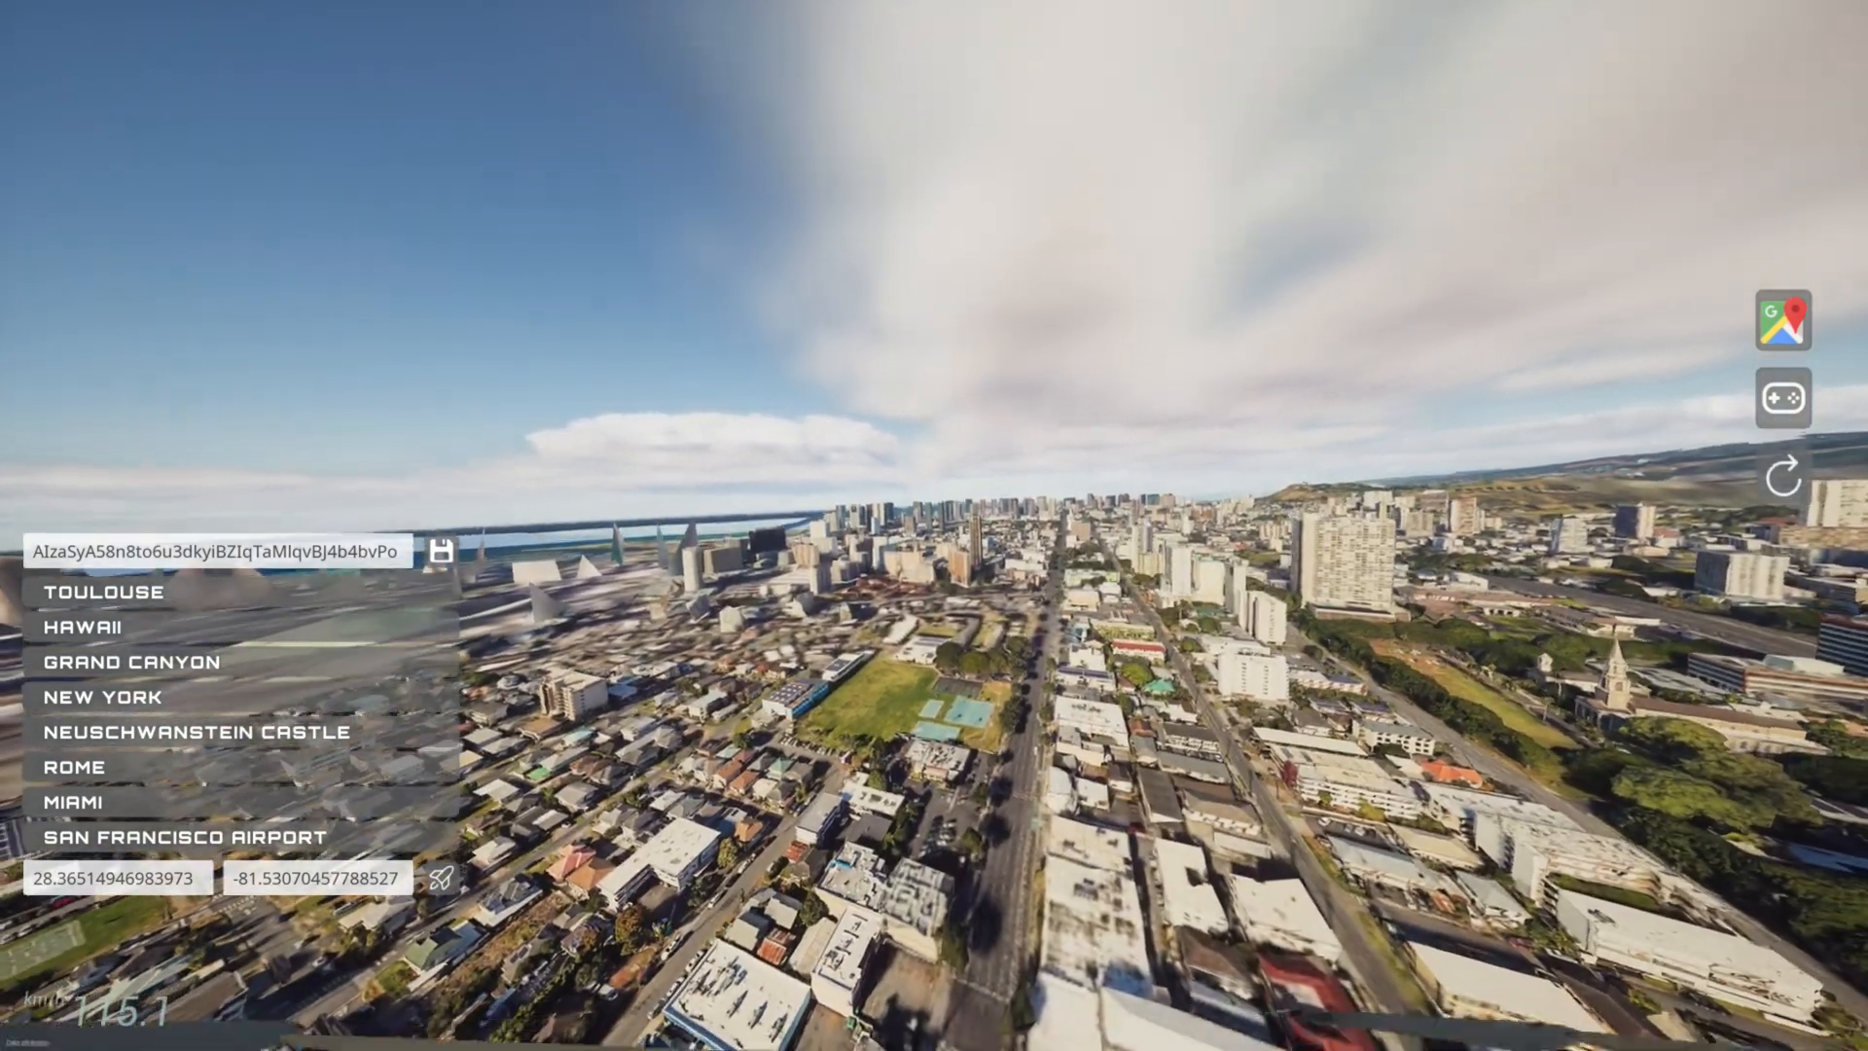